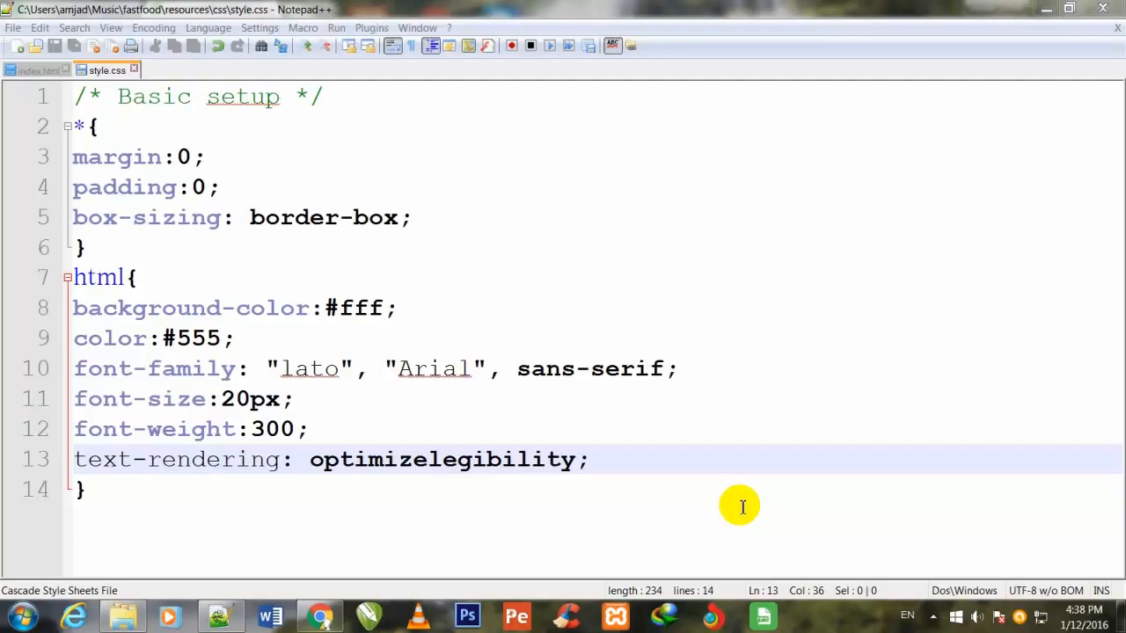
{"action": "mouse_move", "coordinate": [642, 311]}
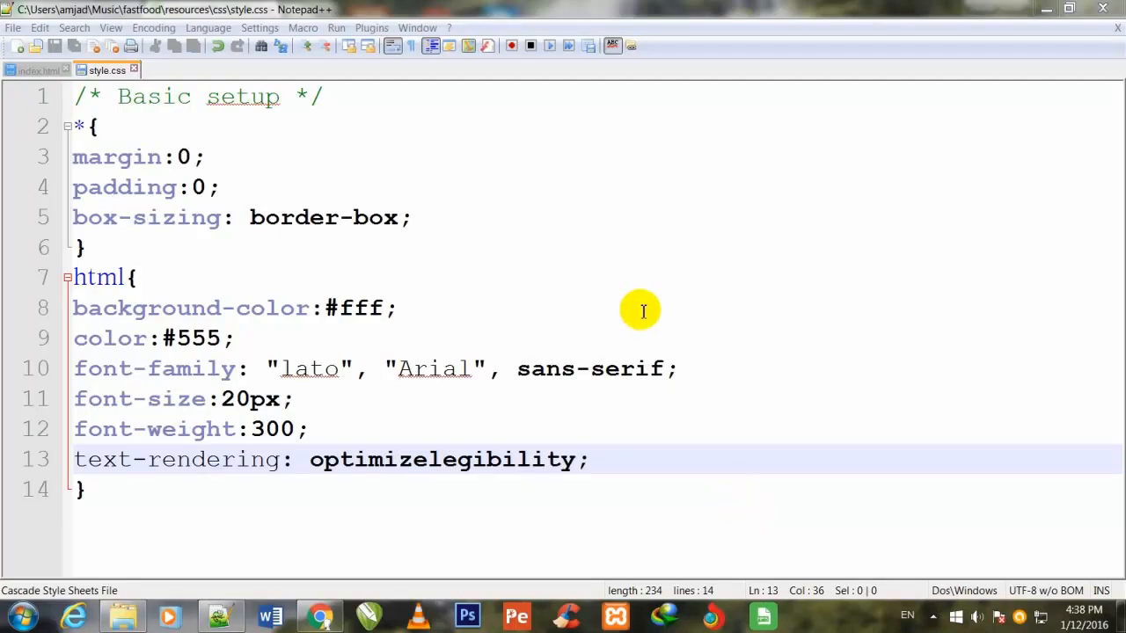
{"action": "mouse_move", "coordinate": [651, 307]}
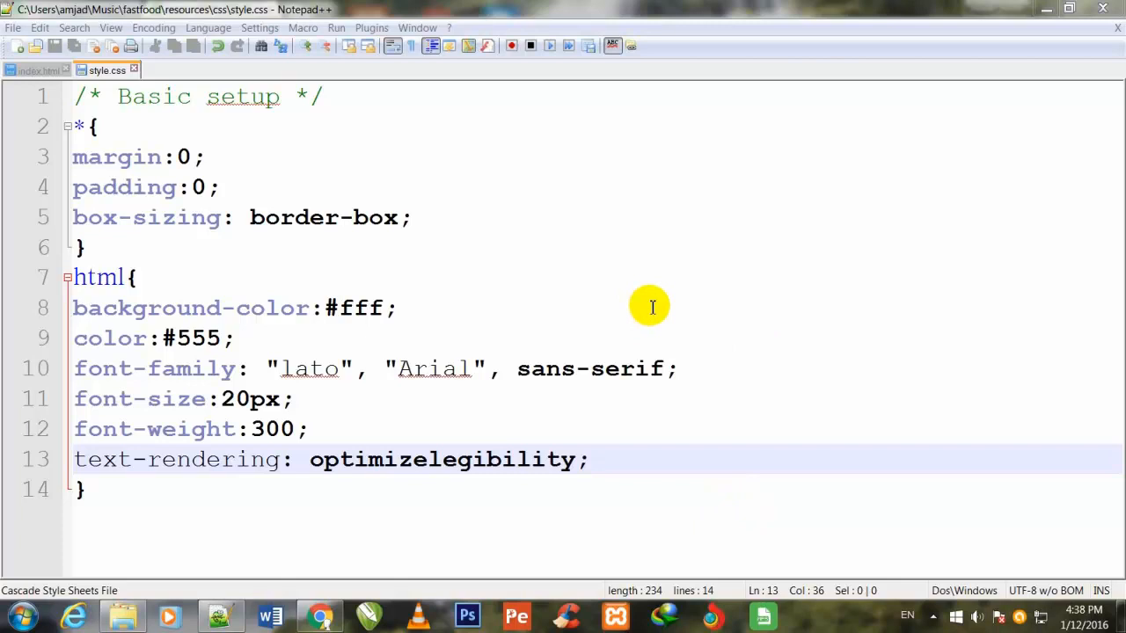
{"action": "mouse_move", "coordinate": [689, 209]}
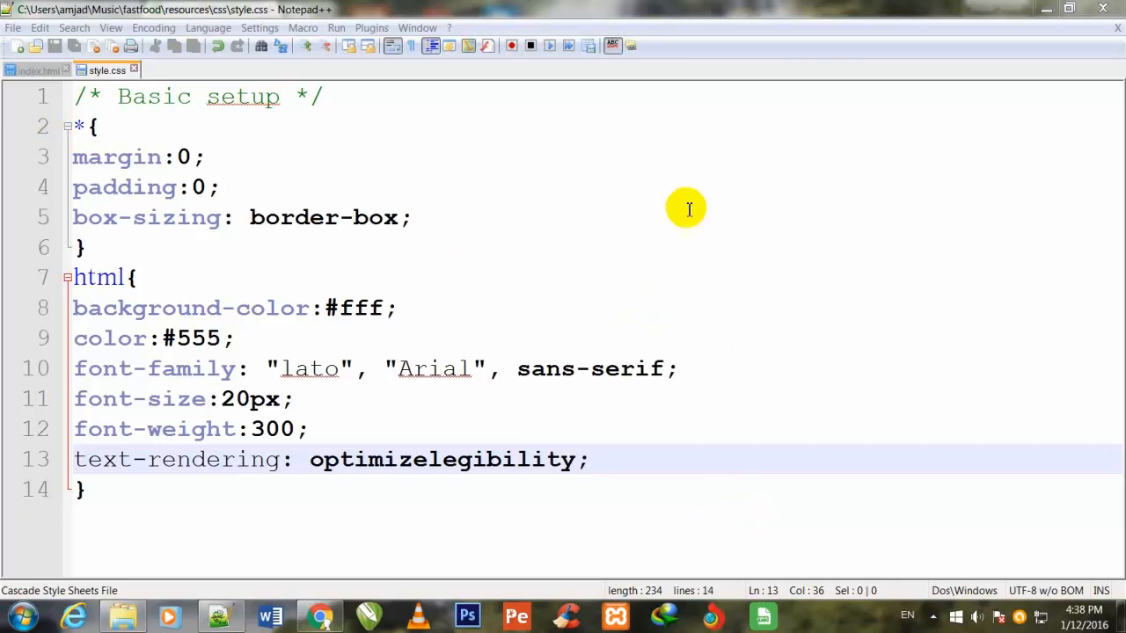
{"action": "mouse_move", "coordinate": [563, 197]}
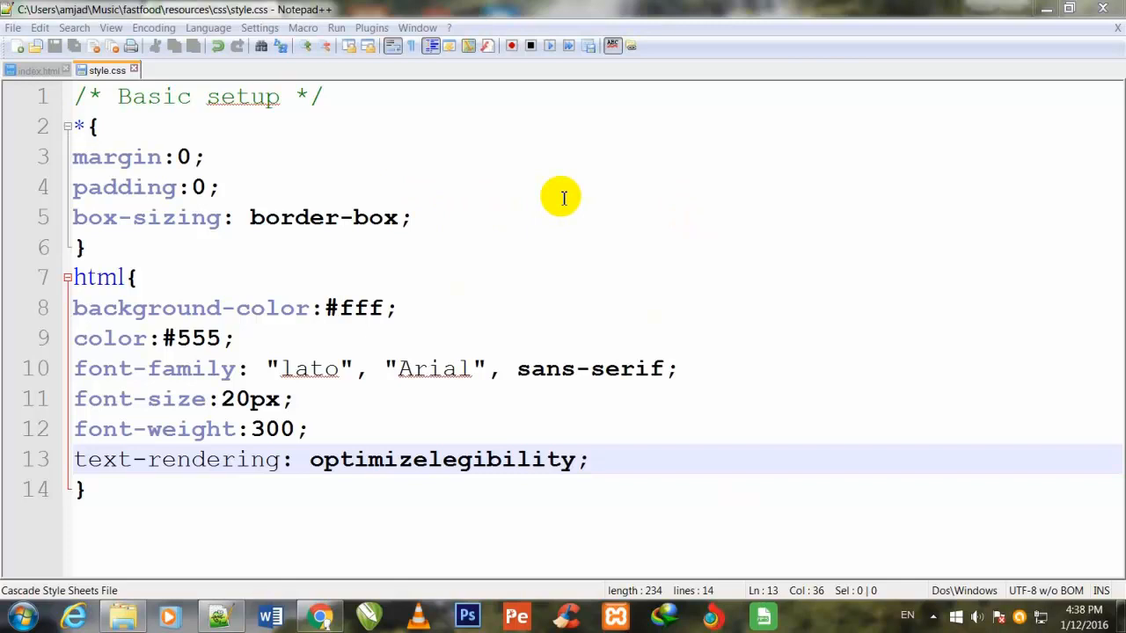
{"action": "mouse_move", "coordinate": [88, 146]}
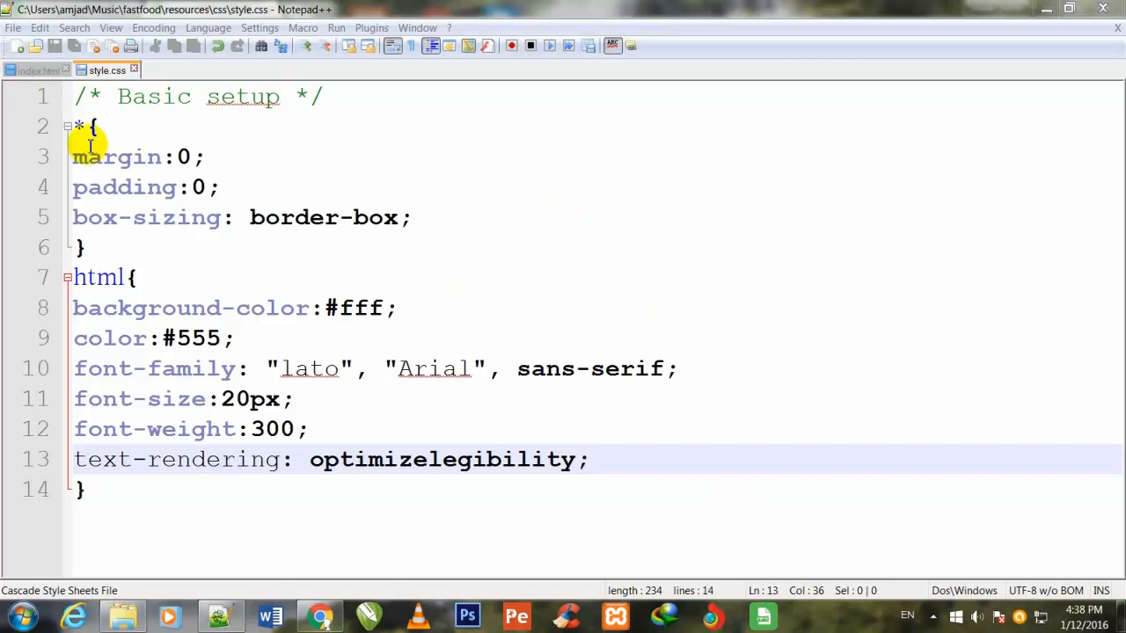
{"action": "mouse_move", "coordinate": [166, 174]}
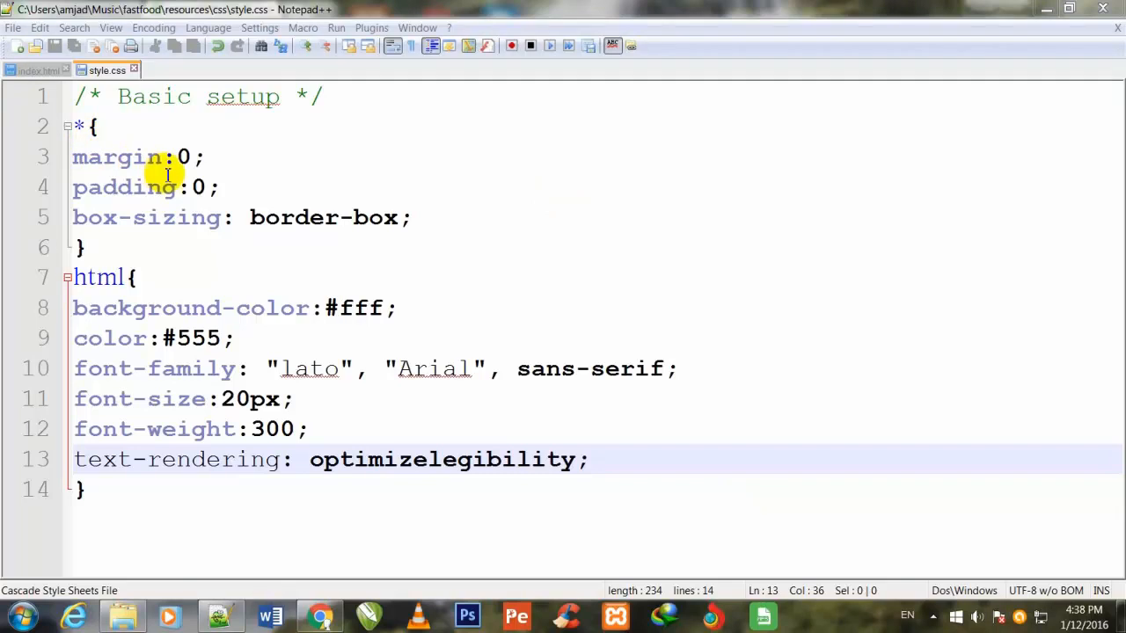
{"action": "mouse_move", "coordinate": [66, 127]}
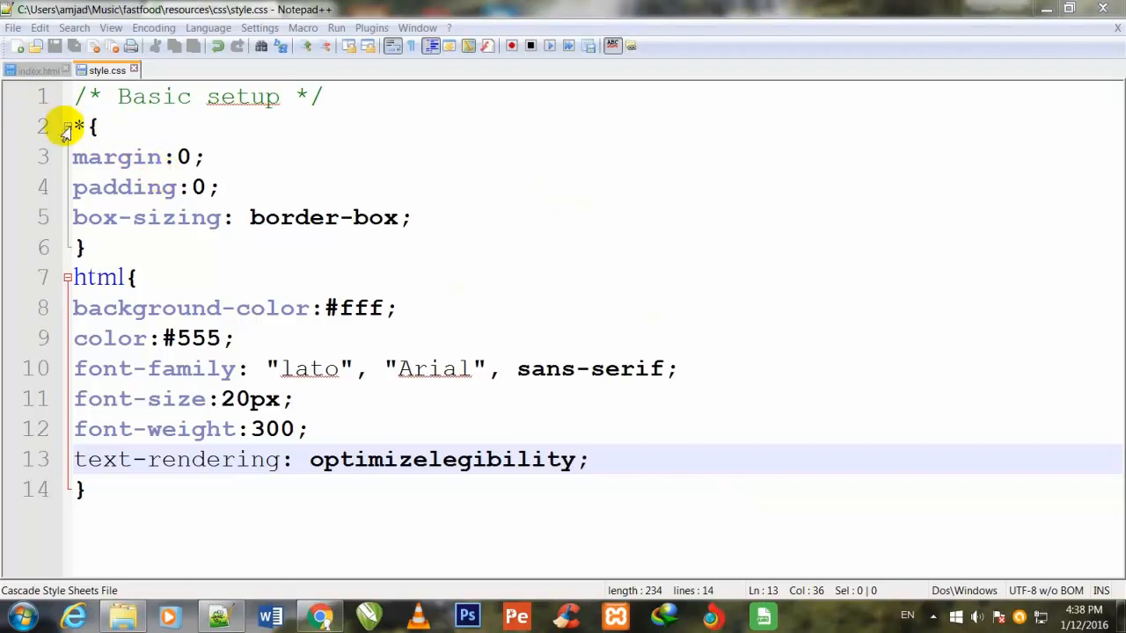
{"action": "mouse_move", "coordinate": [245, 176]}
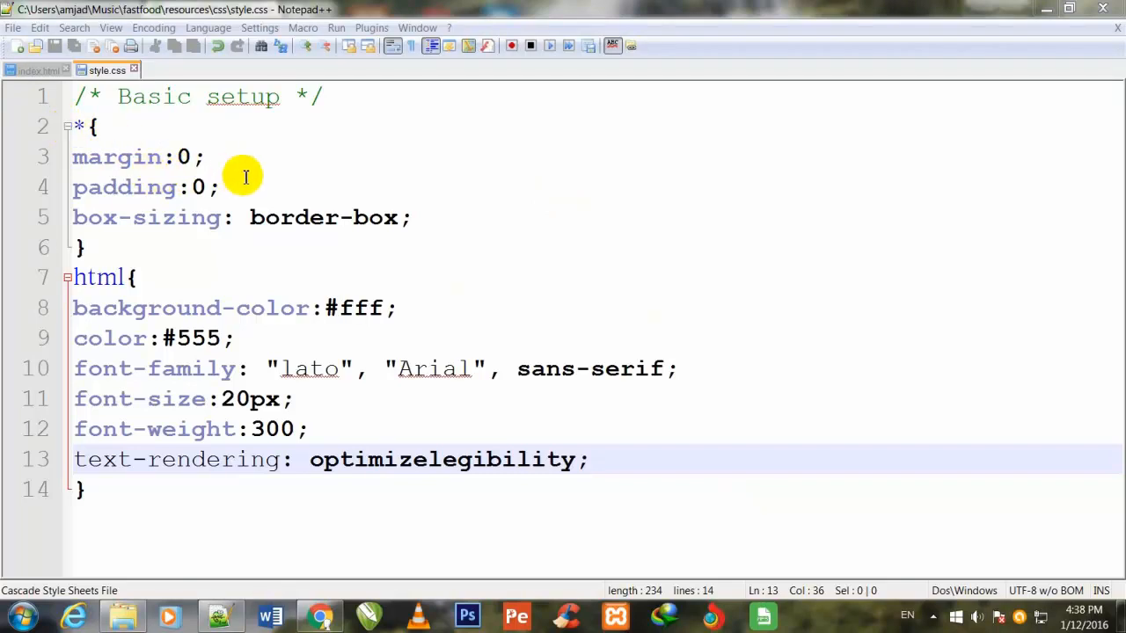
{"action": "mouse_move", "coordinate": [368, 231]}
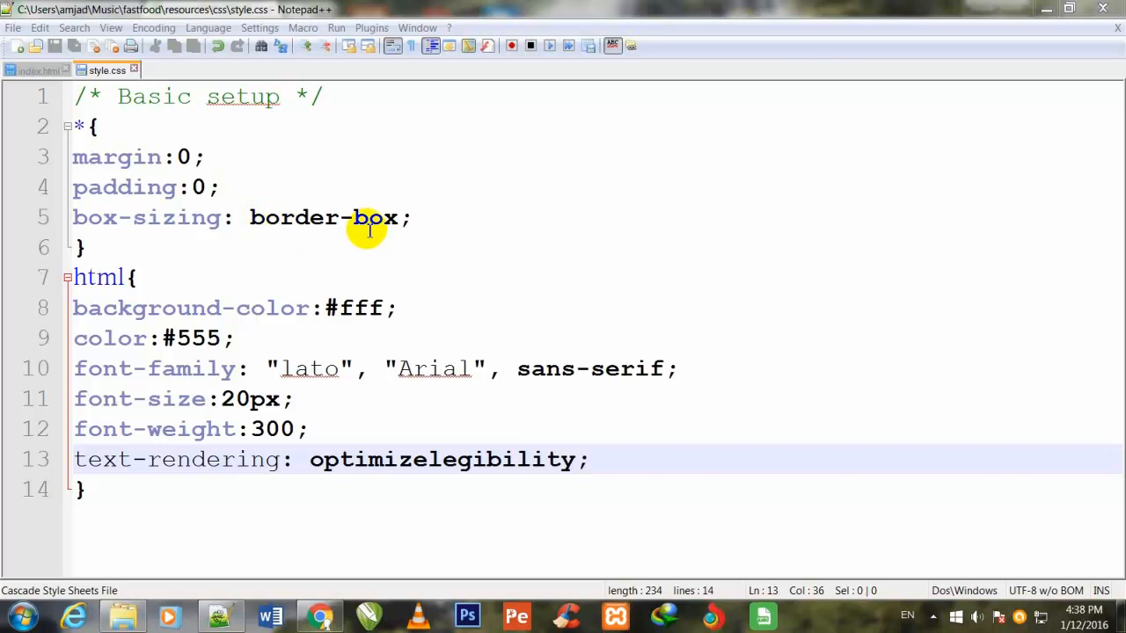
{"action": "mouse_move", "coordinate": [299, 182]}
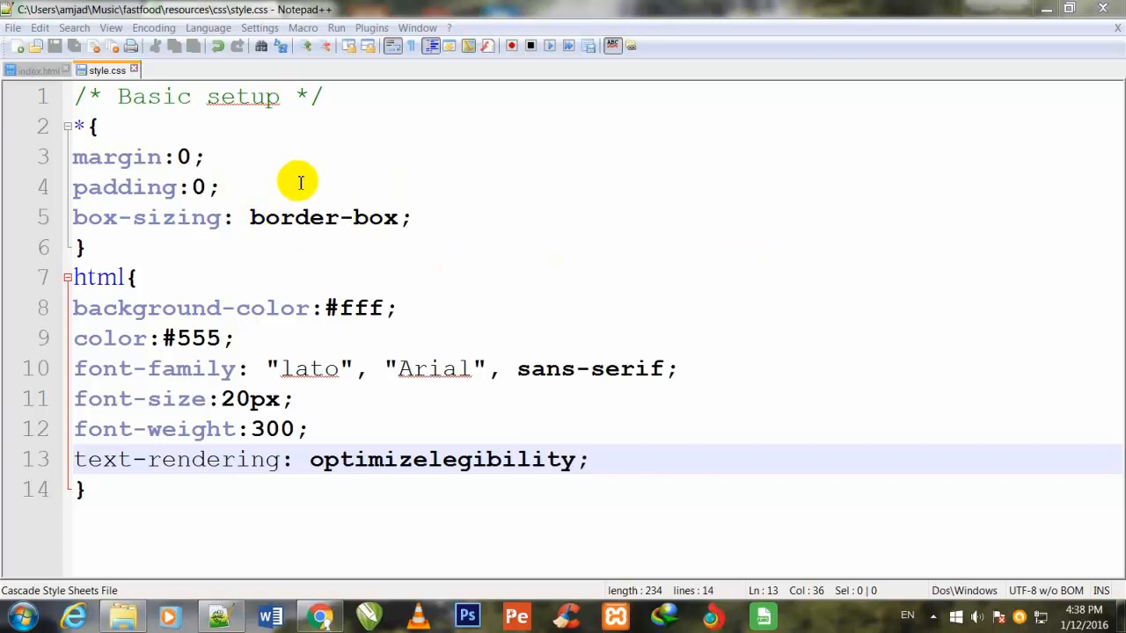
{"action": "mouse_move", "coordinate": [466, 234]}
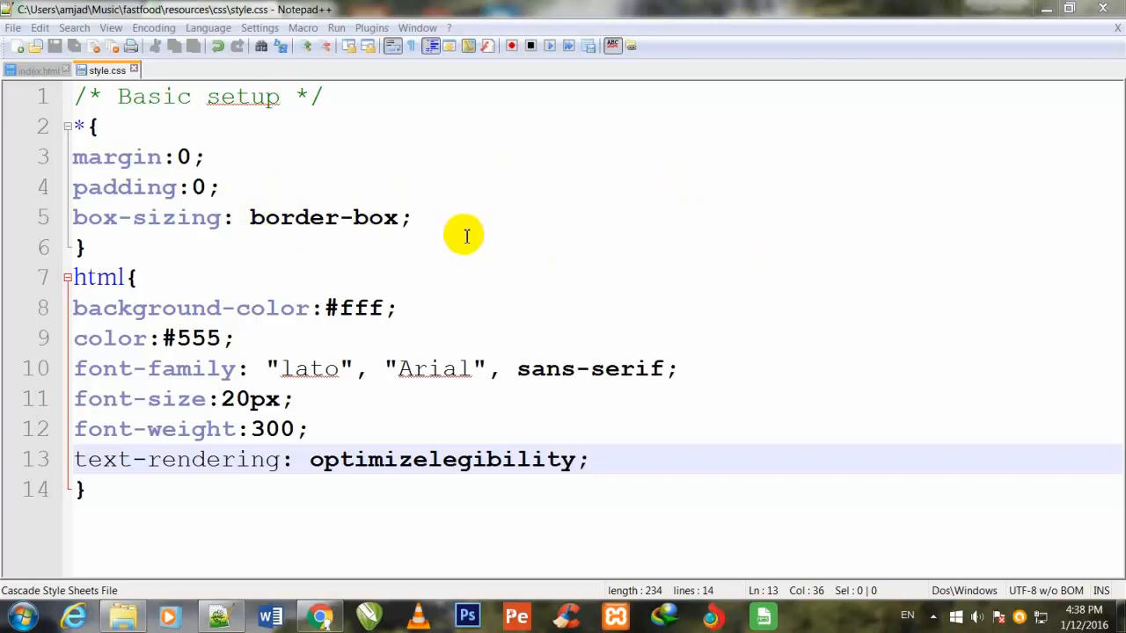
{"action": "mouse_move", "coordinate": [101, 288]}
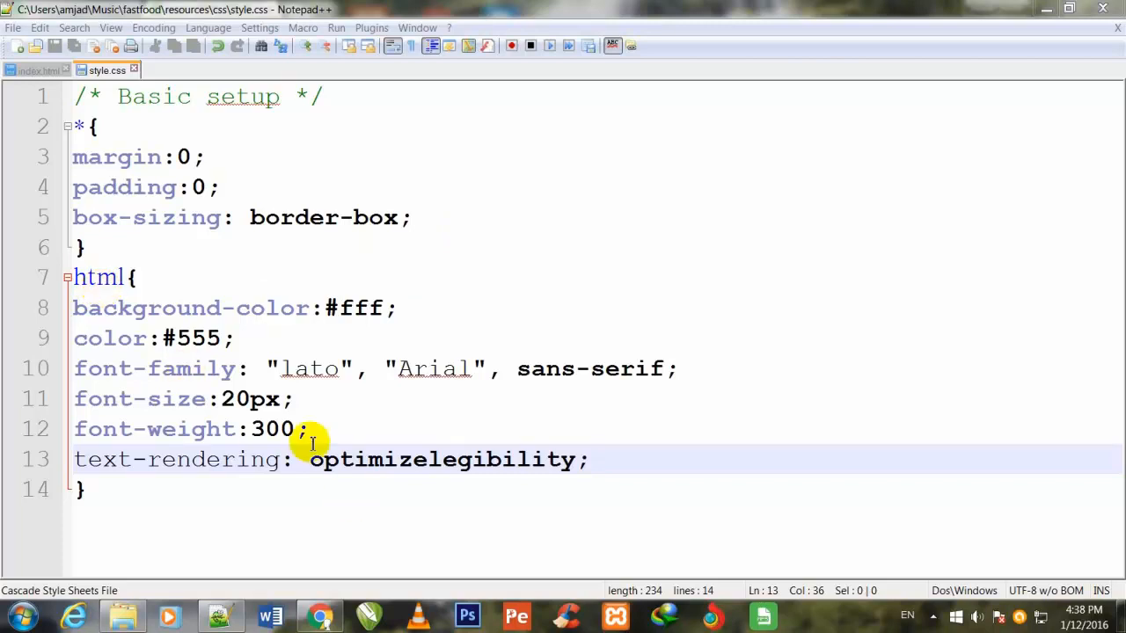
{"action": "mouse_move", "coordinate": [176, 338]}
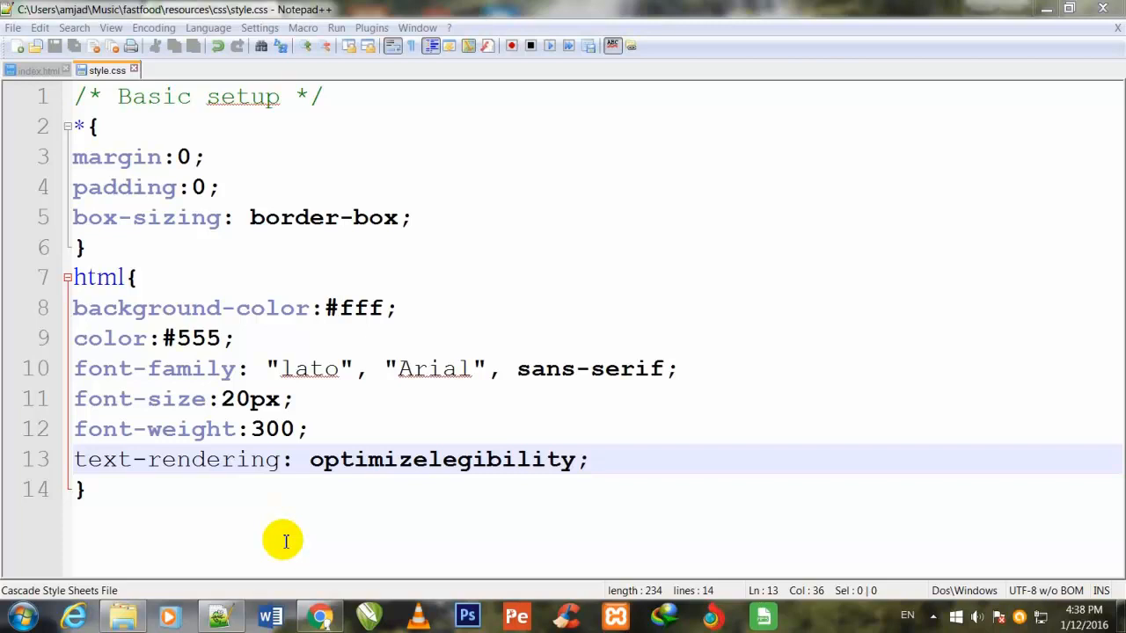
{"action": "mouse_move", "coordinate": [197, 365]}
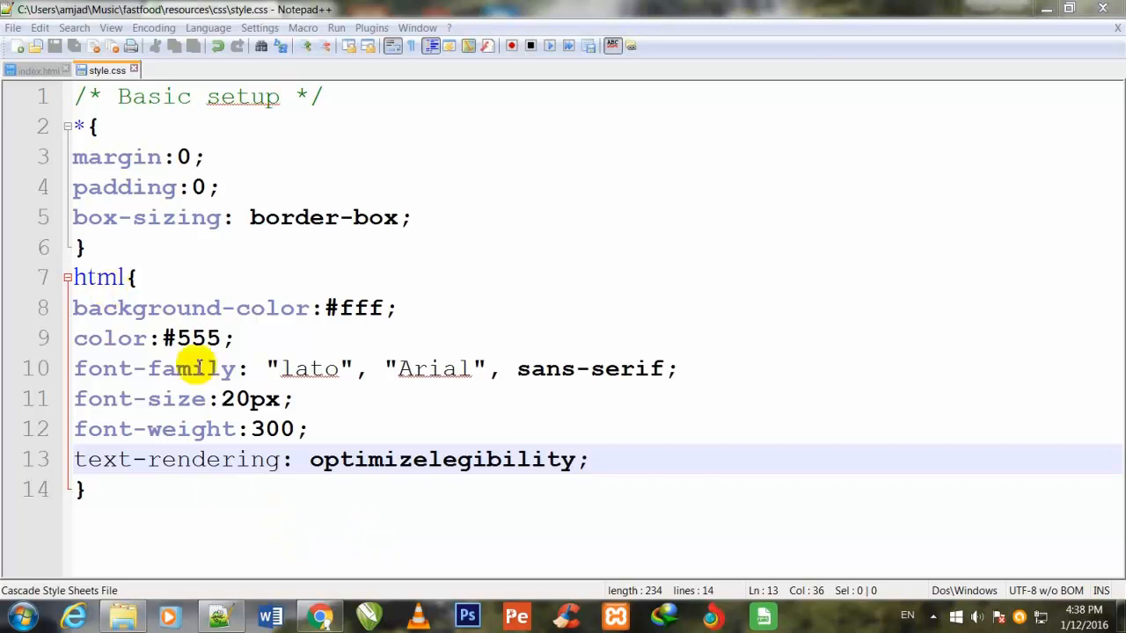
{"action": "mouse_move", "coordinate": [615, 405]}
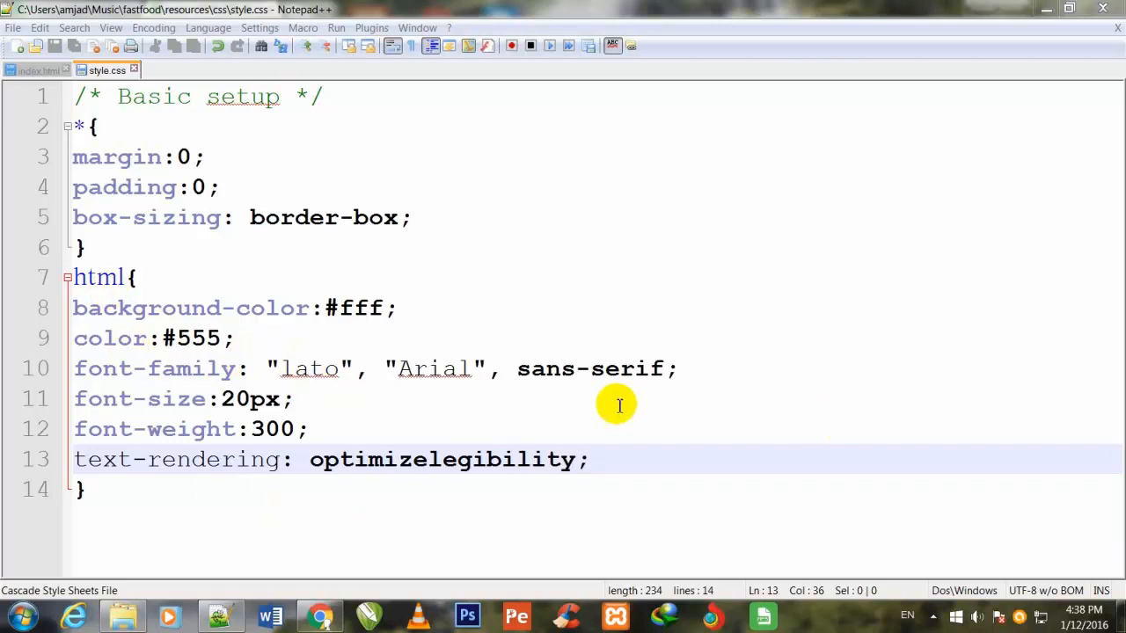
{"action": "mouse_move", "coordinate": [231, 242]}
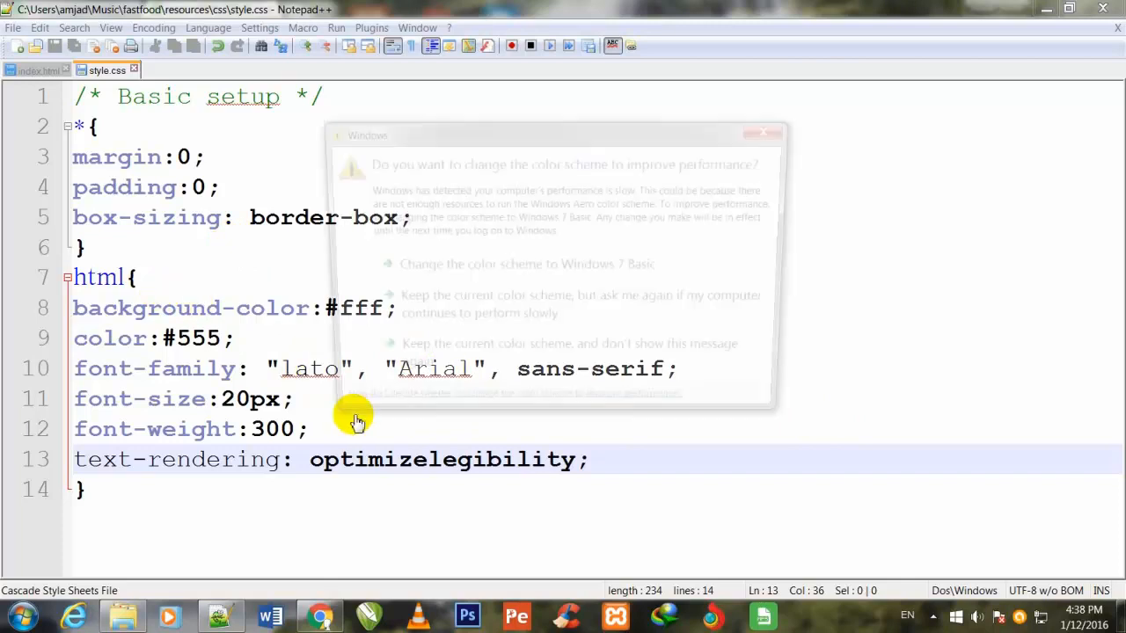
Dismiss the color scheme prompt and add a /* reusable content */ comment after the html rule.
{"action": "left_click", "coordinate": [762, 134]}
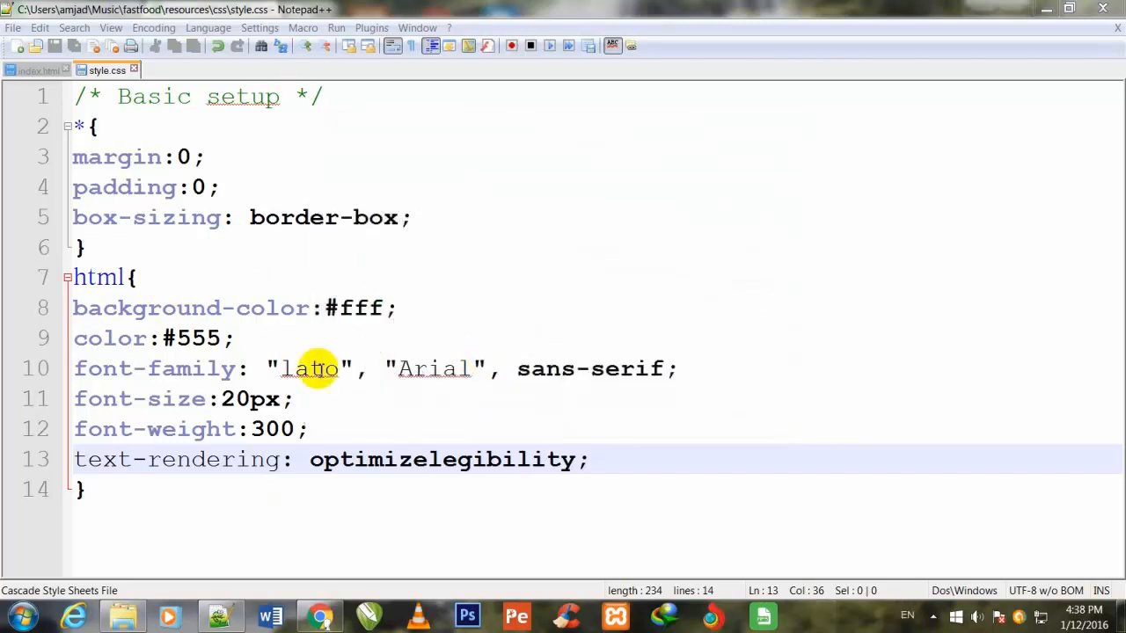
{"action": "mouse_move", "coordinate": [337, 333]}
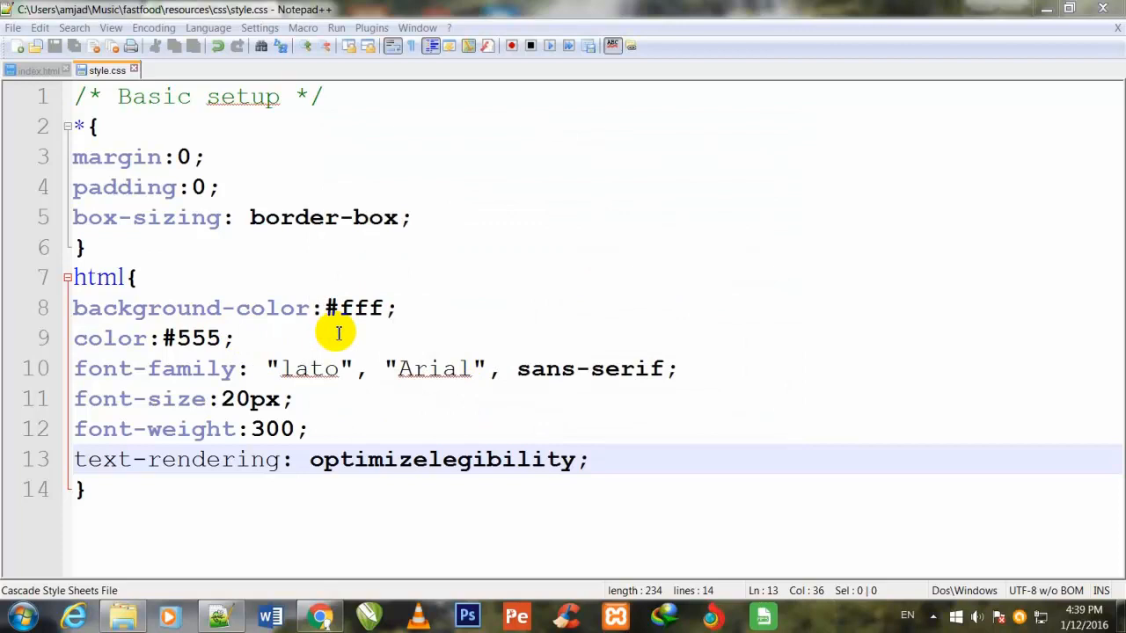
{"action": "mouse_move", "coordinate": [310, 368]}
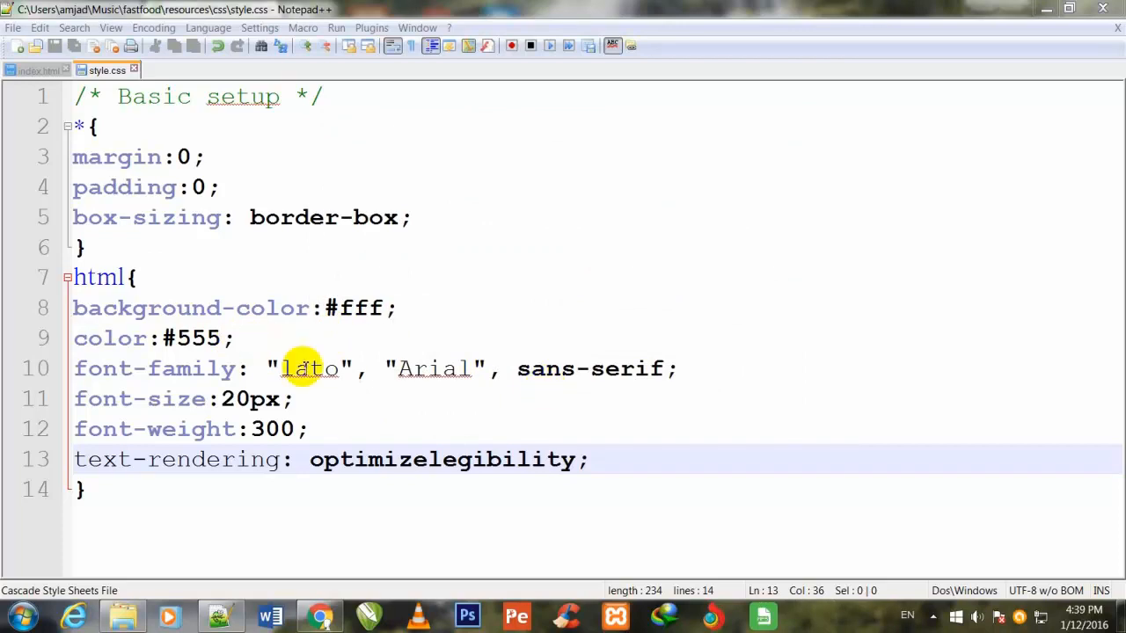
{"action": "mouse_move", "coordinate": [358, 397]}
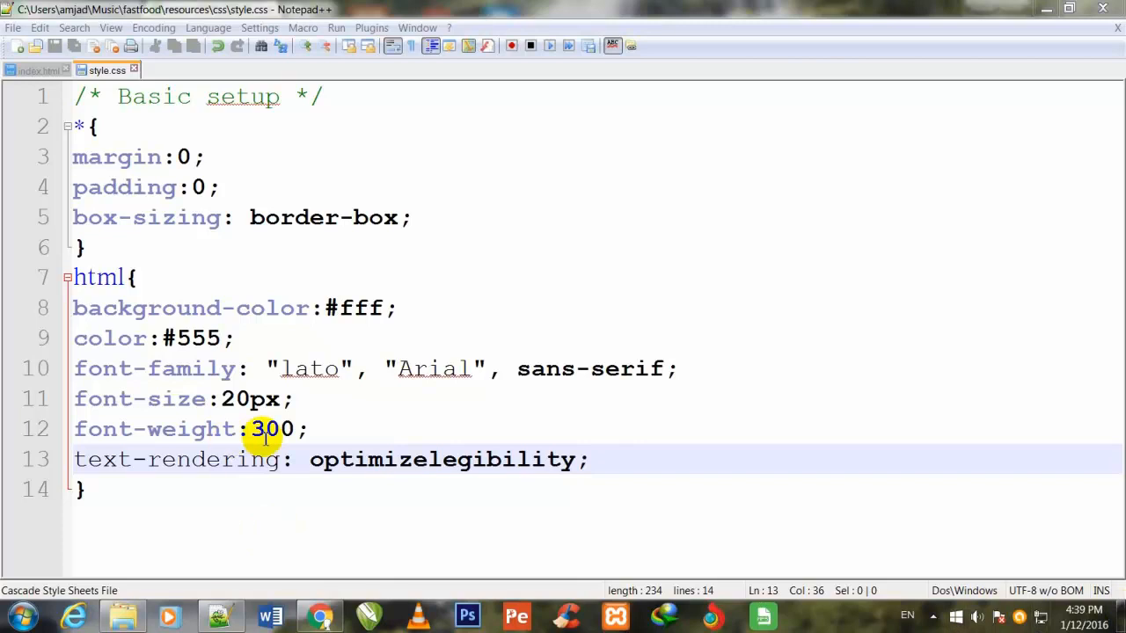
{"action": "mouse_move", "coordinate": [156, 429]}
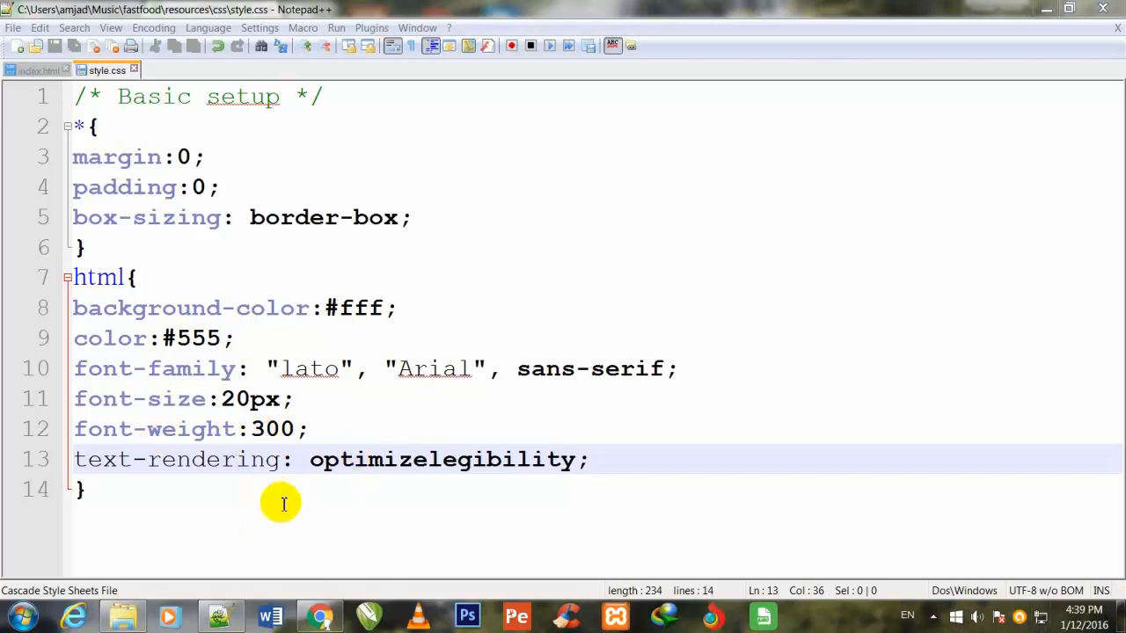
{"action": "mouse_move", "coordinate": [438, 508]}
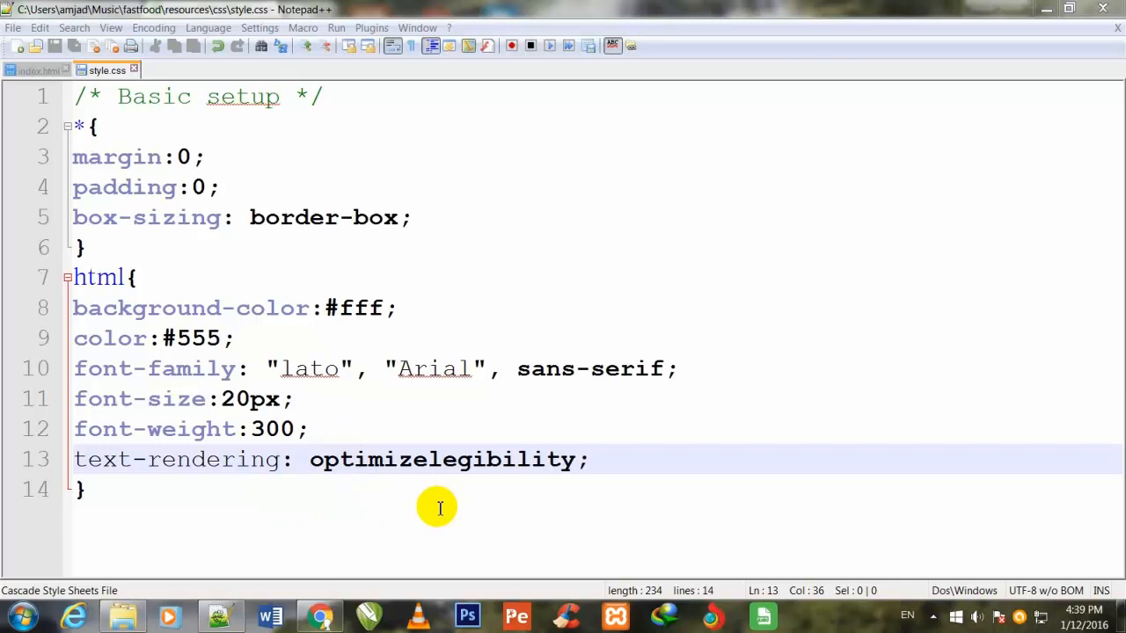
{"action": "mouse_move", "coordinate": [673, 402]}
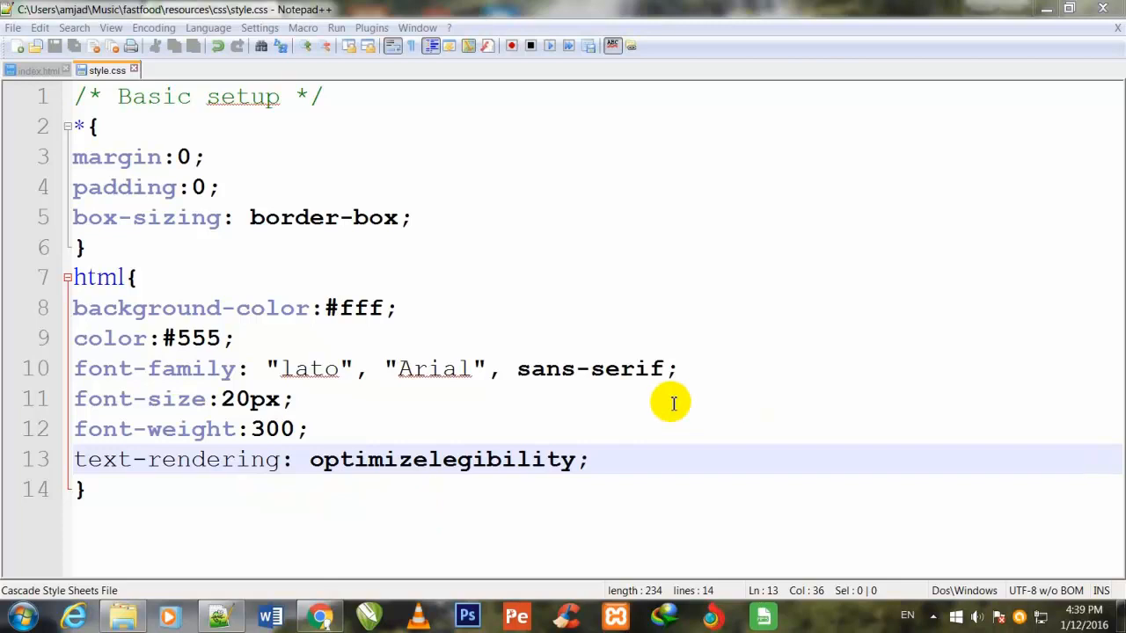
{"action": "mouse_move", "coordinate": [580, 460]}
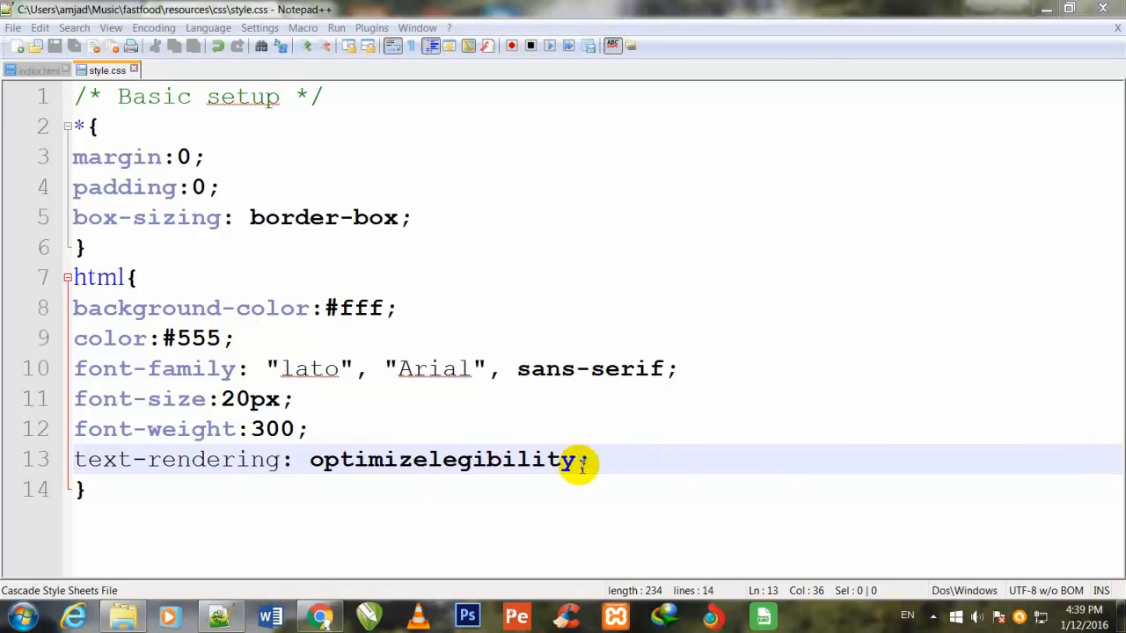
{"action": "mouse_move", "coordinate": [651, 466]}
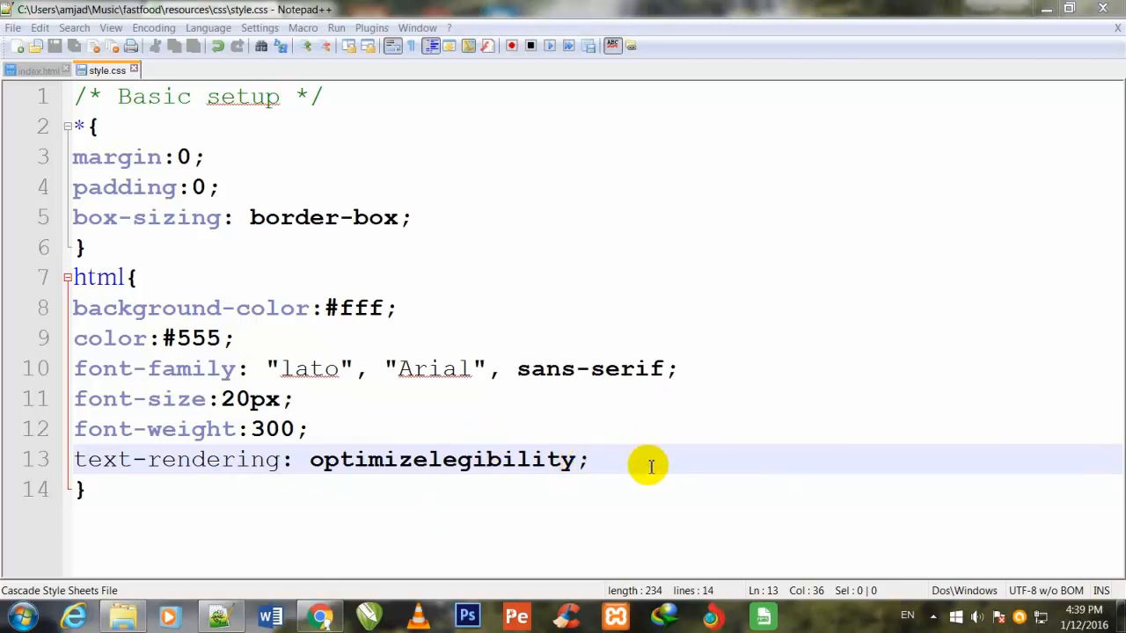
{"action": "mouse_move", "coordinate": [471, 436]}
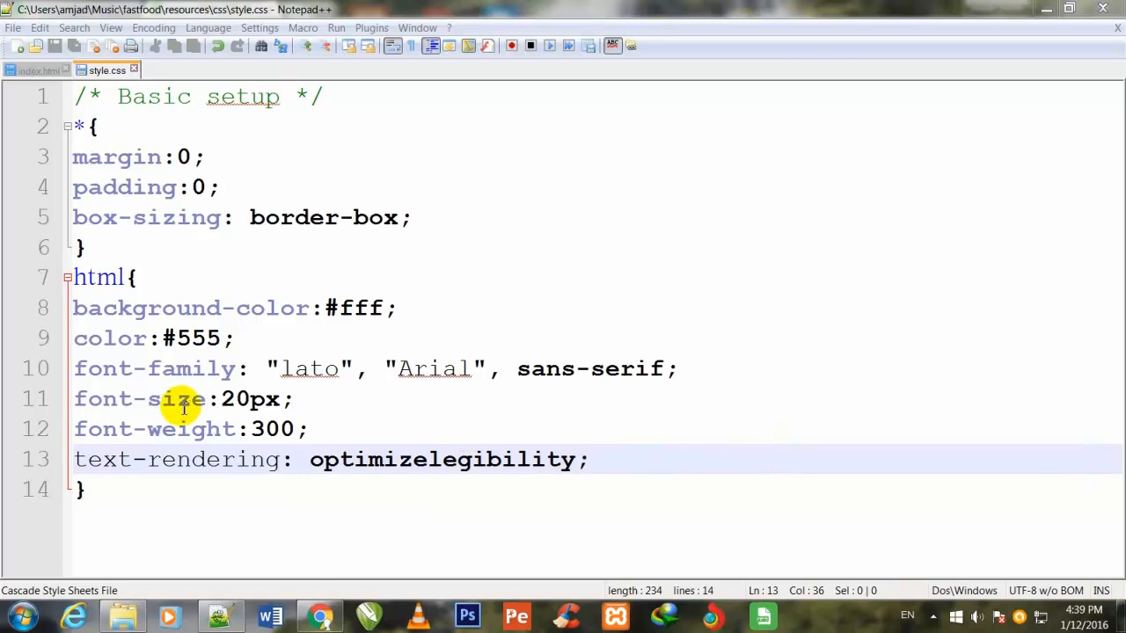
{"action": "mouse_move", "coordinate": [277, 459]}
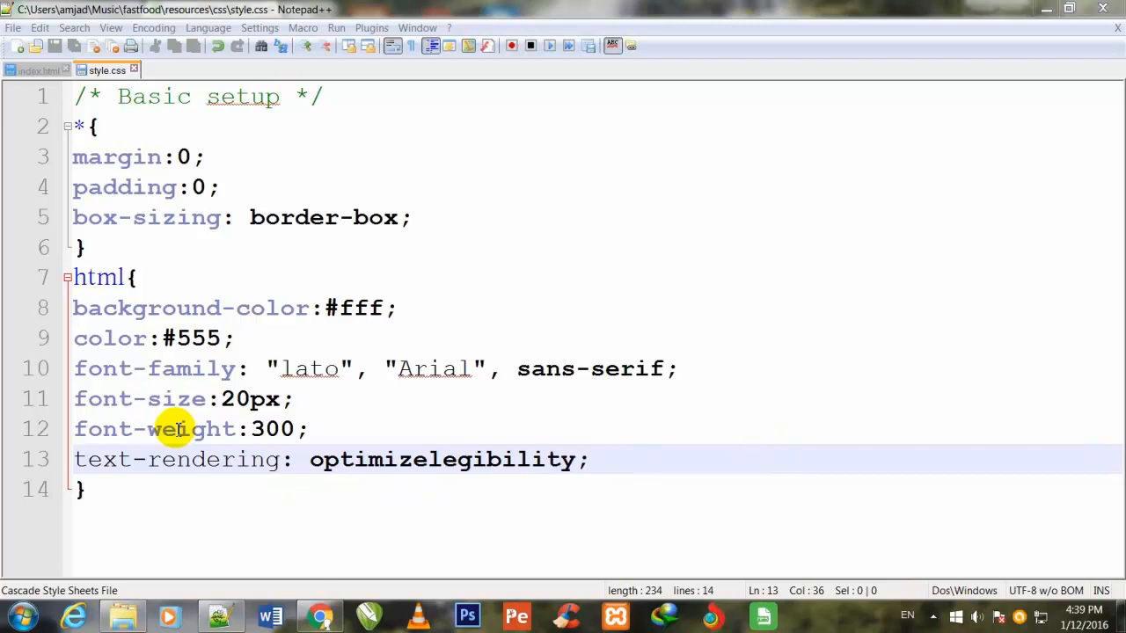
{"action": "mouse_move", "coordinate": [113, 479]}
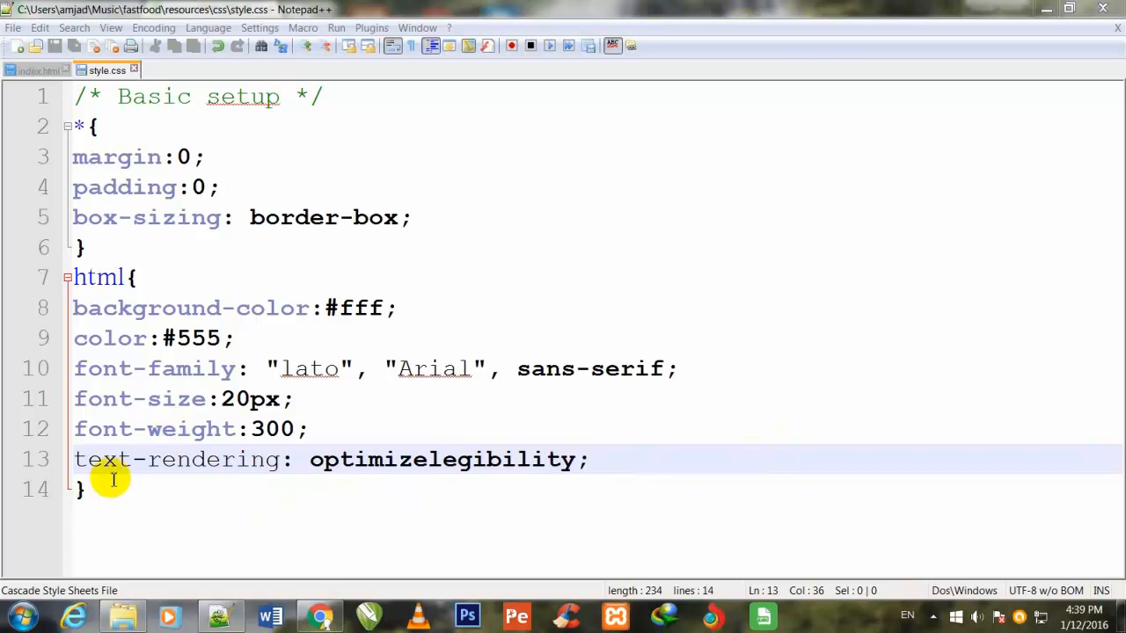
{"action": "mouse_move", "coordinate": [78, 520]}
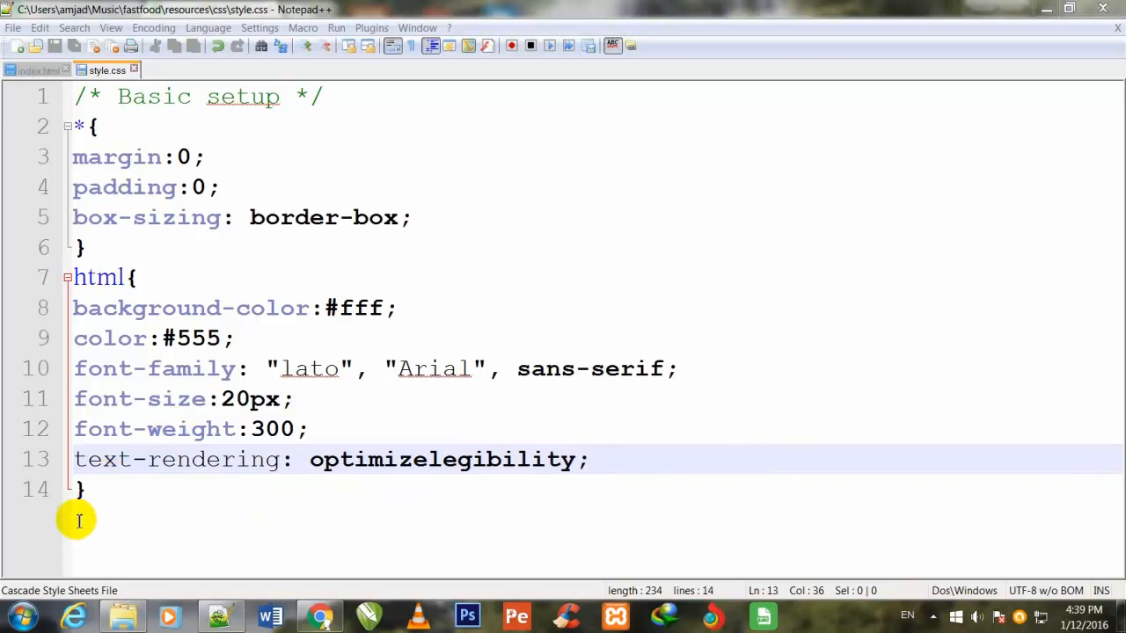
{"action": "mouse_move", "coordinate": [109, 529]}
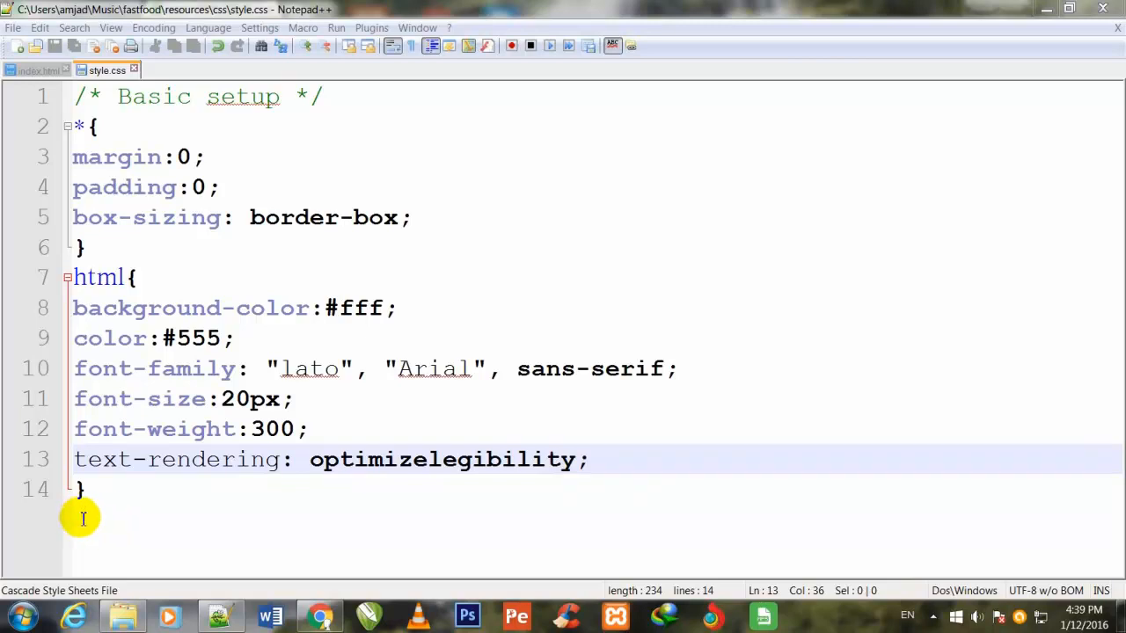
{"action": "left_click", "coordinate": [82, 489]}
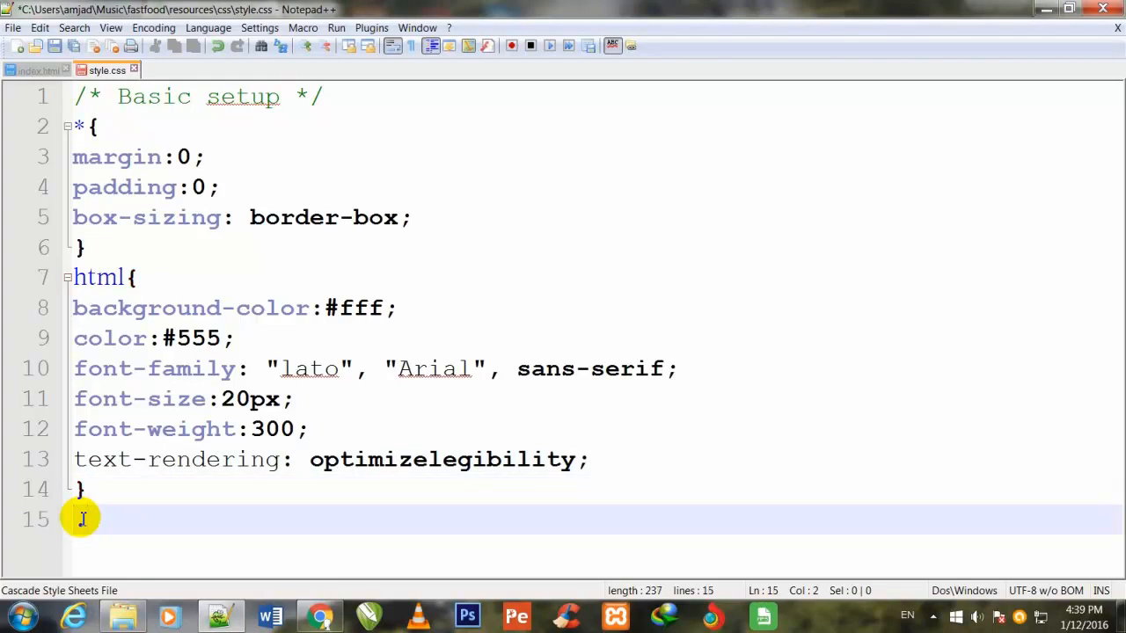
{"action": "key", "text": "Backspace"}
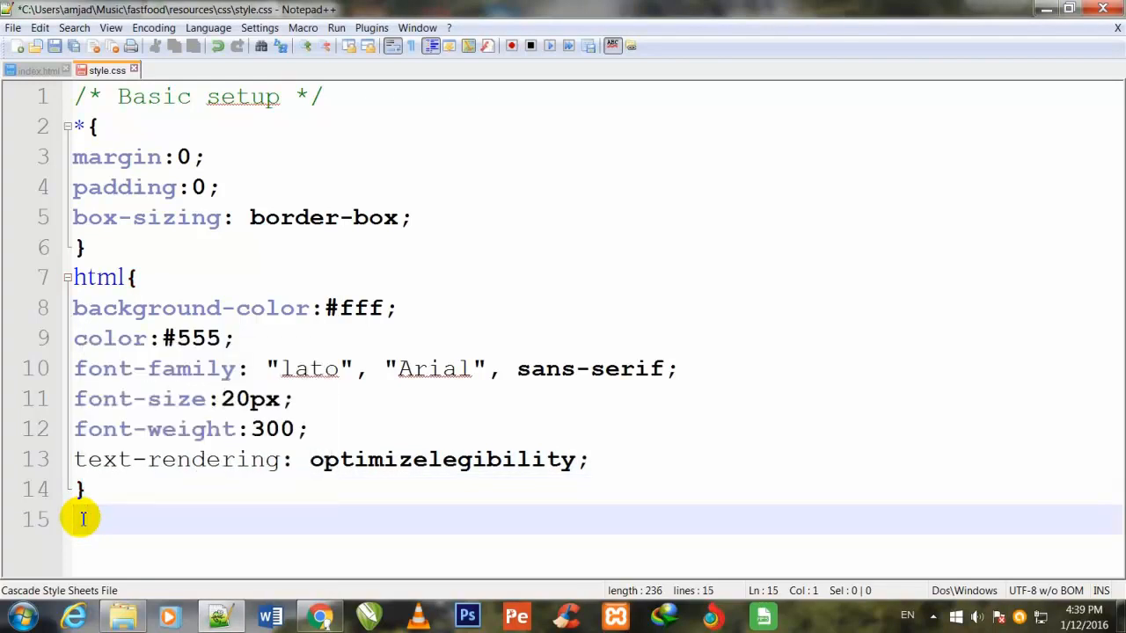
{"action": "type", "text": "/*"}
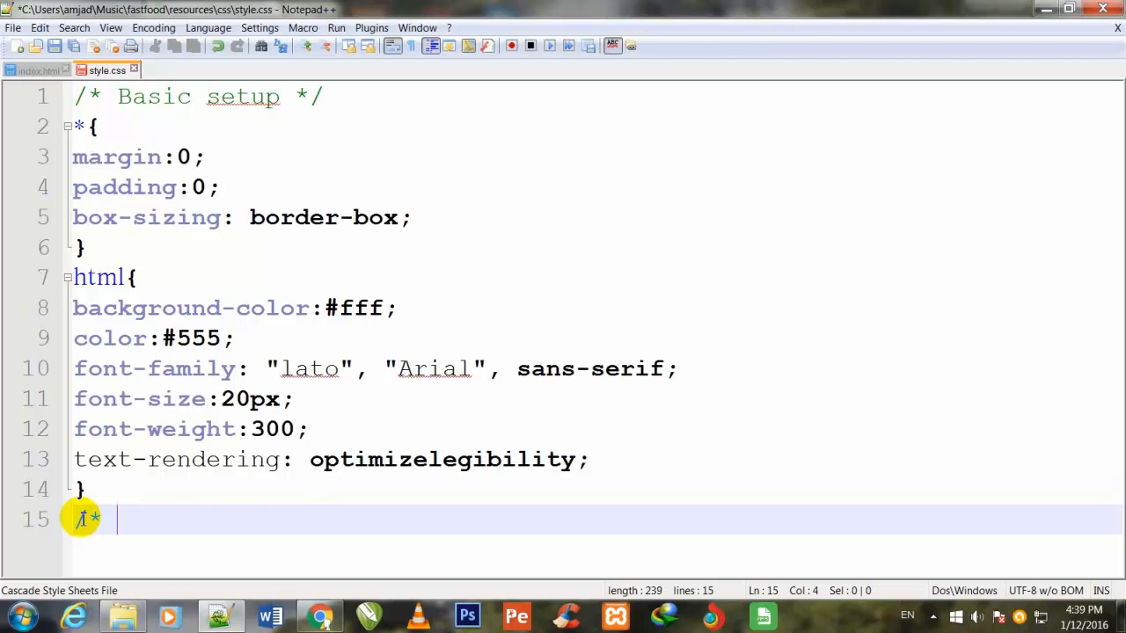
{"action": "type", "text": "*"}
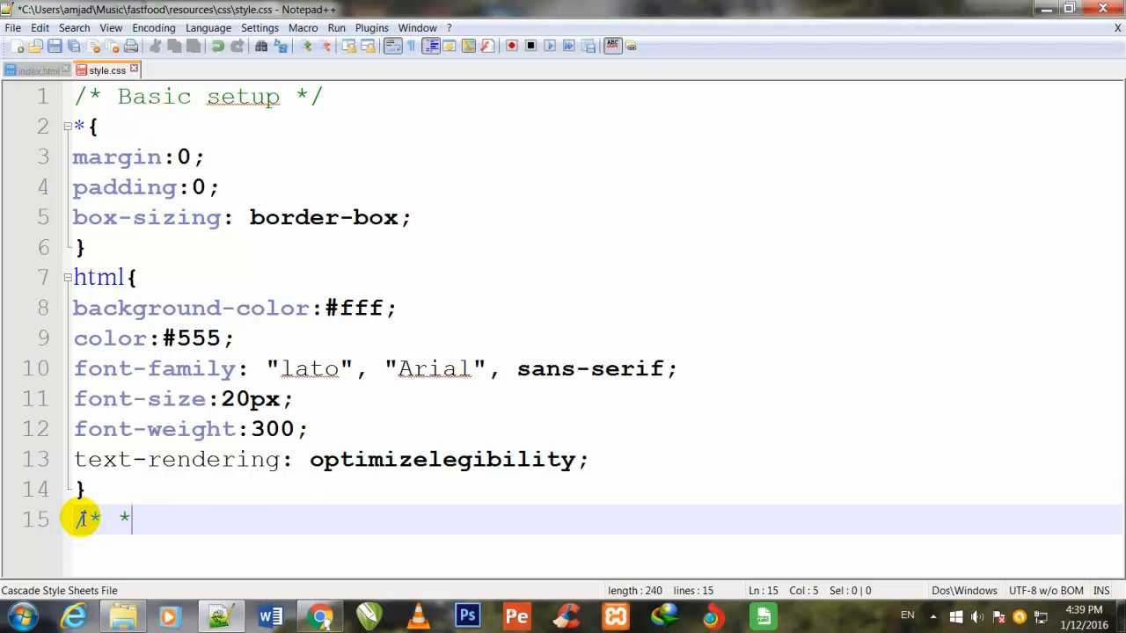
{"action": "type", "text": "/"}
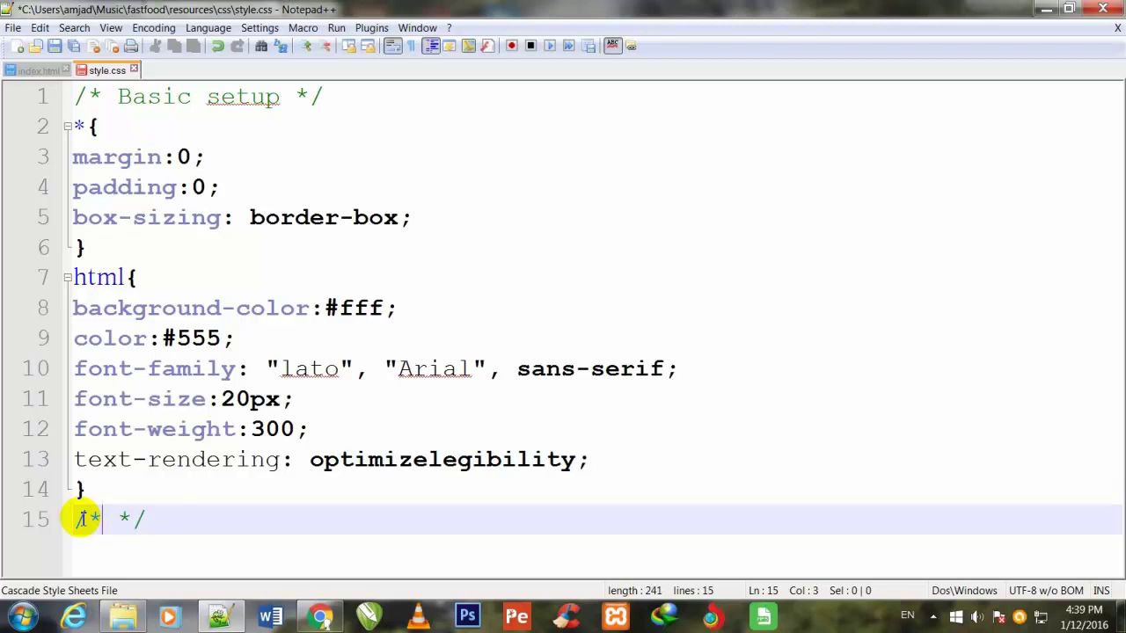
{"action": "type", "text": "resubl"}
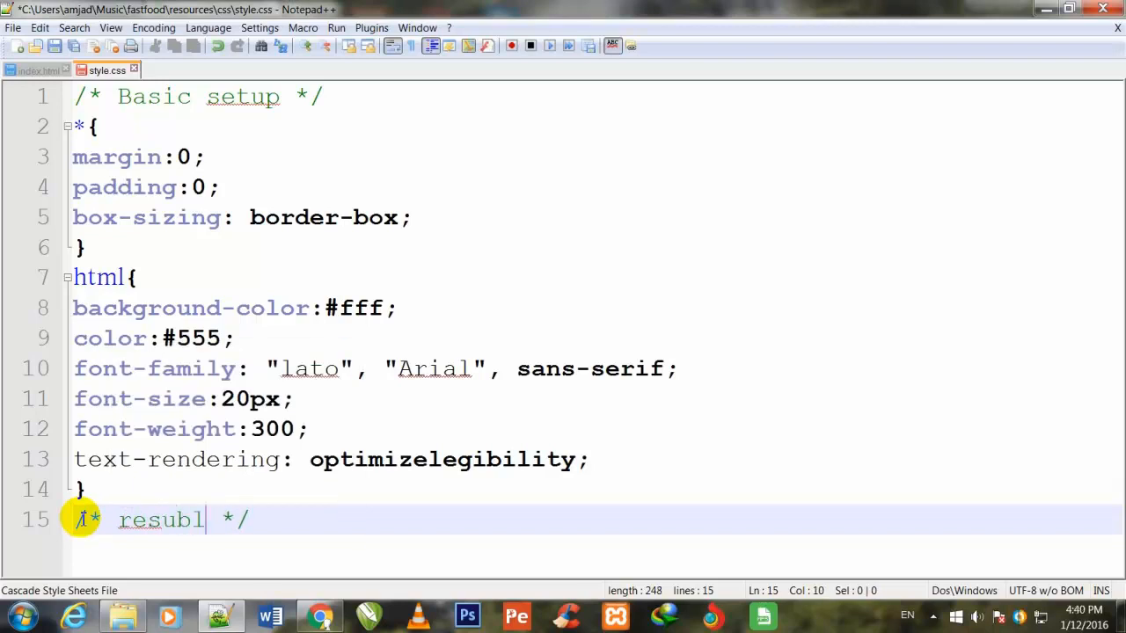
{"action": "type", "text": "e"}
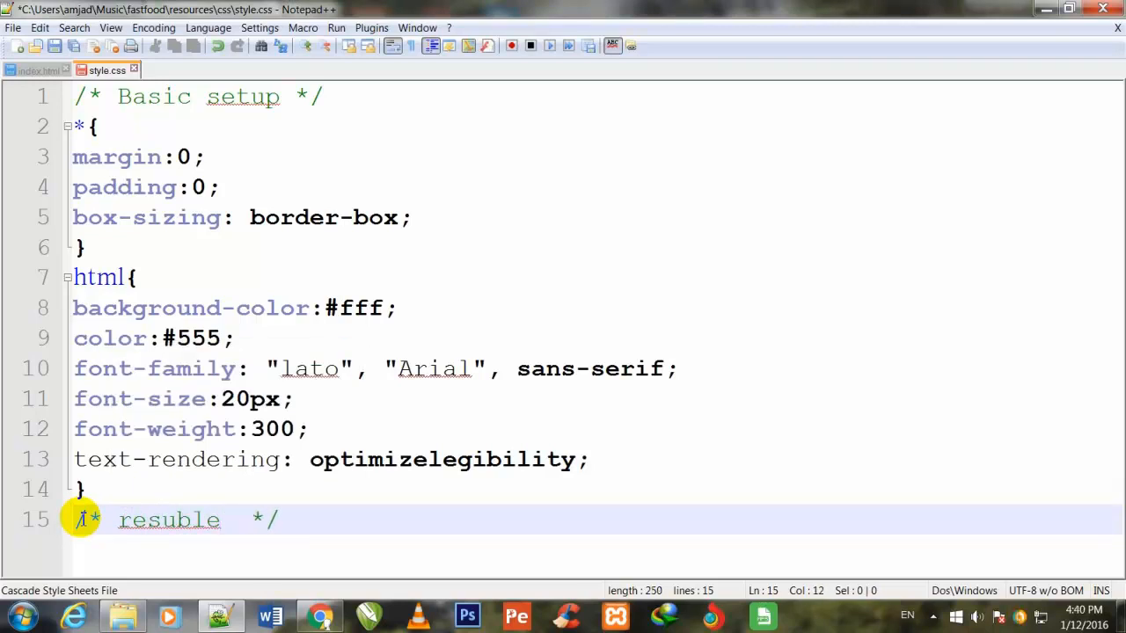
{"action": "type", "text": "conte"}
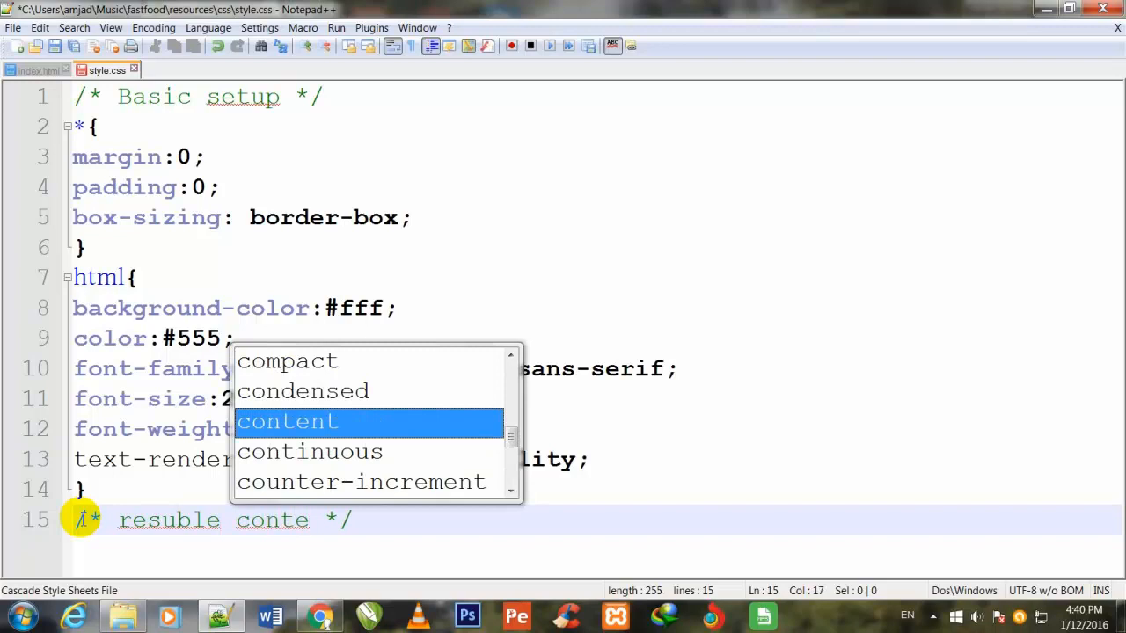
{"action": "type", "text": "nt"}
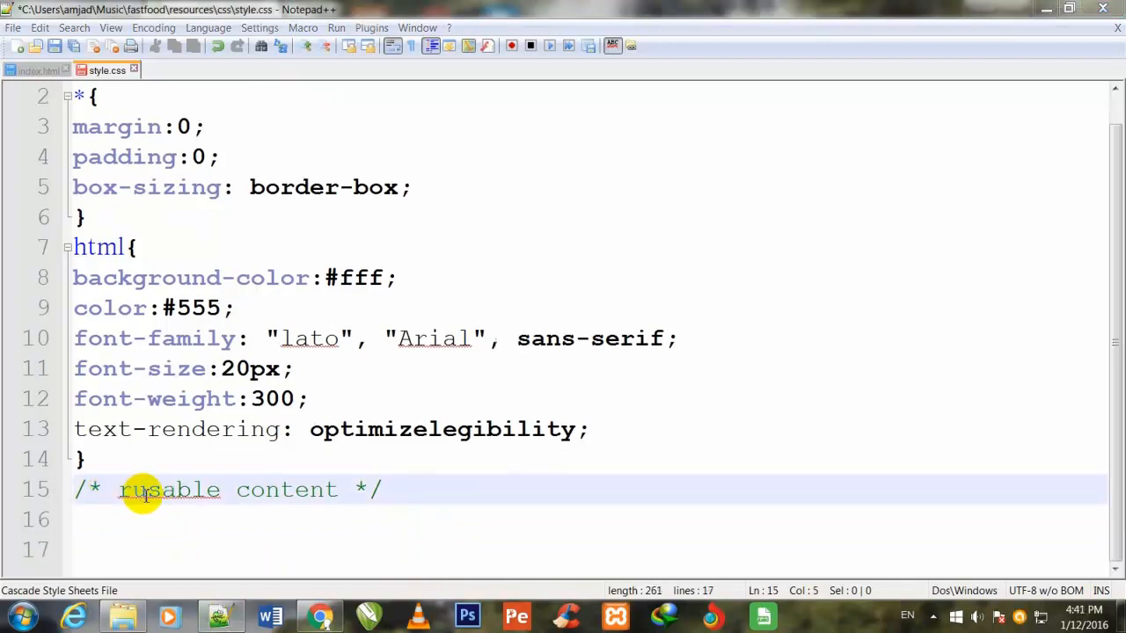
Start a .row rule with max-width: 1140px.
{"action": "type", "text": "r"}
{"action": "left_click", "coordinate": [585, 520]}
{"action": "type", "text": "."}
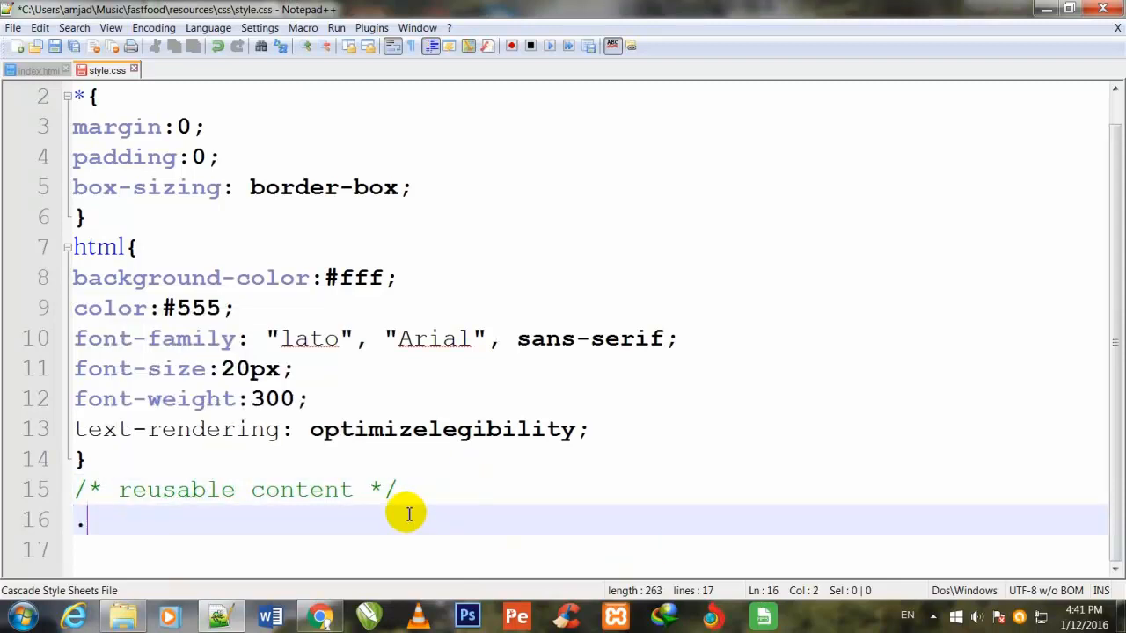
{"action": "type", "text": "row"}
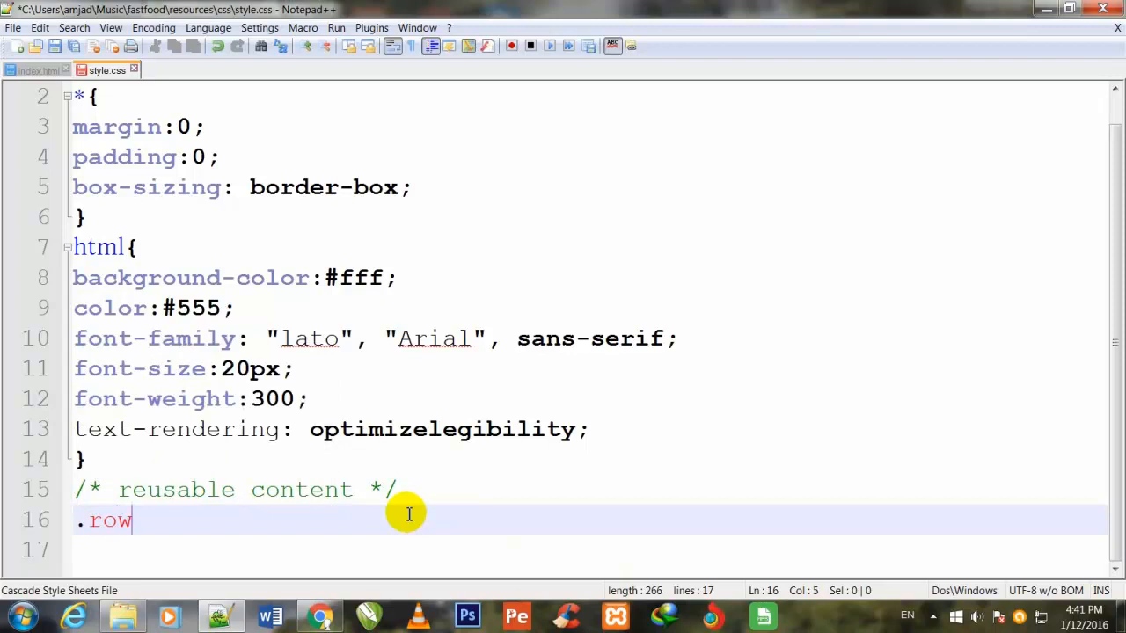
{"action": "type", "text": "{}"}
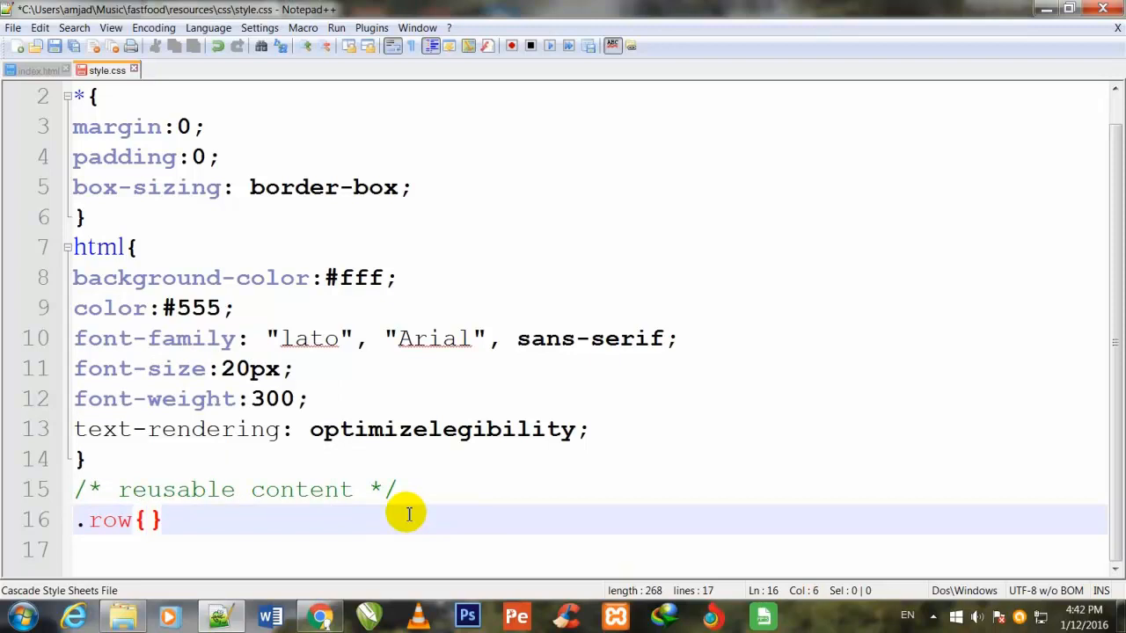
{"action": "key", "text": "Enter"}
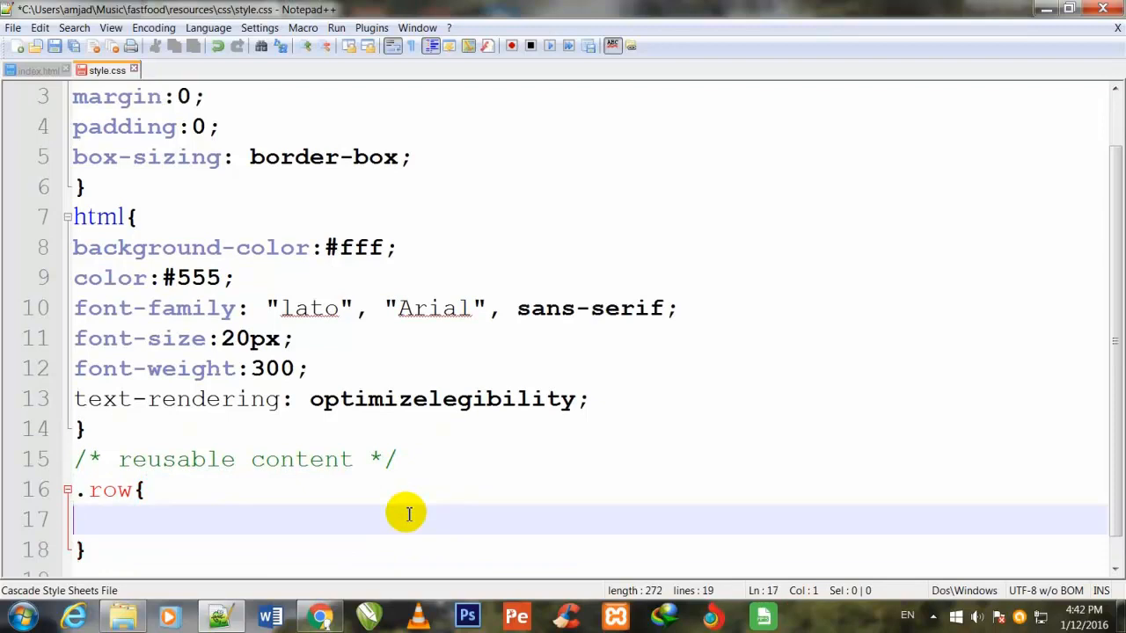
{"action": "type", "text": "max-w"}
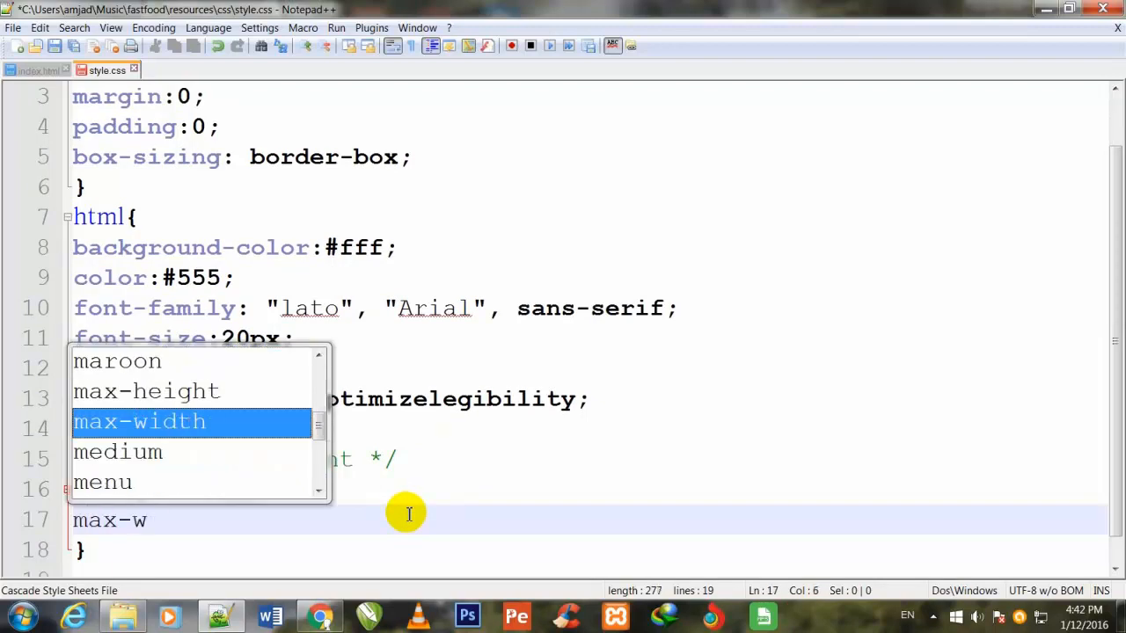
{"action": "type", "text": "idt"}
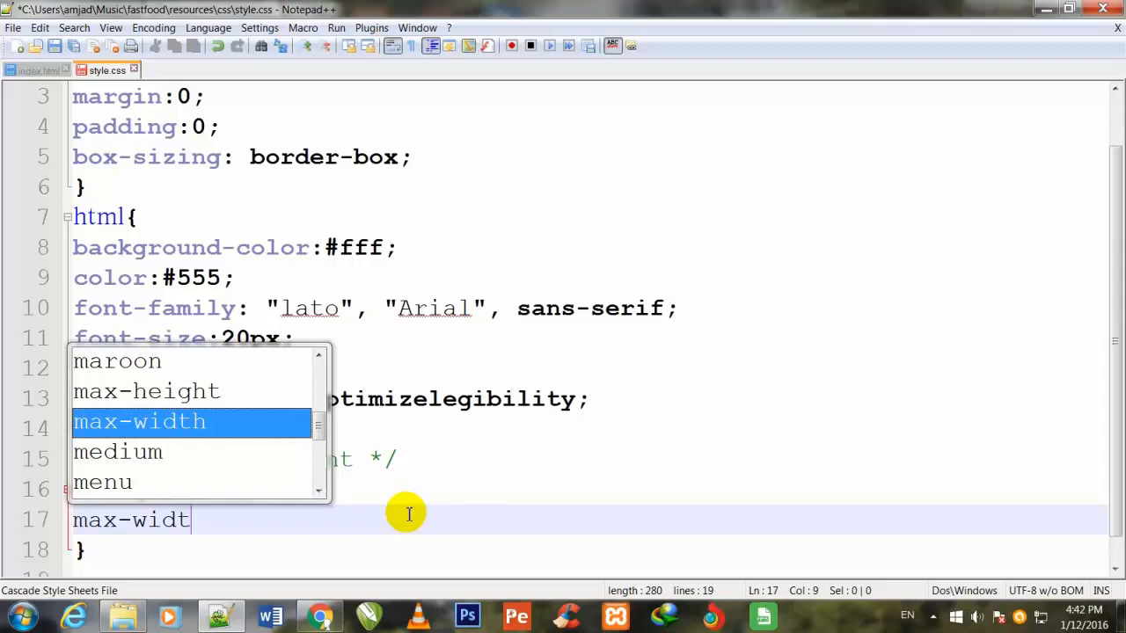
{"action": "type", "text": "h:"}
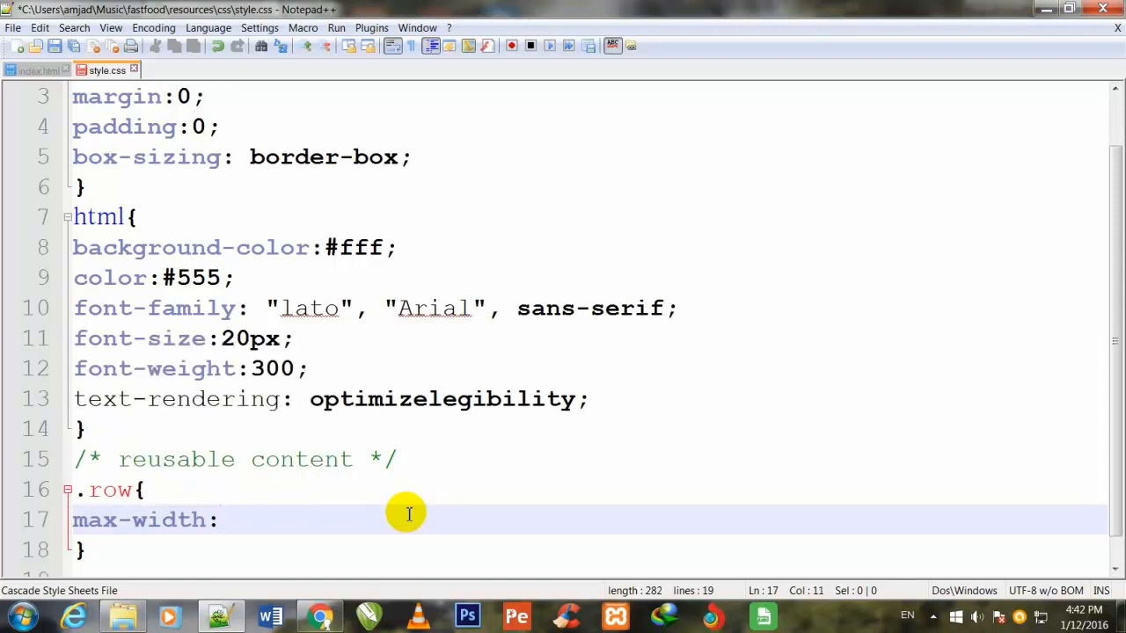
{"action": "type", "text": "11"}
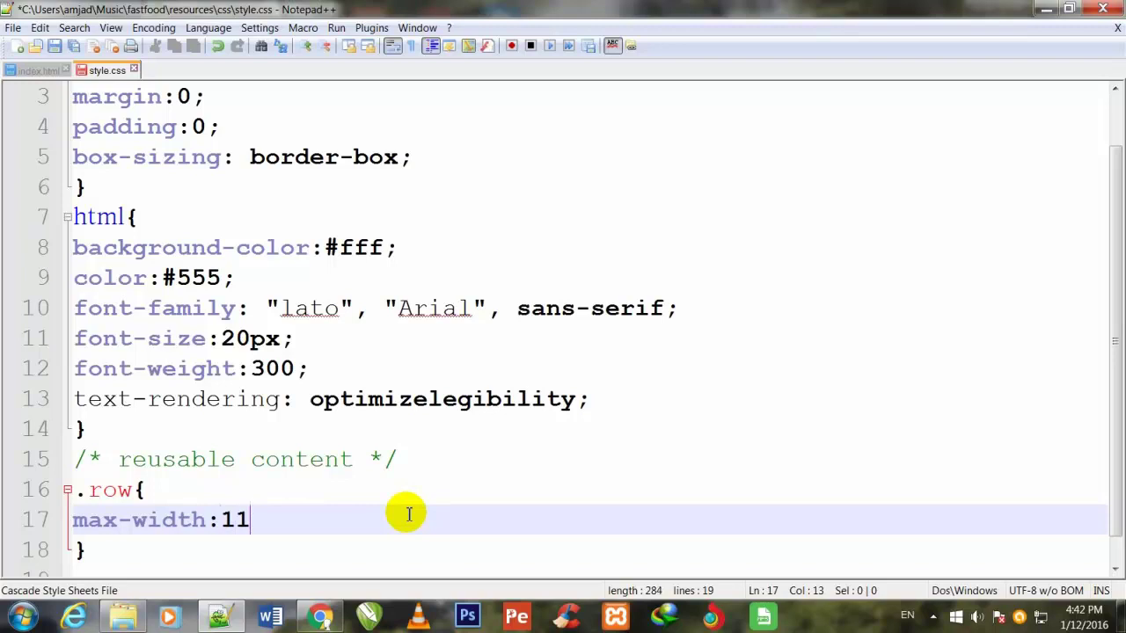
{"action": "type", "text": "40"}
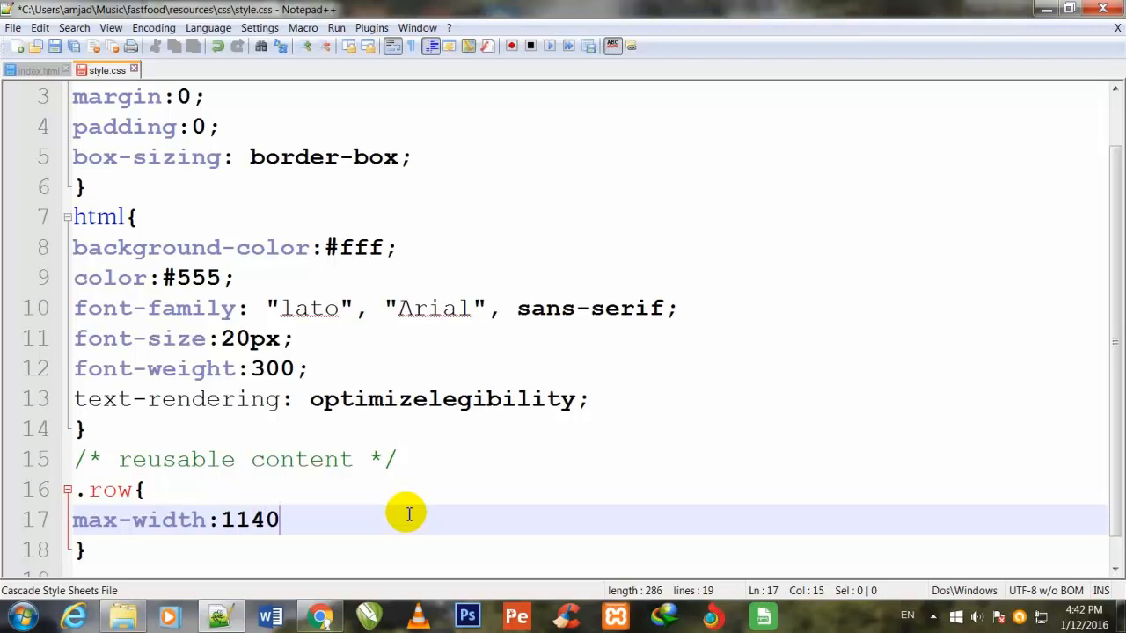
{"action": "type", "text": "px;"}
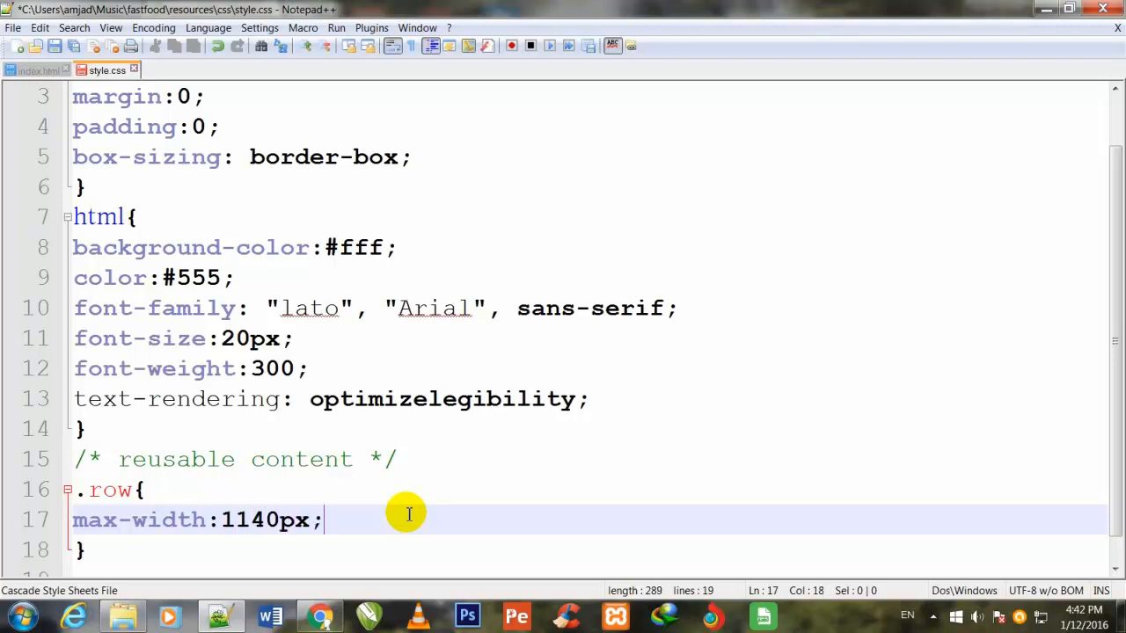
Add margin: 0 auto to the .row rule and close it.
{"action": "type", "text": "m"}
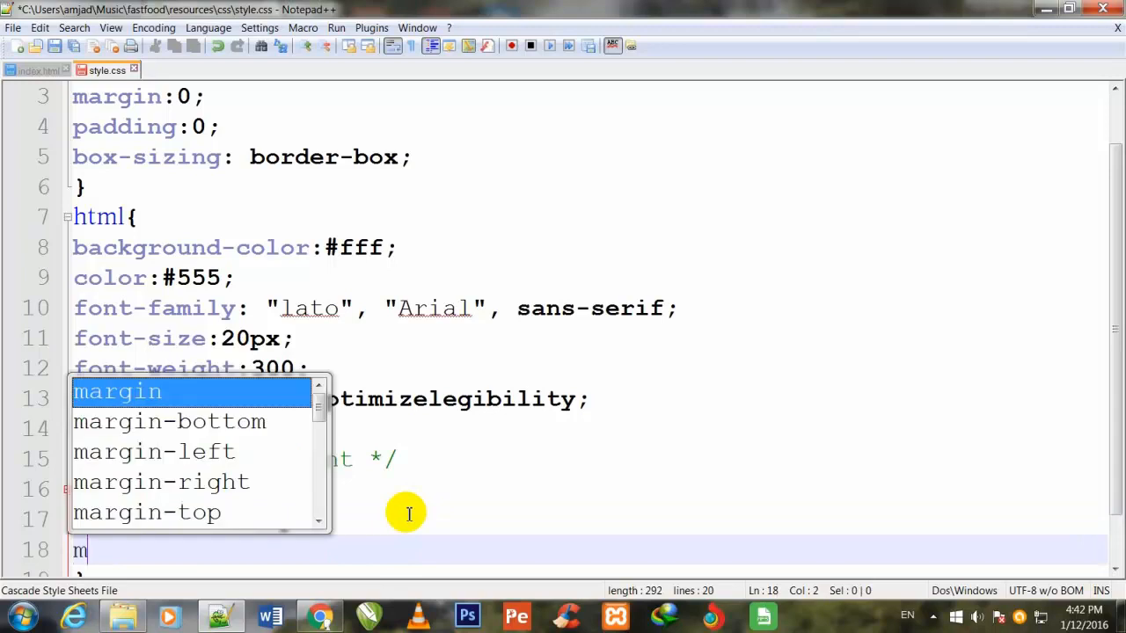
{"action": "type", "text": "argi"}
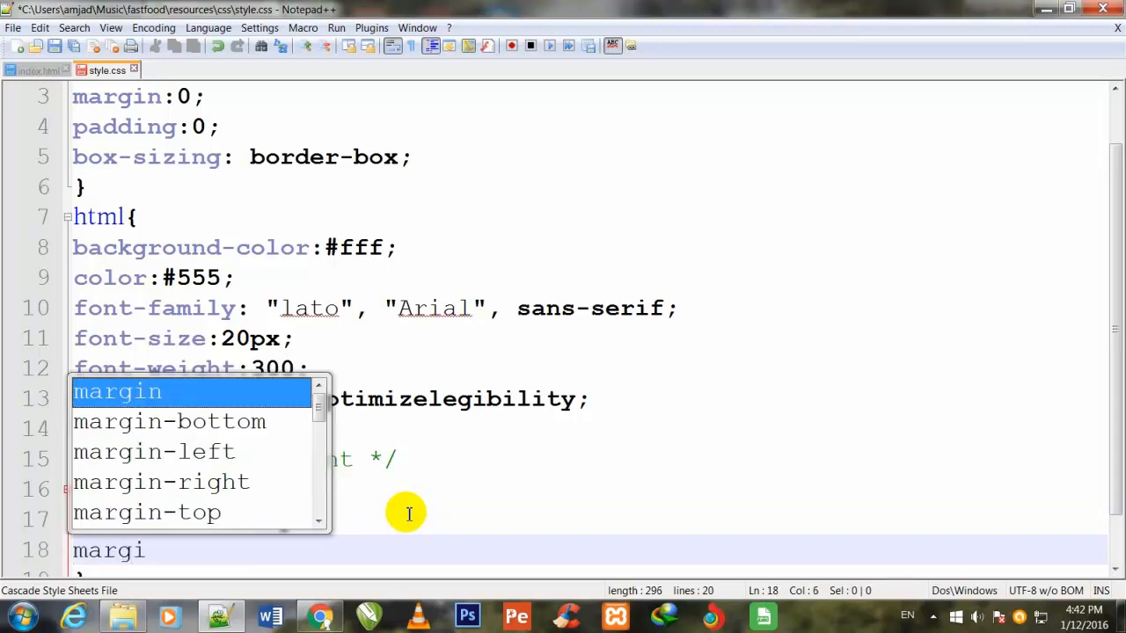
{"action": "type", "text": "n:0"}
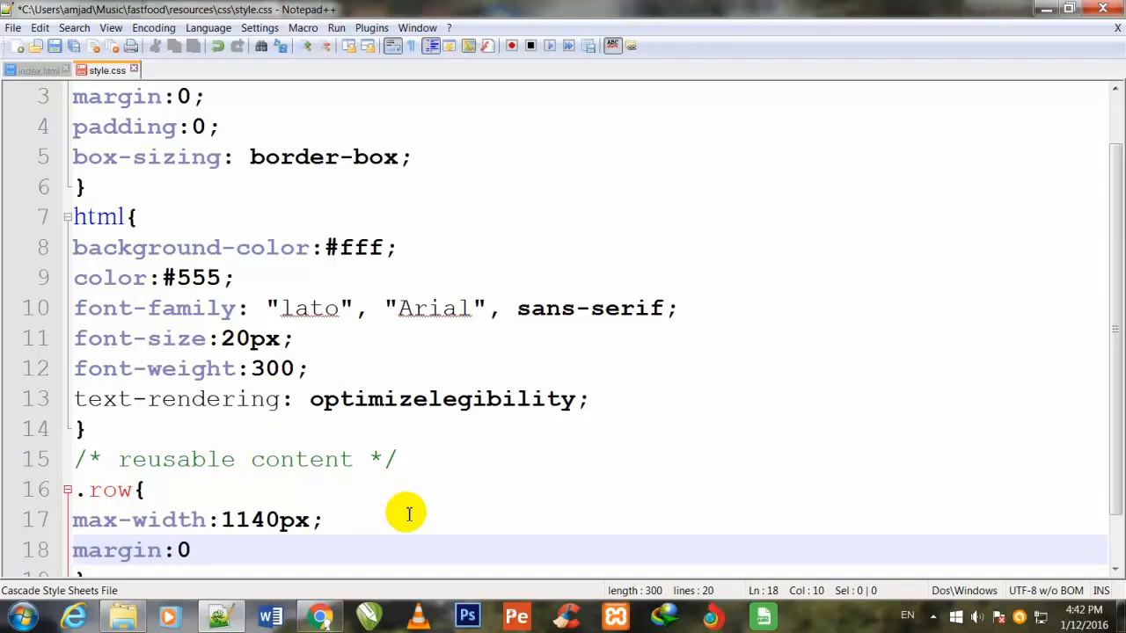
{"action": "type", "text": "au"}
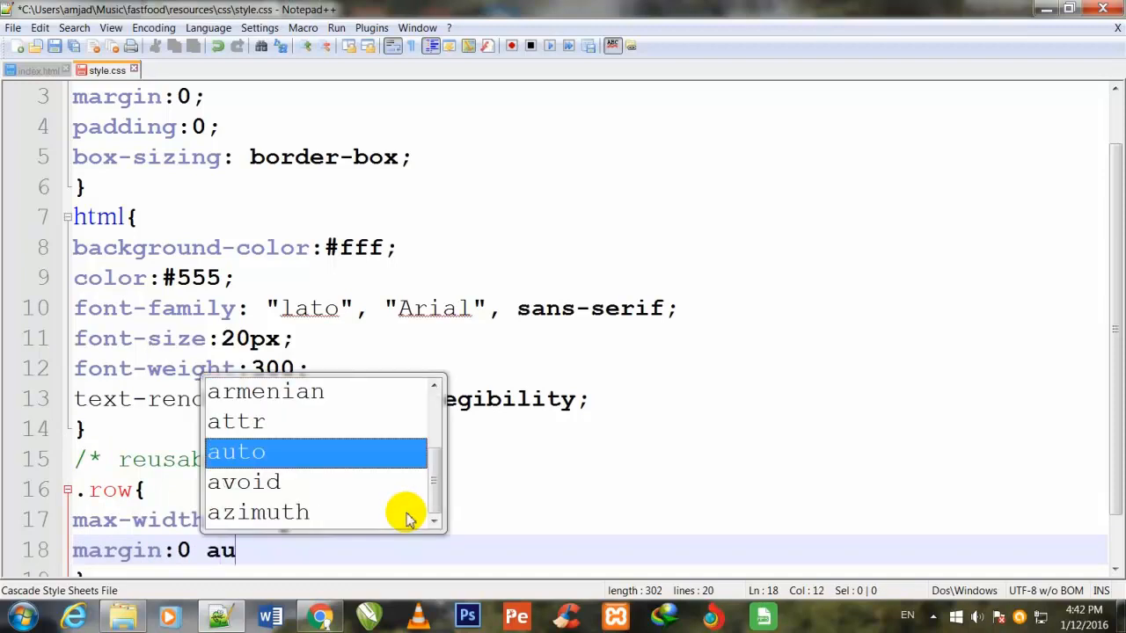
{"action": "left_click", "coordinate": [236, 451]}
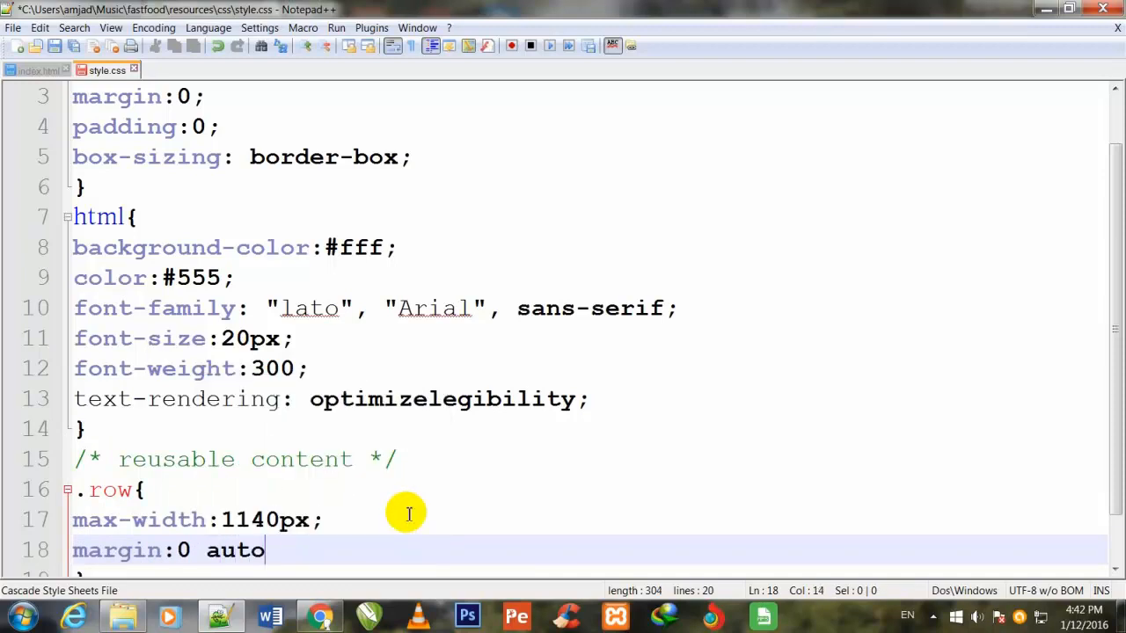
{"action": "key", "text": "enter"}
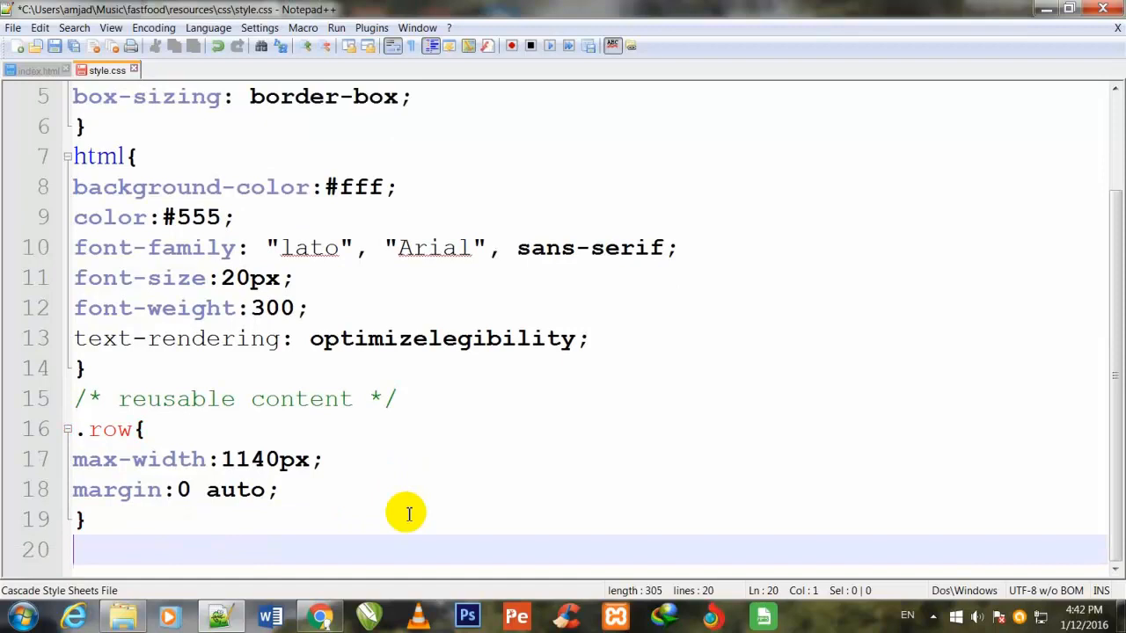
Remove stray characters and write a /* Header */ comment under the .row rule.
{"action": "type", "text": "."}
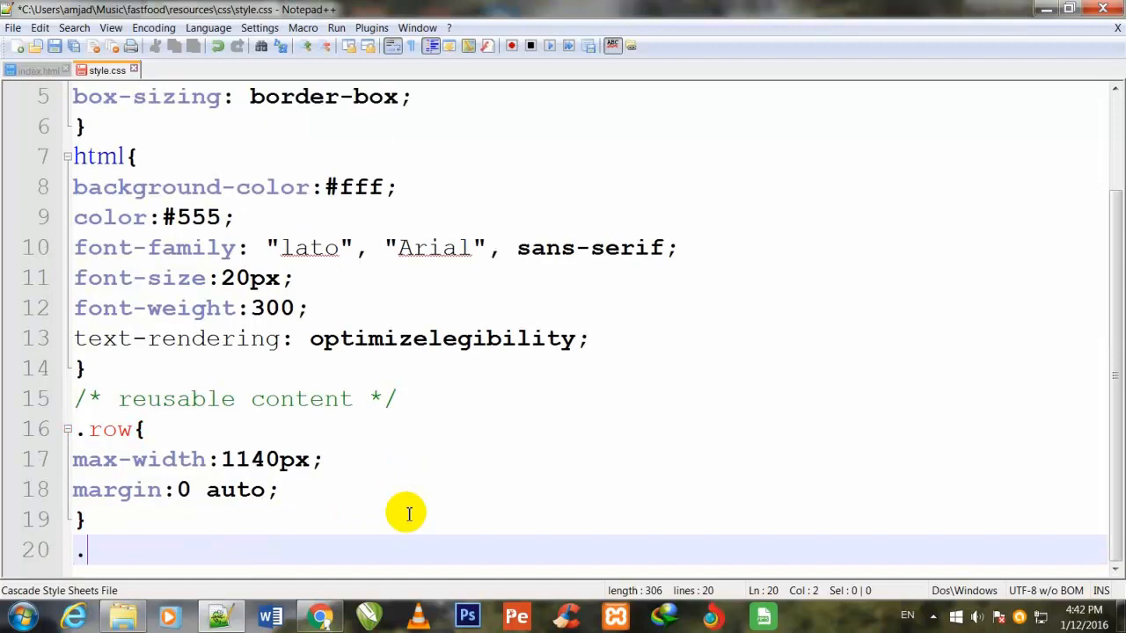
{"action": "key", "text": "Backspace"}
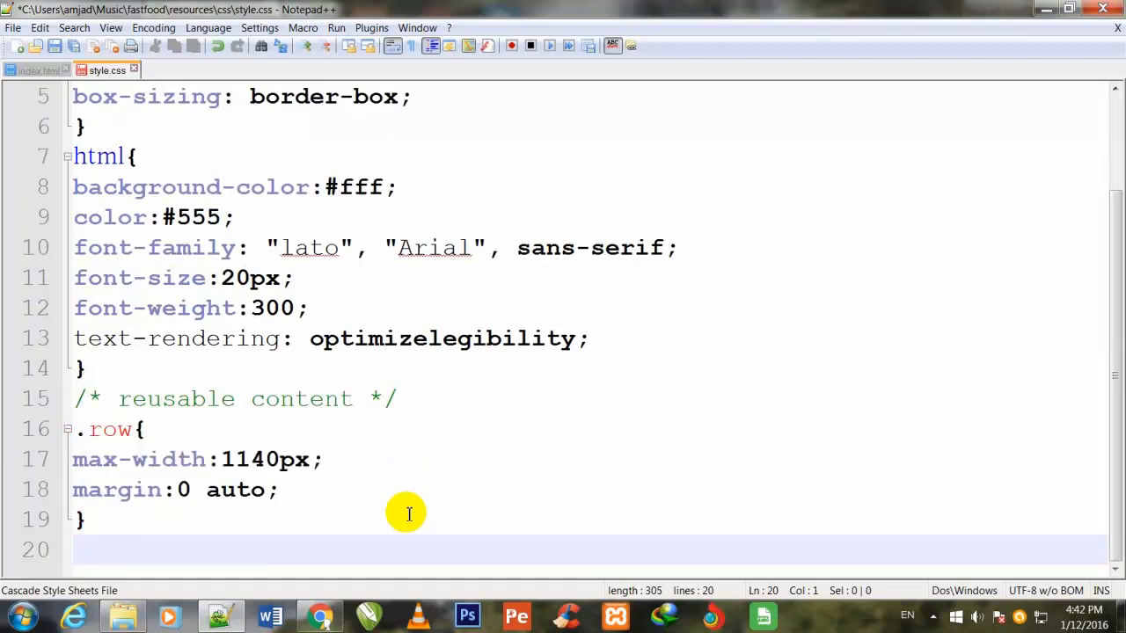
{"action": "type", "text": "*"}
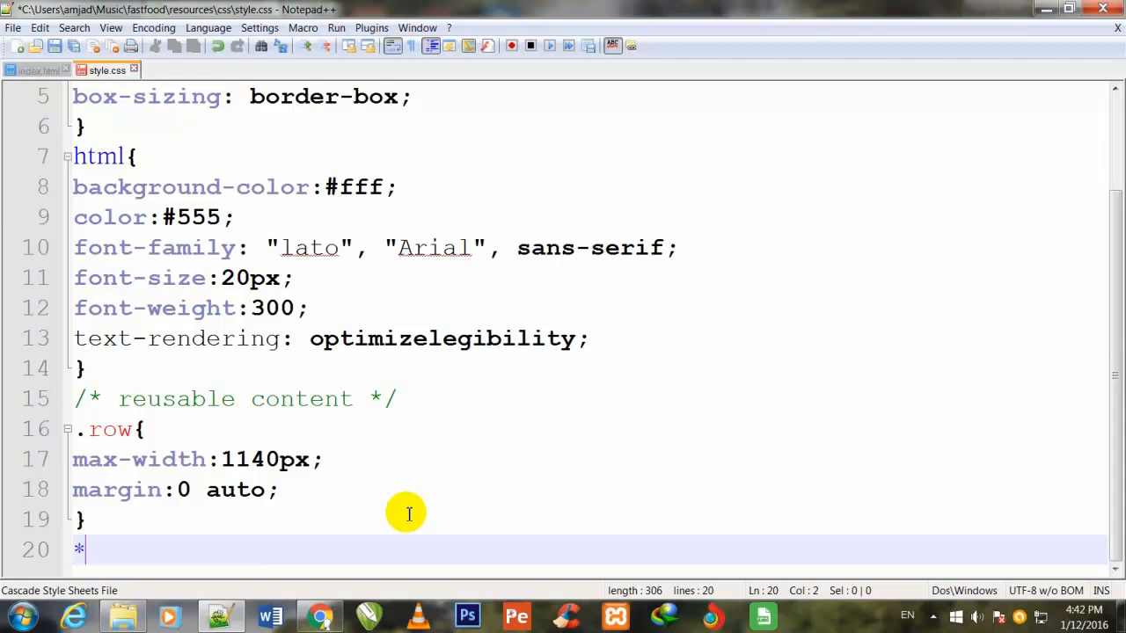
{"action": "key", "text": "Backspace"}
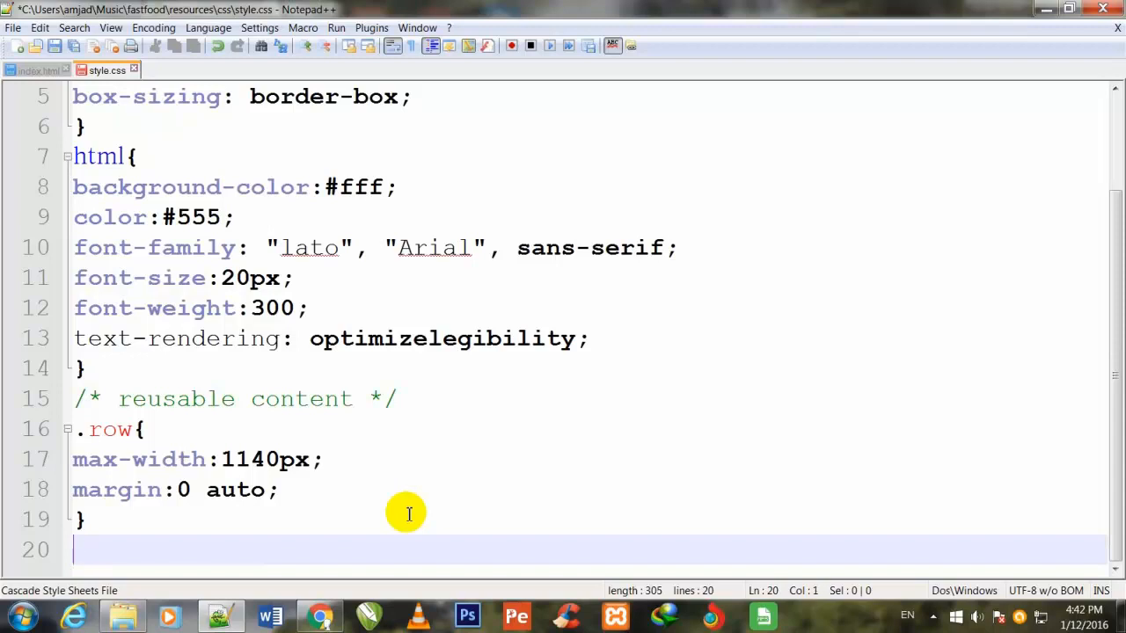
{"action": "type", "text": "/* *"}
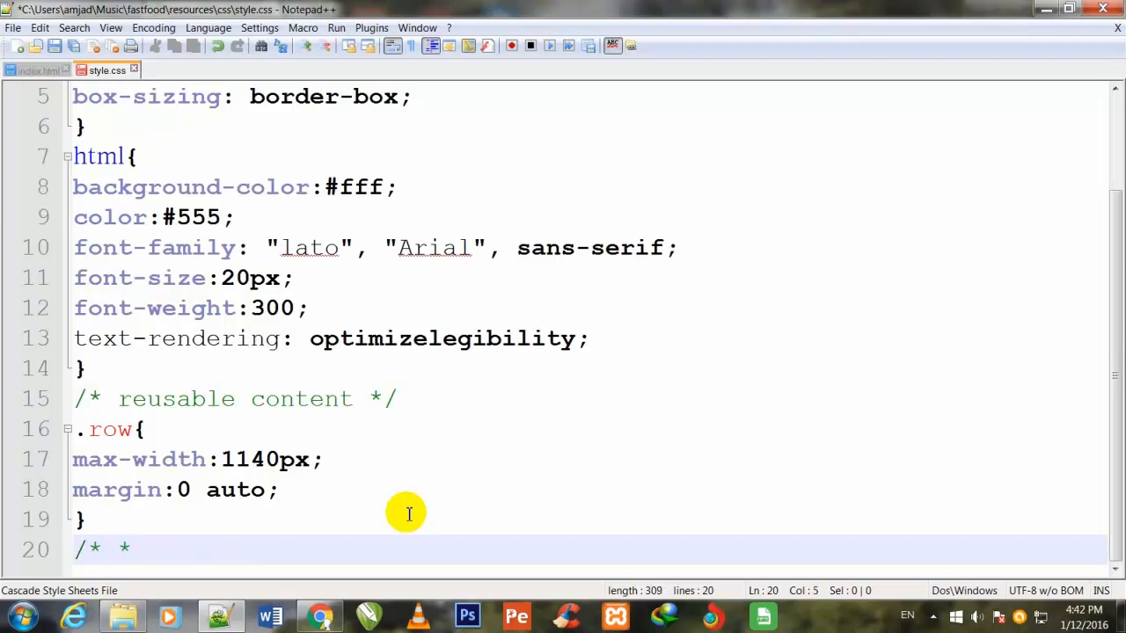
{"action": "type", "text": "/"}
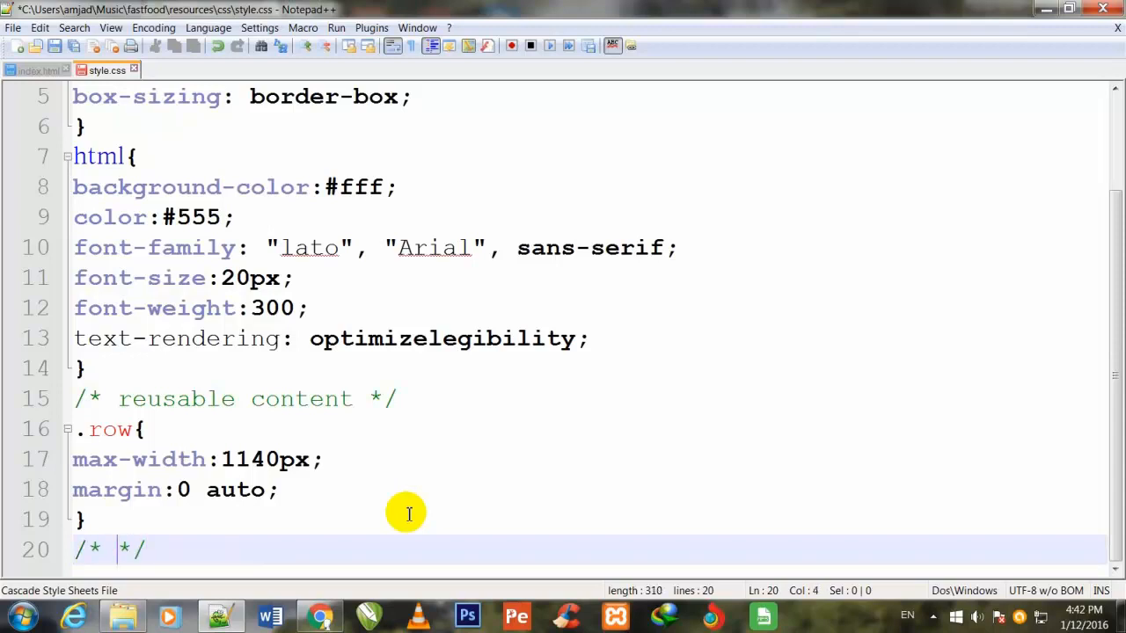
{"action": "type", "text": "He"}
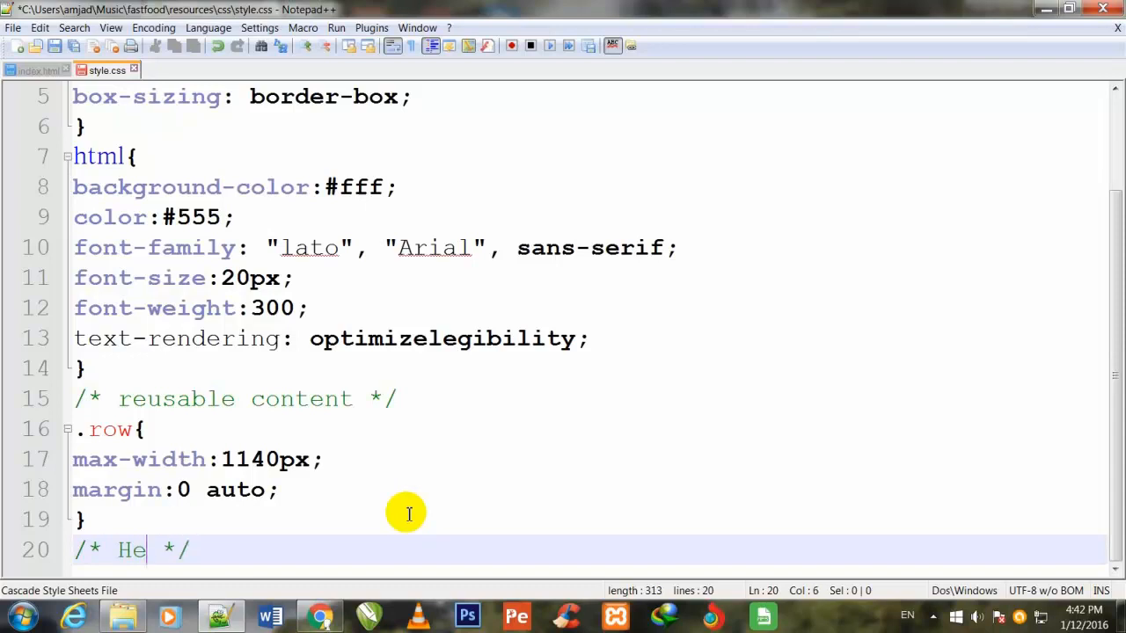
{"action": "type", "text": "ader"}
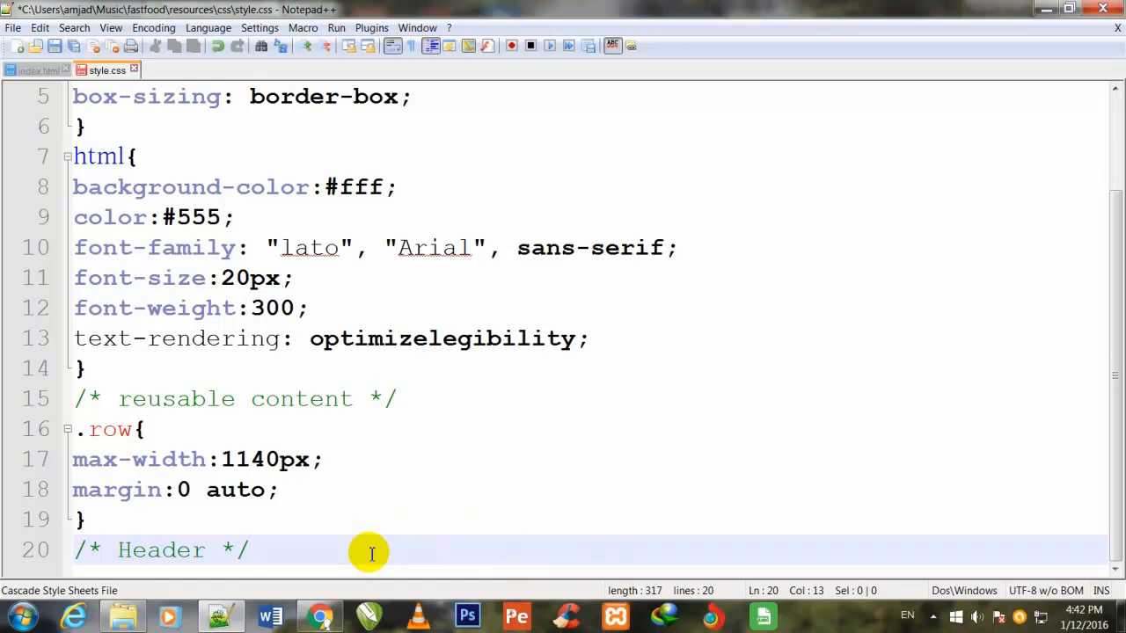
{"action": "key", "text": "Return"}
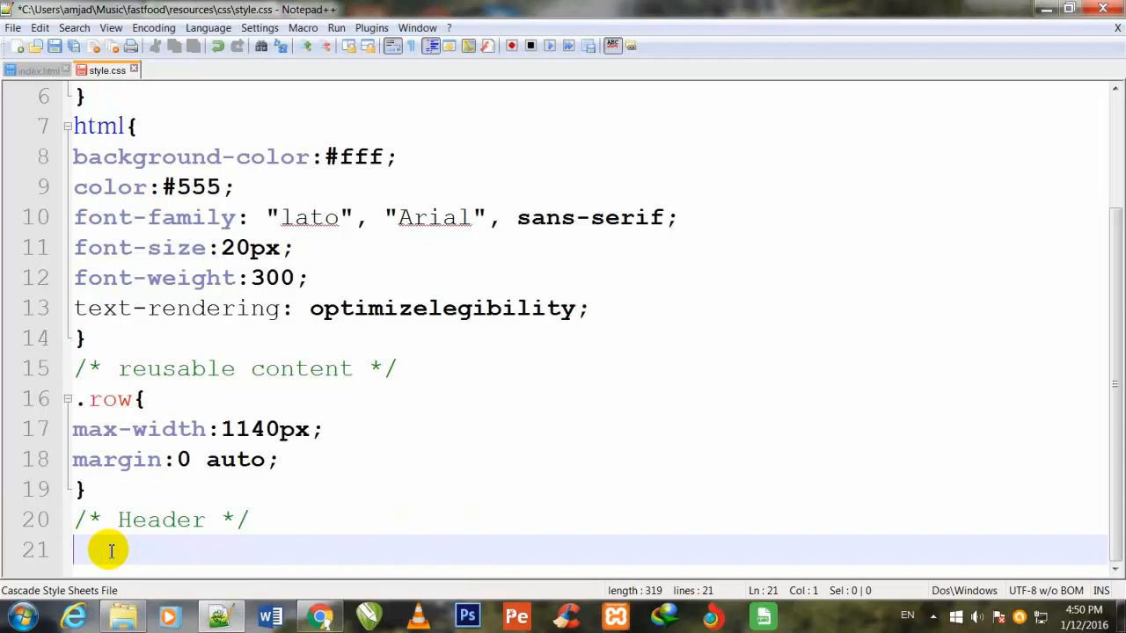
Type a header{ } selector without the leading dot and open a blank line inside.
{"action": "type", "text": ".head"}
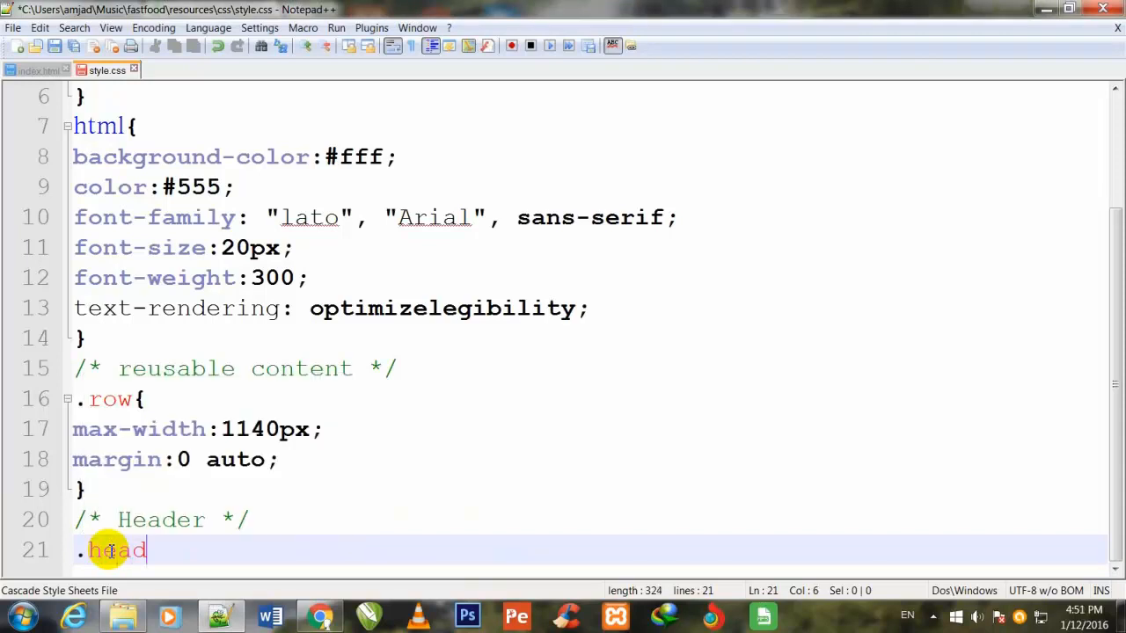
{"action": "type", "text": "e"}
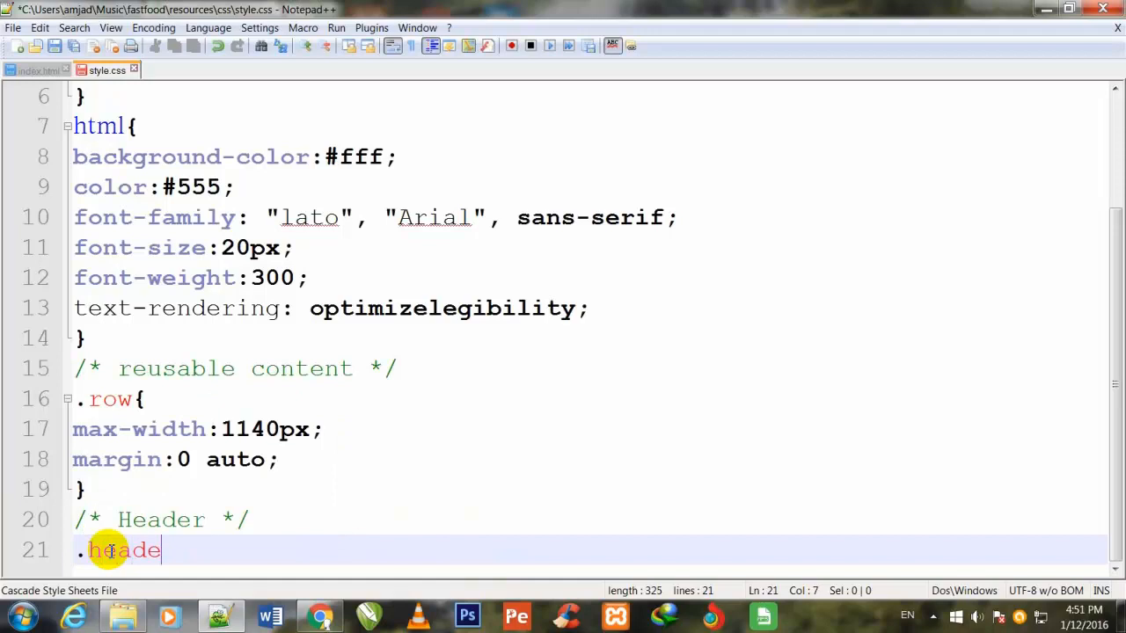
{"action": "type", "text": "r"}
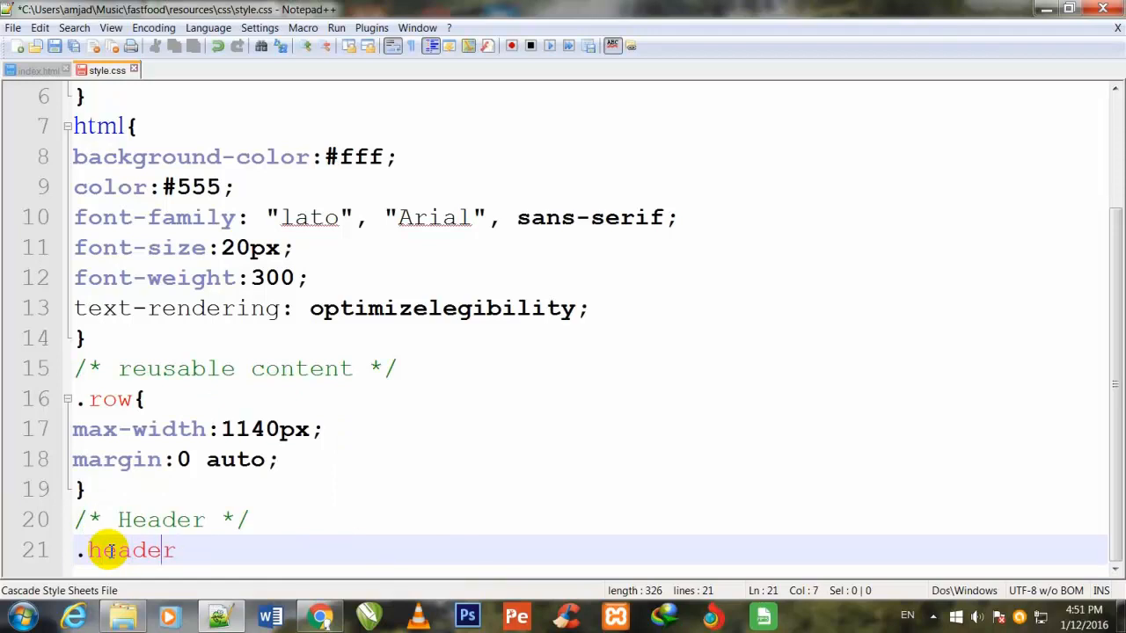
{"action": "key", "text": "BackSpace"}
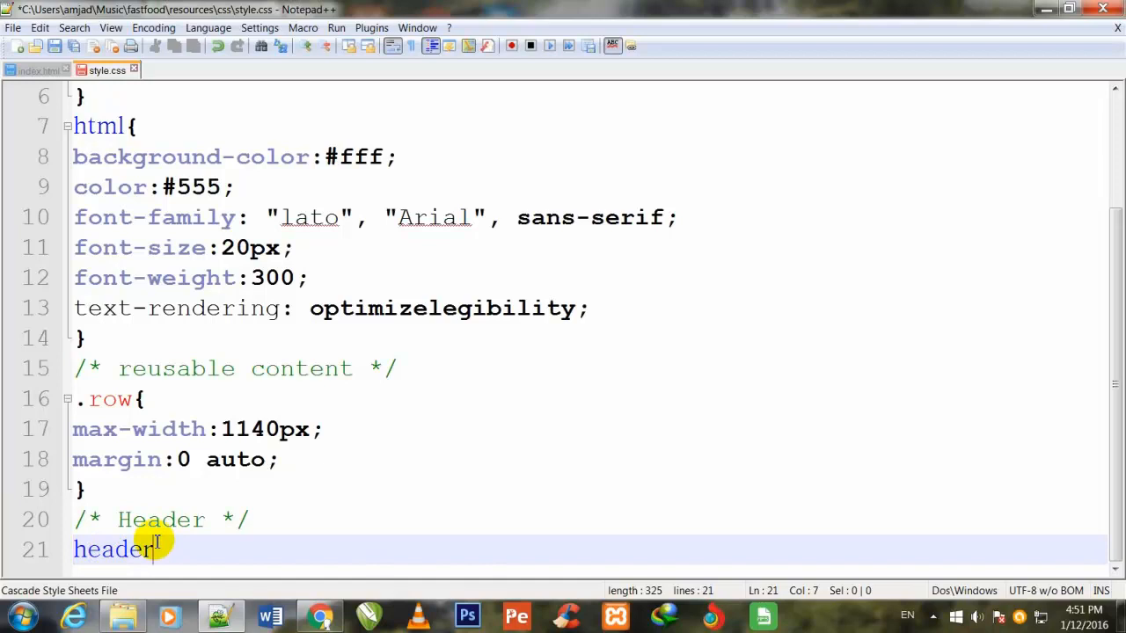
{"action": "type", "text": "{ }"}
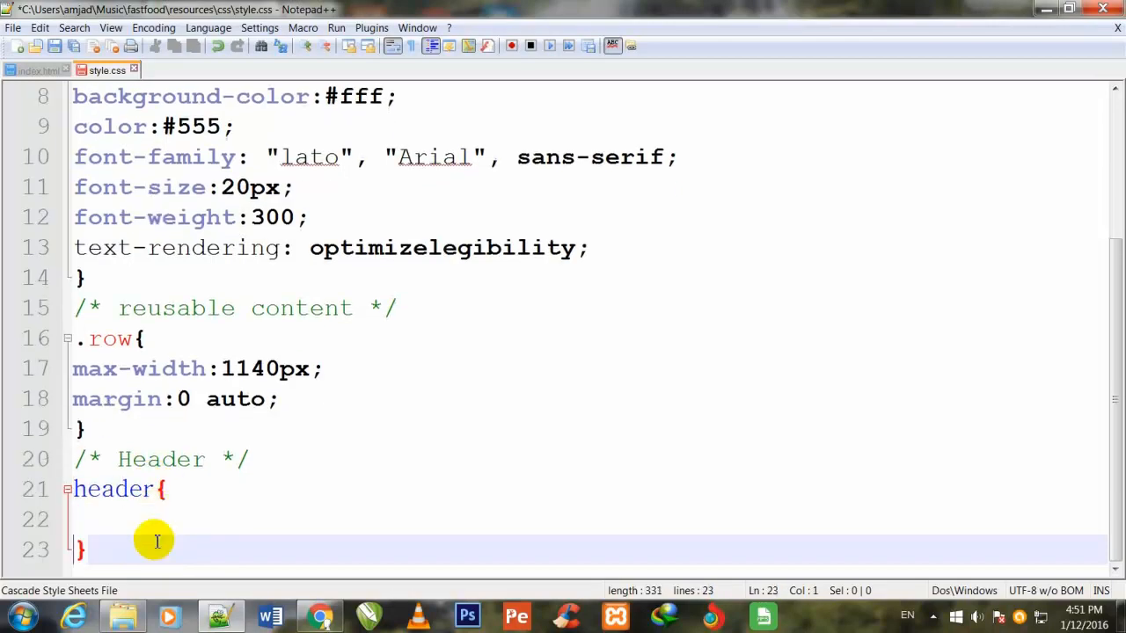
{"action": "key", "text": "Return"}
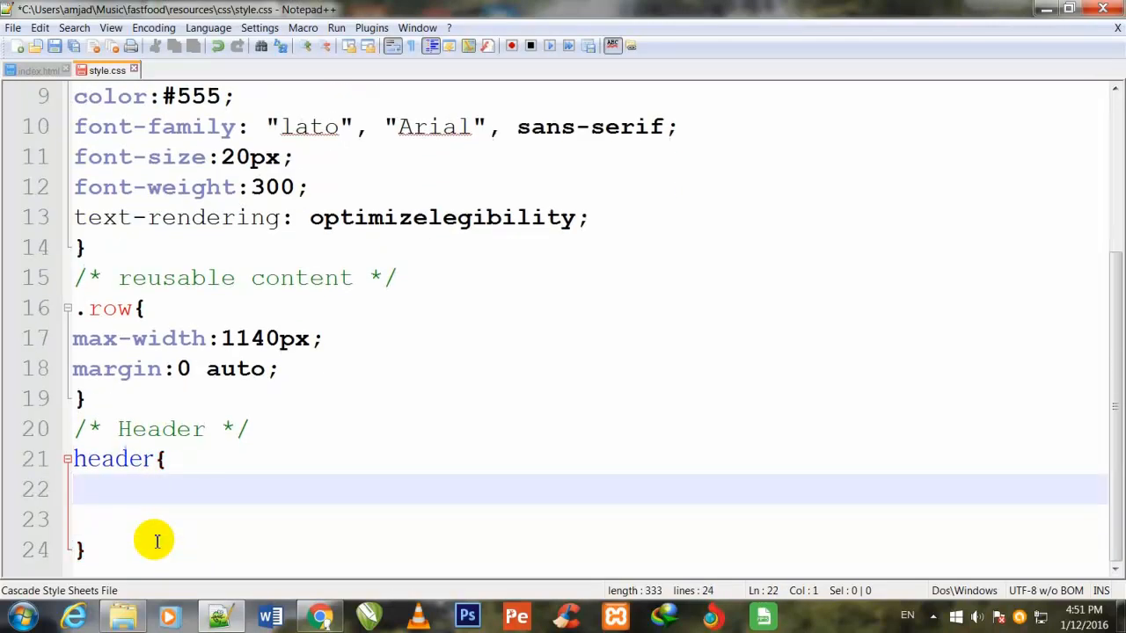
Begin the header's background-image: linear-gradient( declaration.
{"action": "type", "text": "bac"}
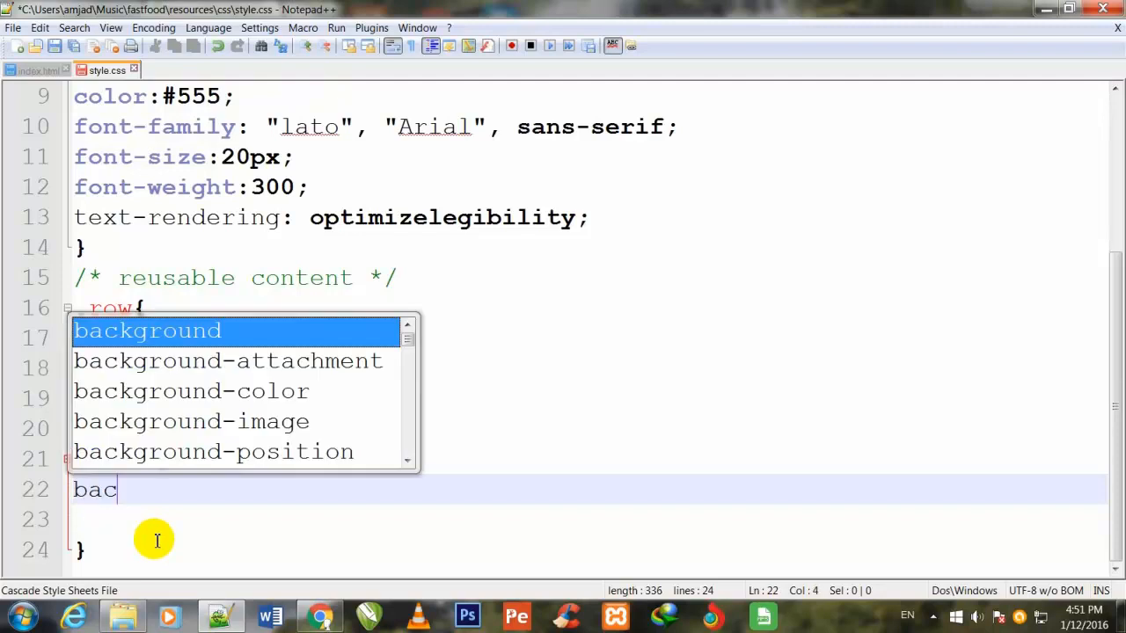
{"action": "type", "text": "kground"}
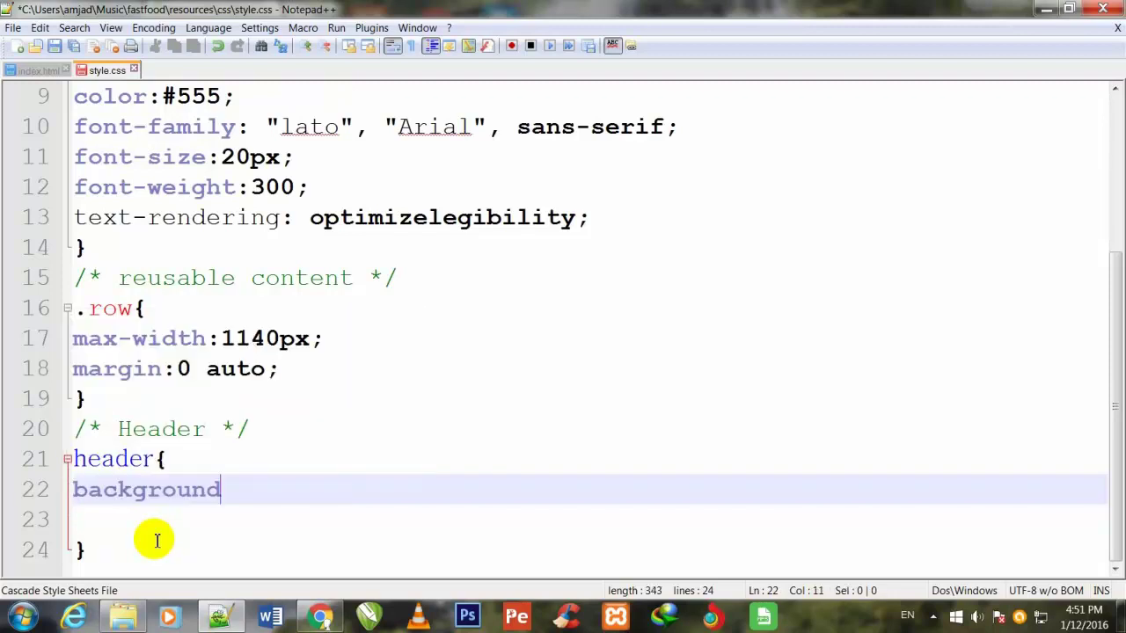
{"action": "type", "text": "-"}
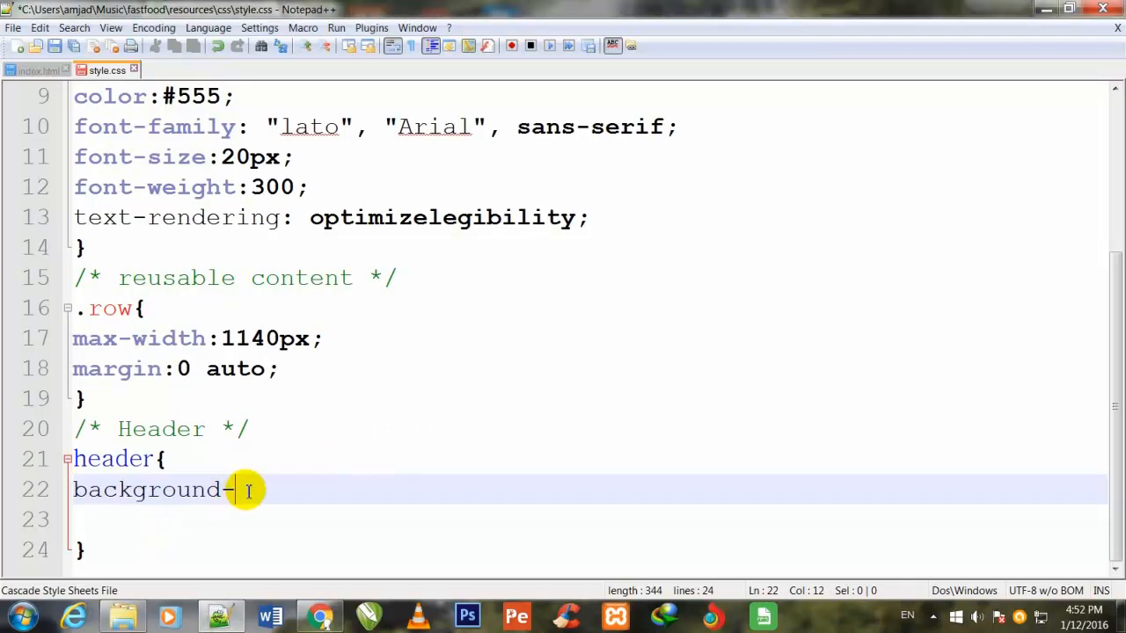
{"action": "type", "text": "ima"}
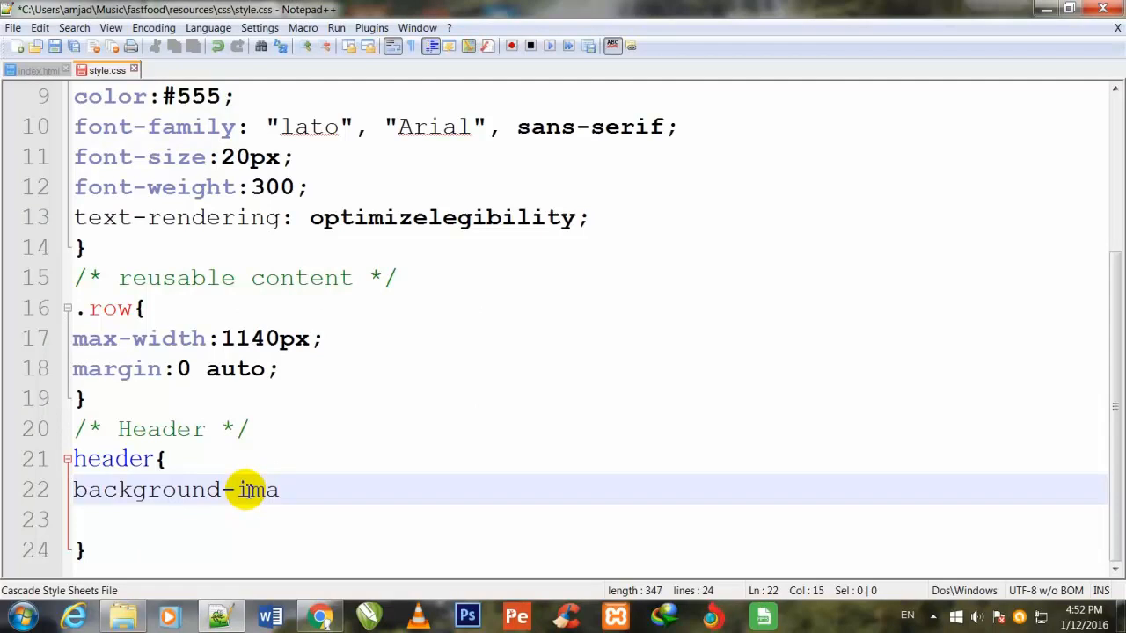
{"action": "type", "text": "ge"}
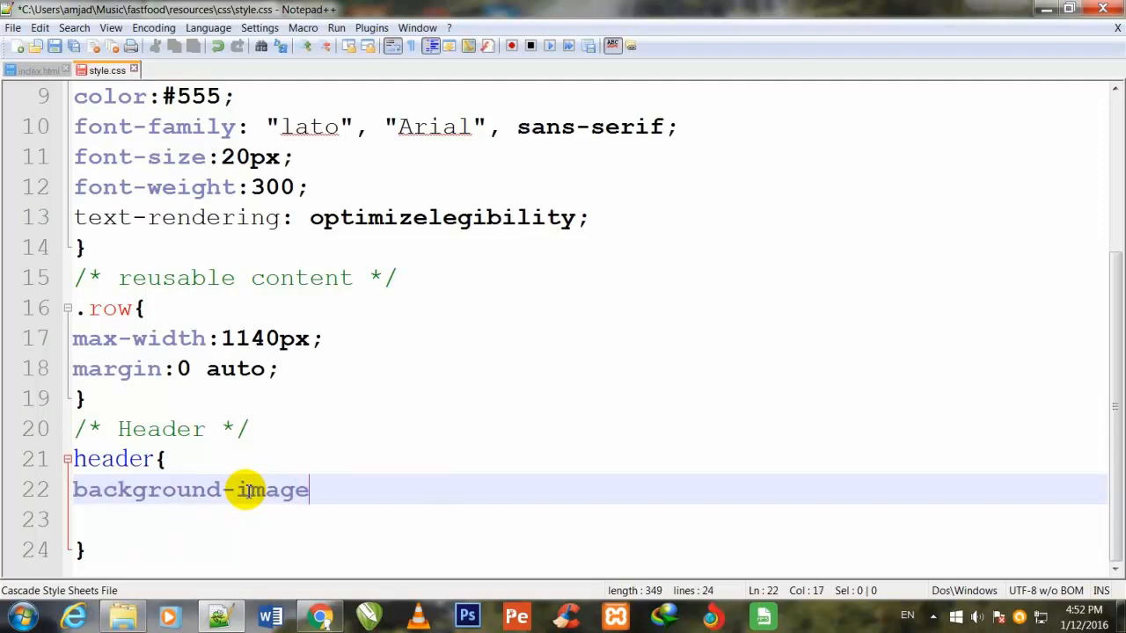
{"action": "type", "text": ": l"}
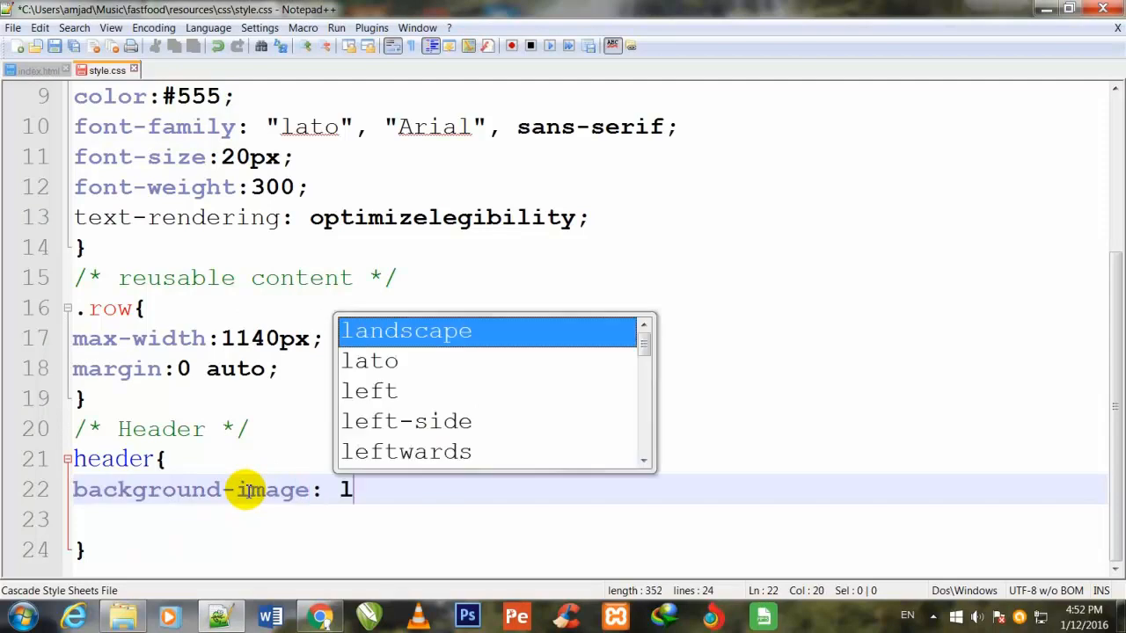
{"action": "type", "text": "in"}
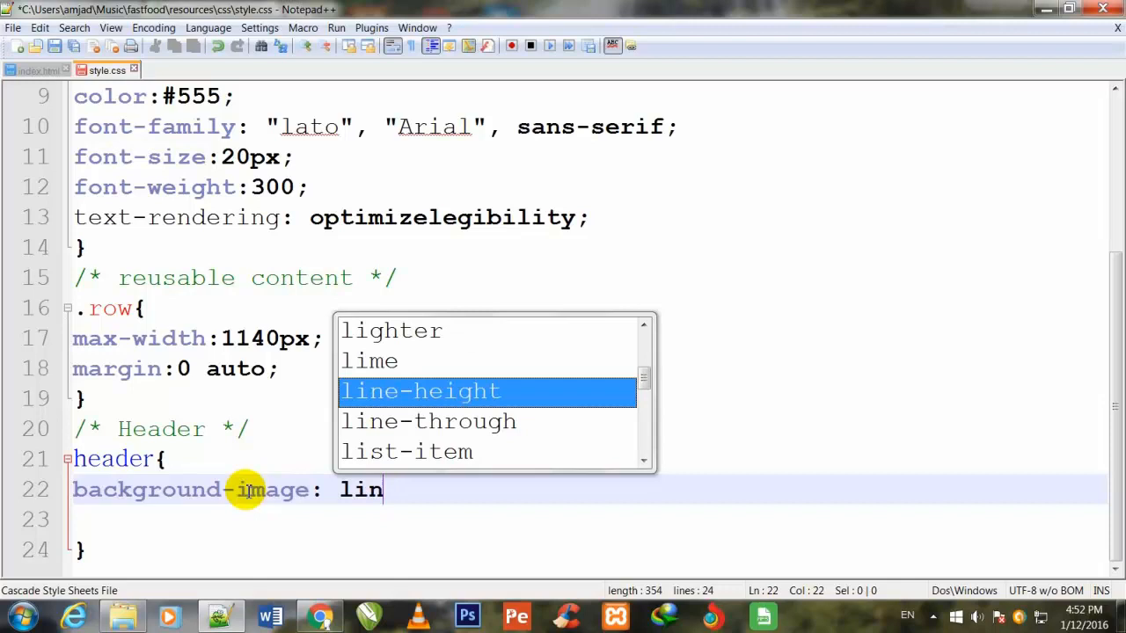
{"action": "type", "text": "e"}
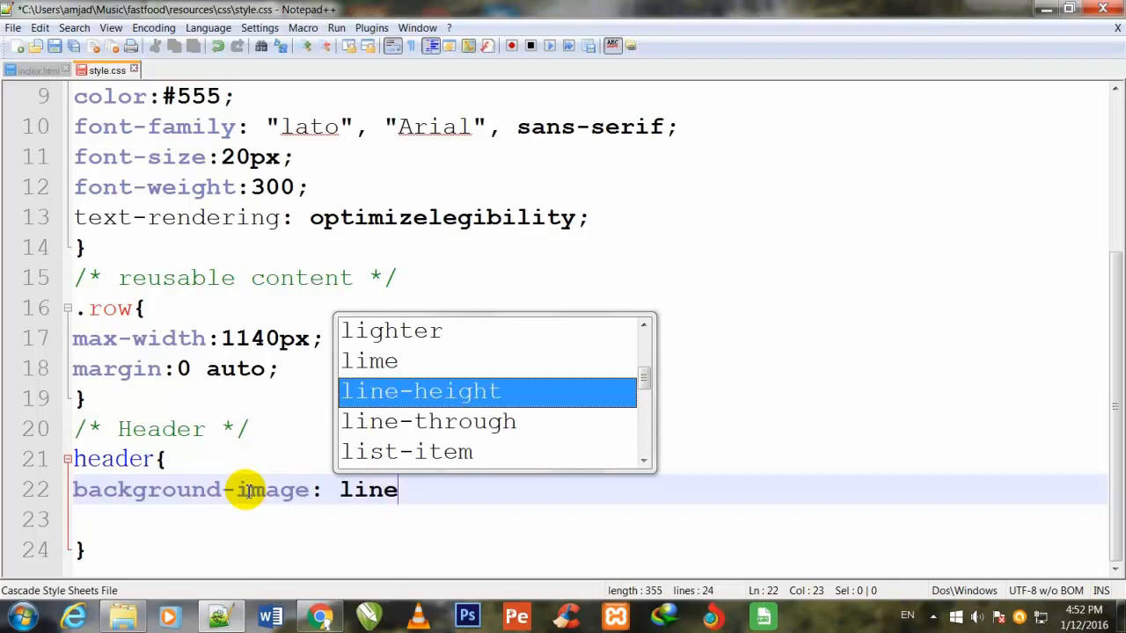
{"action": "type", "text": "ar"}
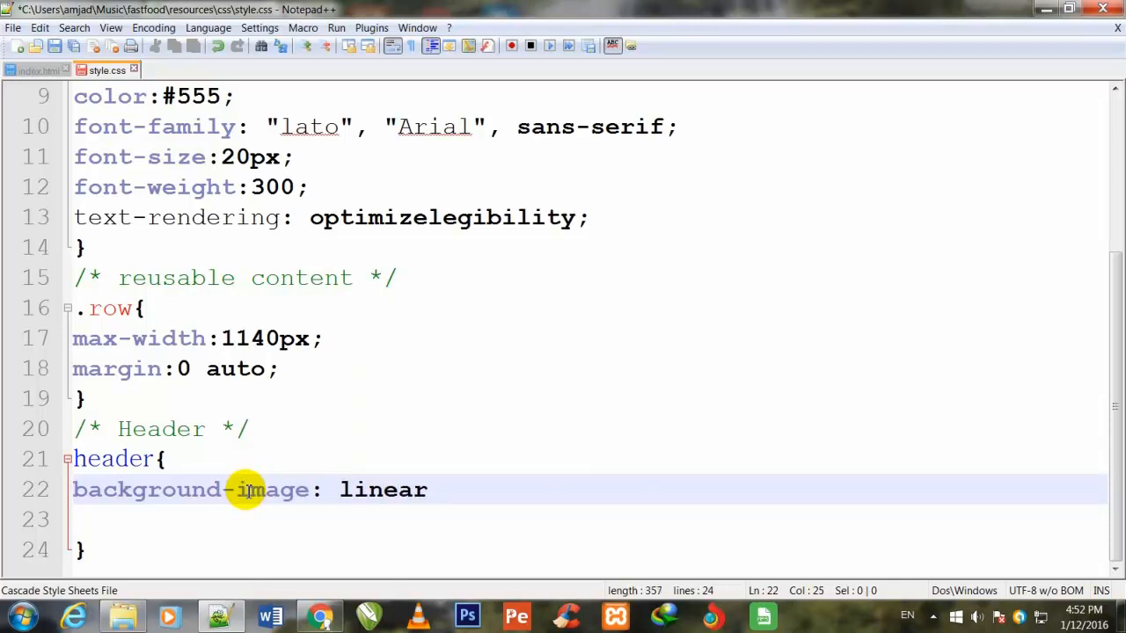
{"action": "type", "text": "-gradi"}
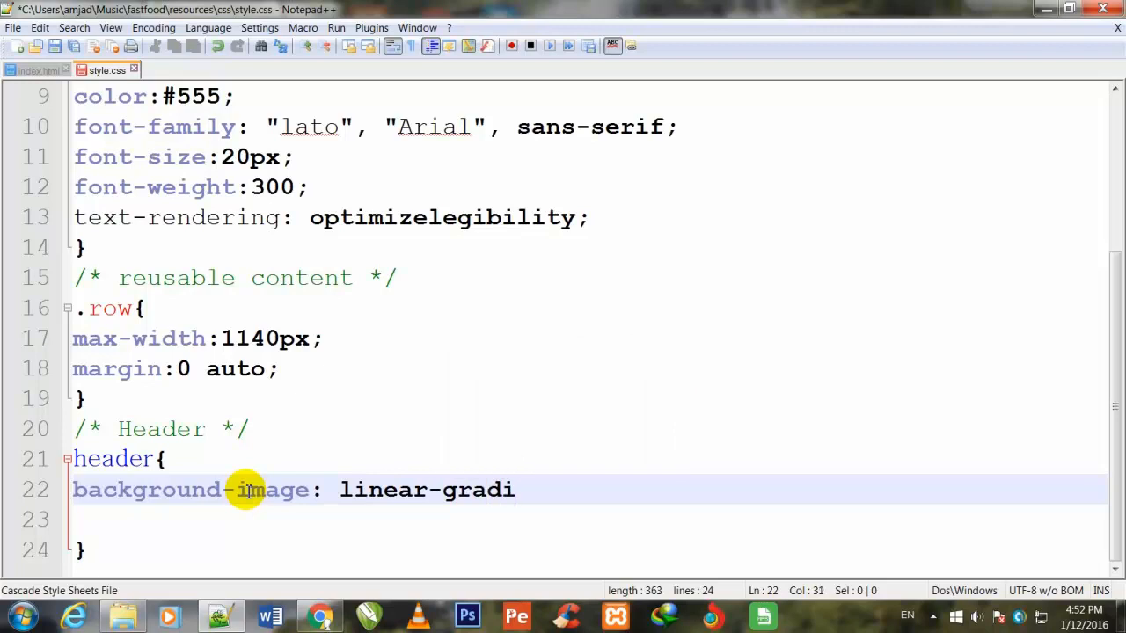
{"action": "type", "text": "en"}
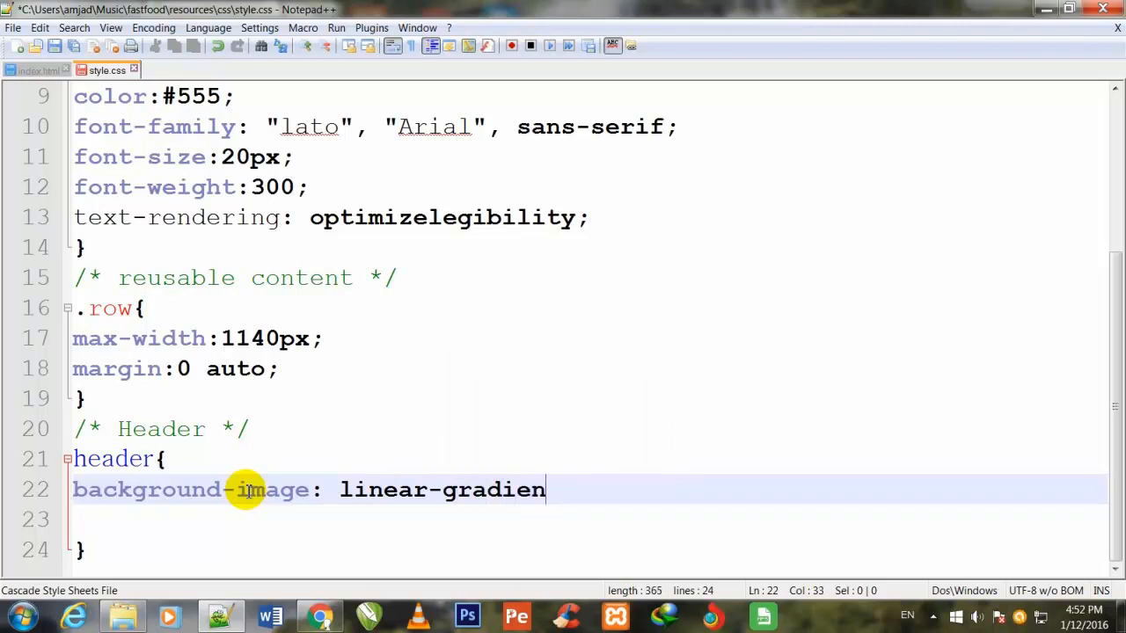
{"action": "type", "text": "t"}
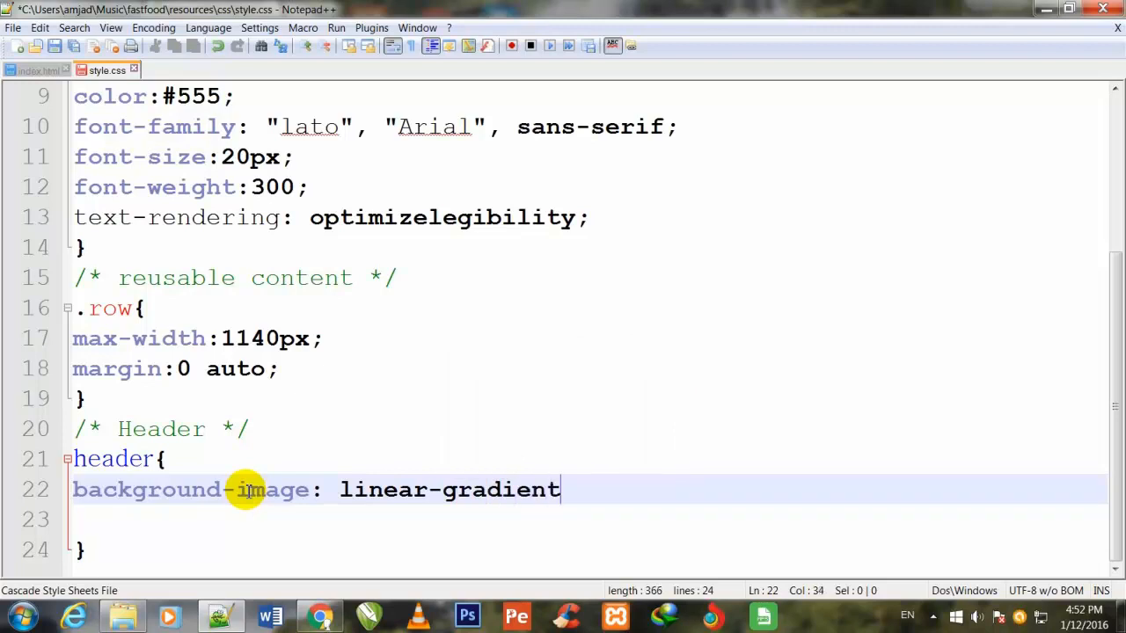
{"action": "type", "text": "("}
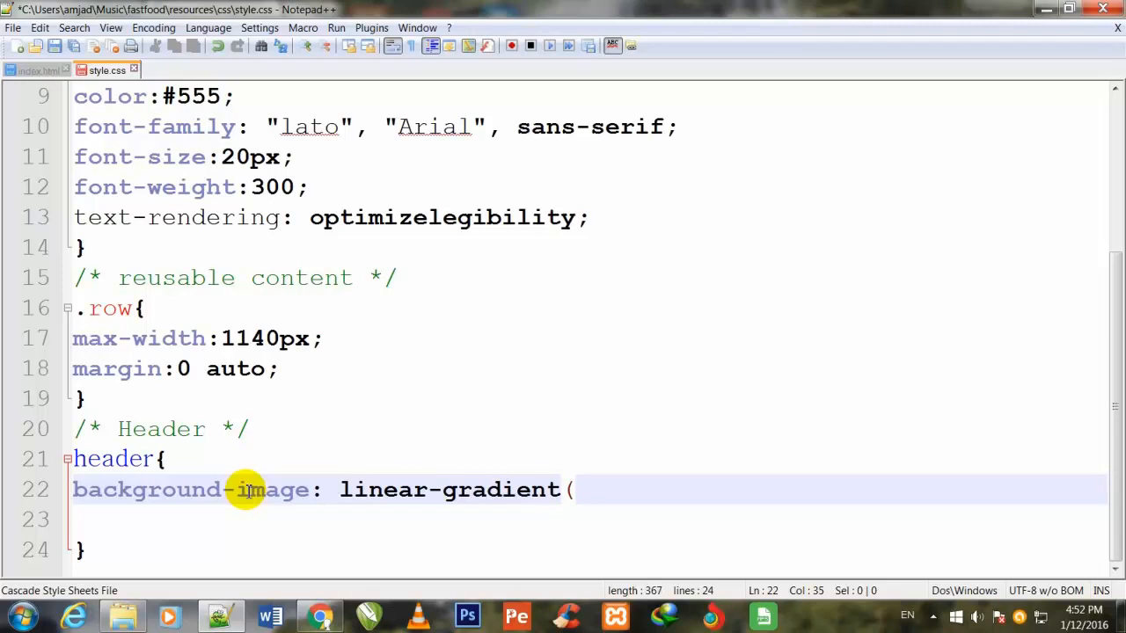
Add the first gradient color stop rgba(0, 0, 0, .7).
{"action": "type", "text": "rgd"}
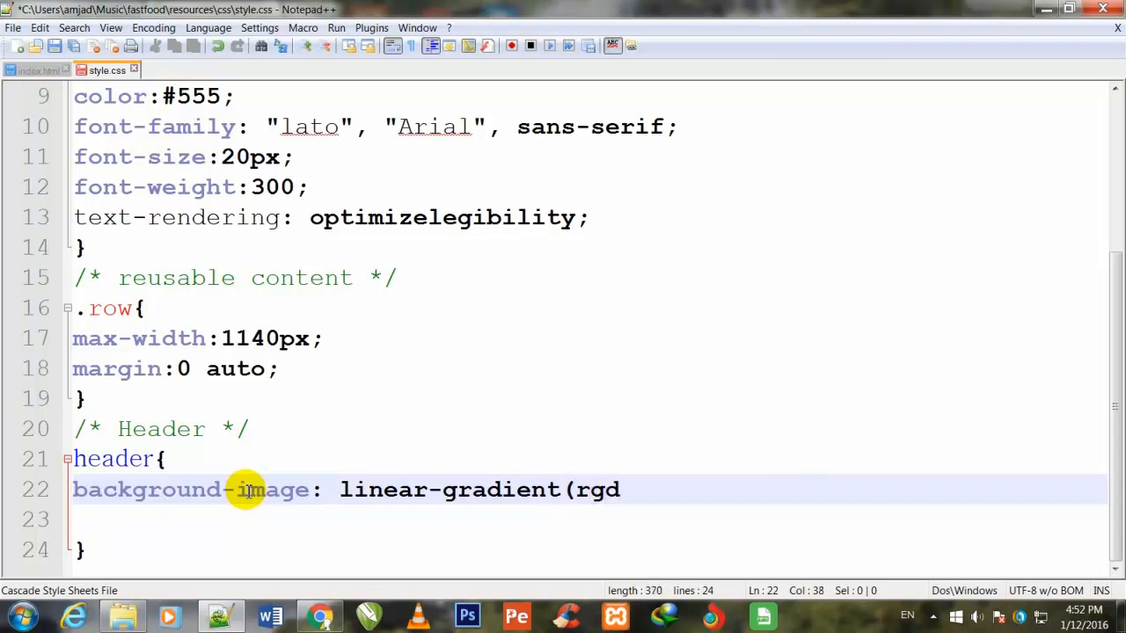
{"action": "type", "text": "ba"}
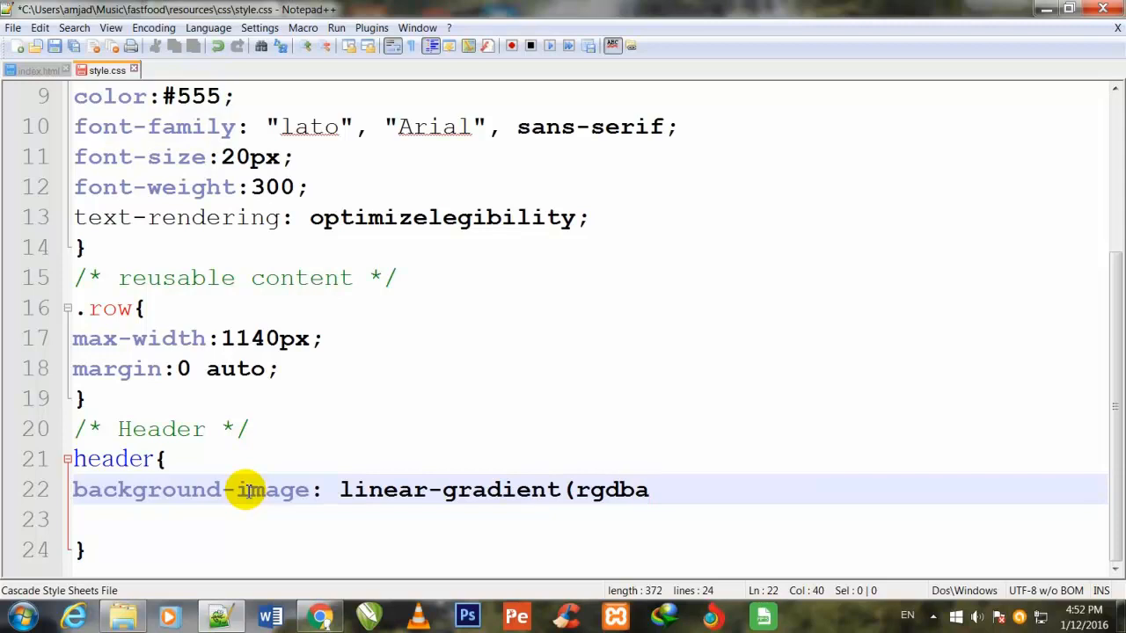
{"action": "type", "text": "(0"}
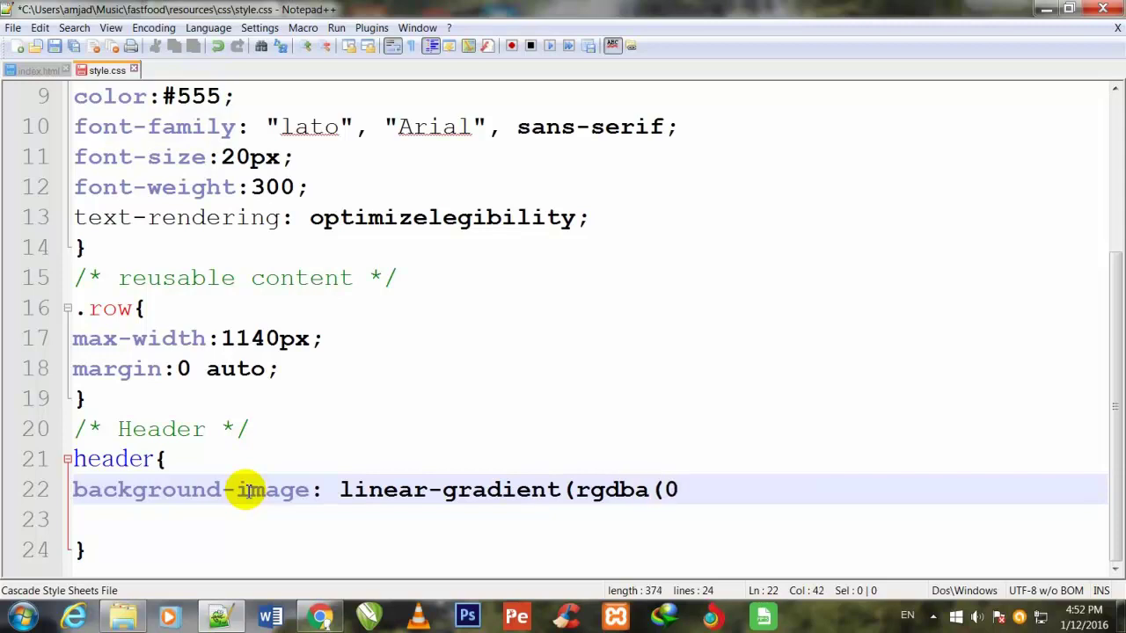
{"action": "type", "text": ", 0"}
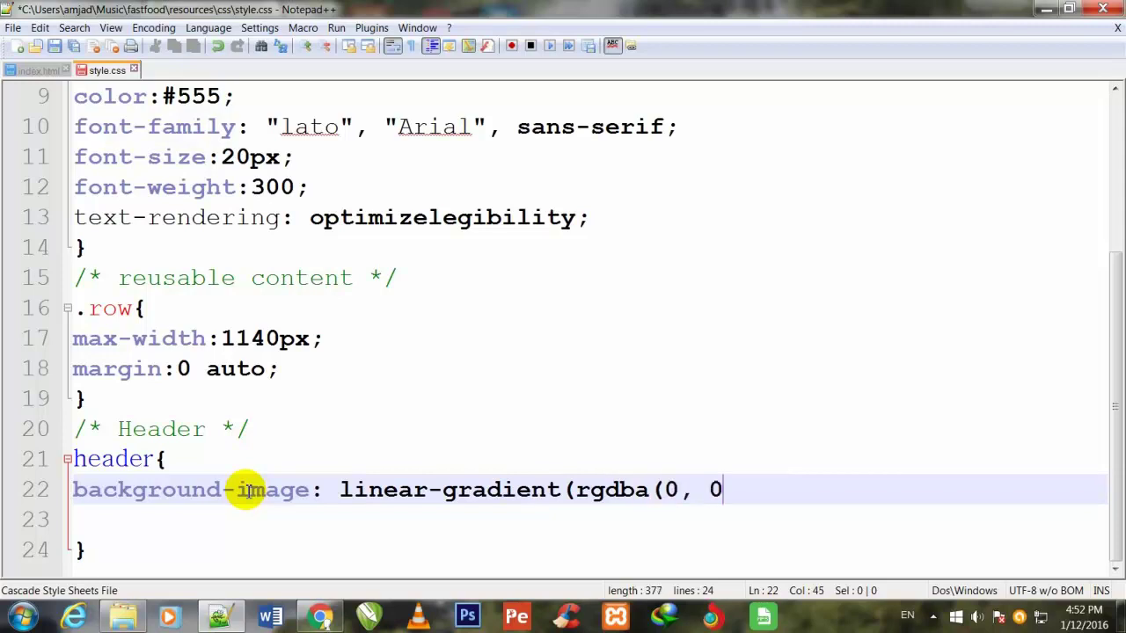
{"action": "type", "text": ", 0"}
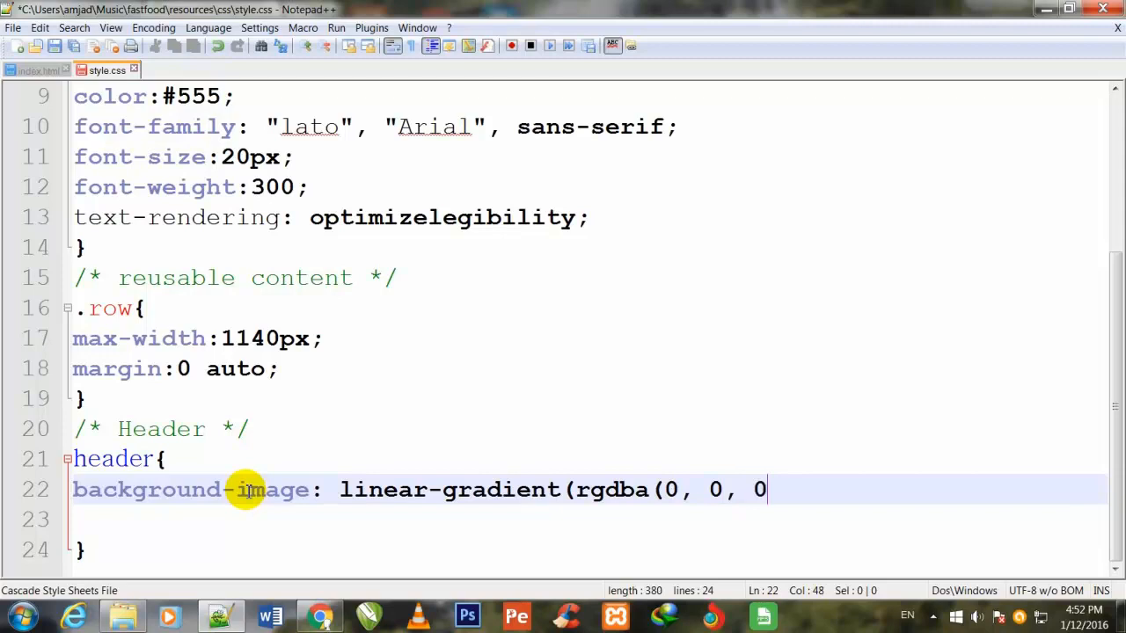
{"action": "type", "text": ","}
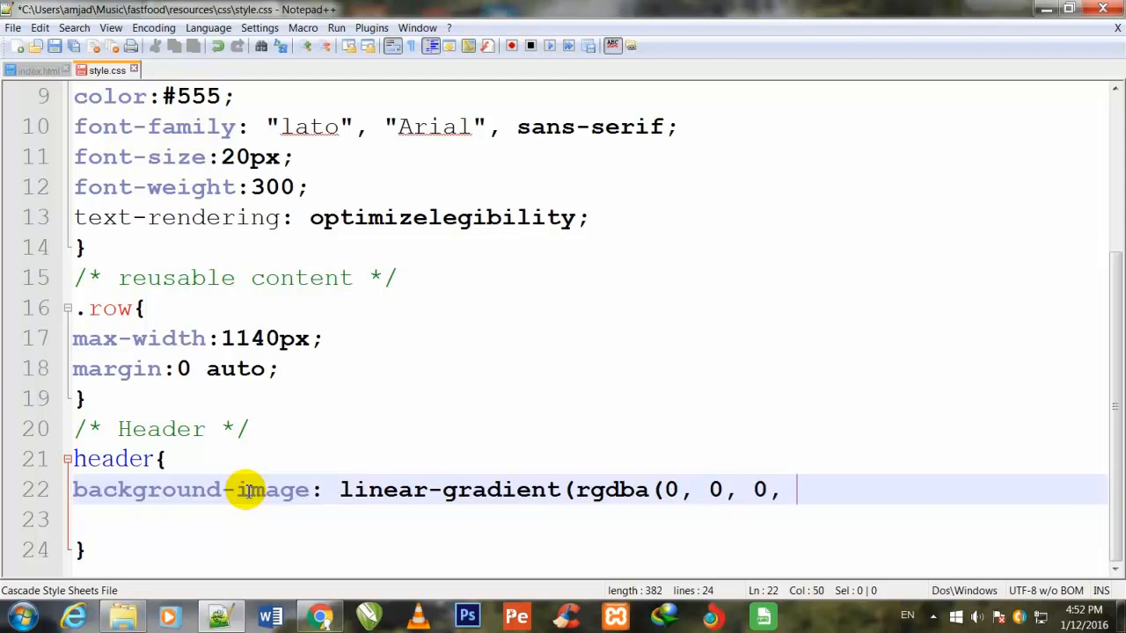
{"action": "key", "text": "Backspace"}
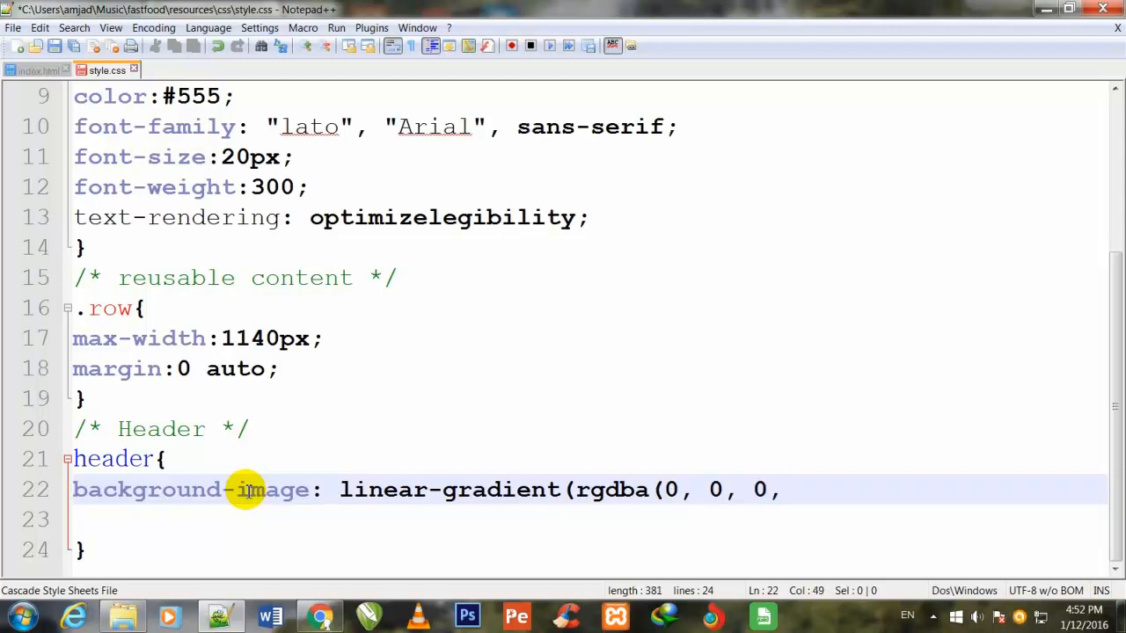
{"action": "type", "text": "."}
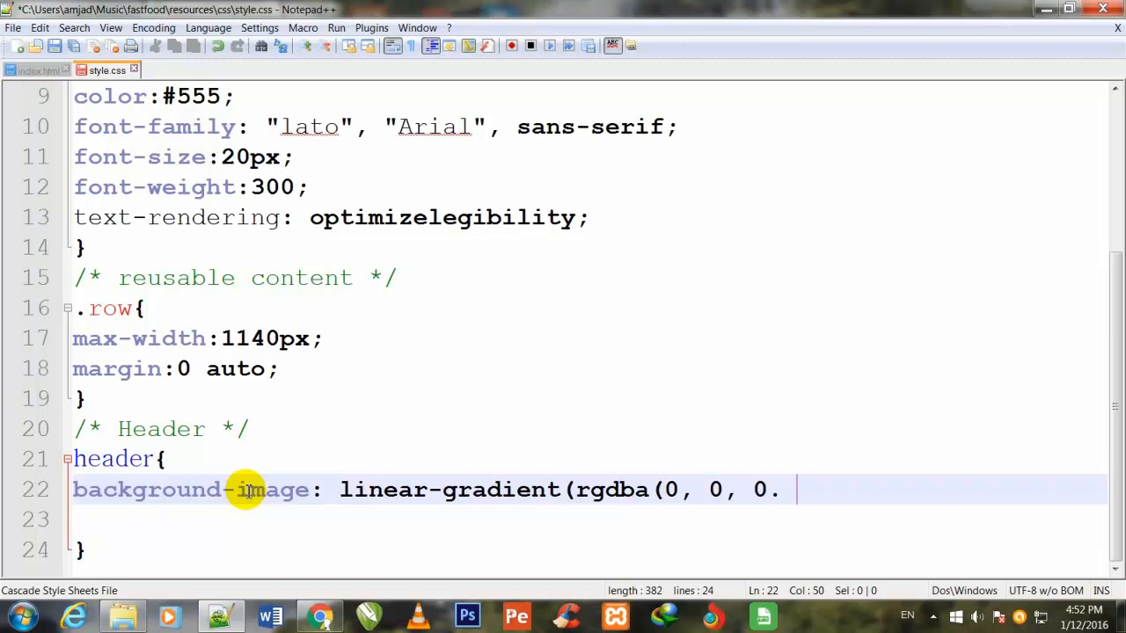
{"action": "type", "text": "7"}
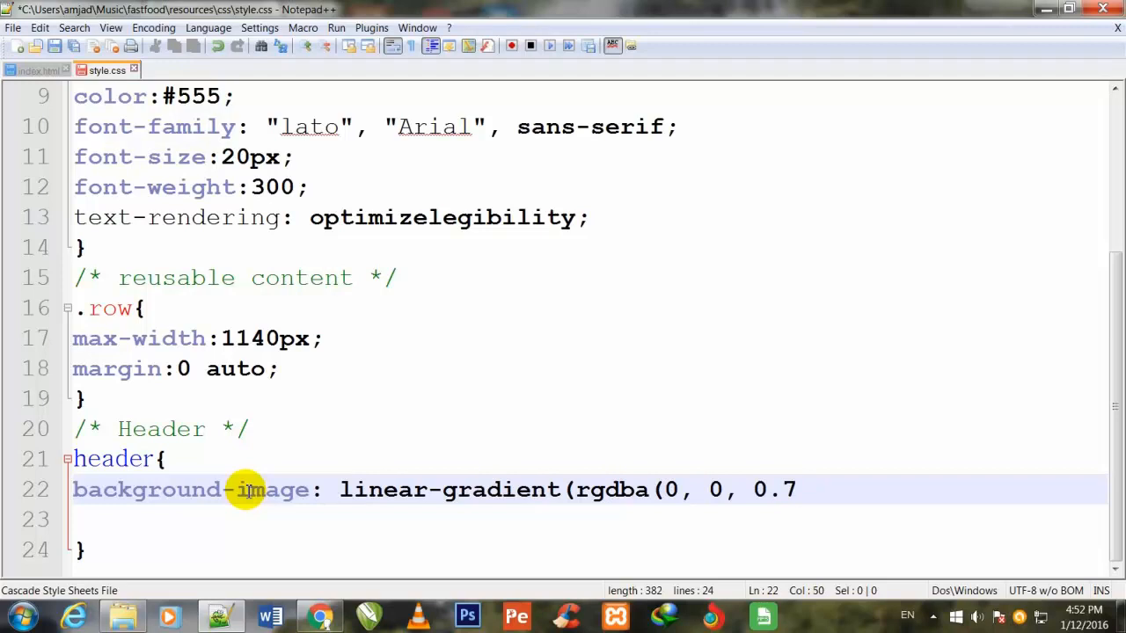
{"action": "type", "text": ")"}
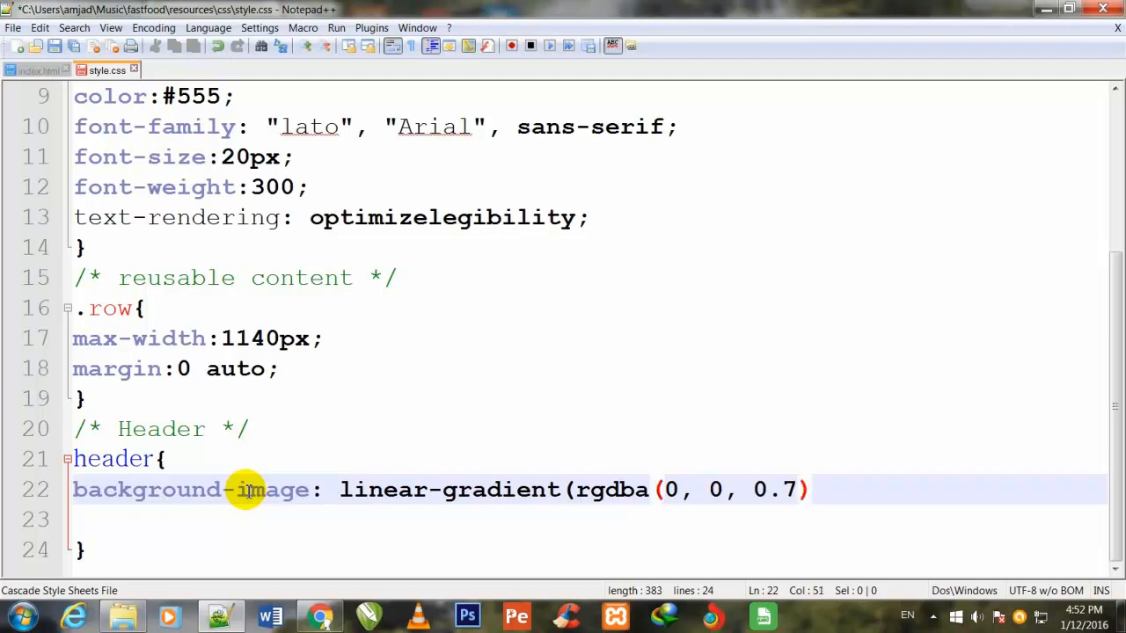
{"action": "type", "text": ","}
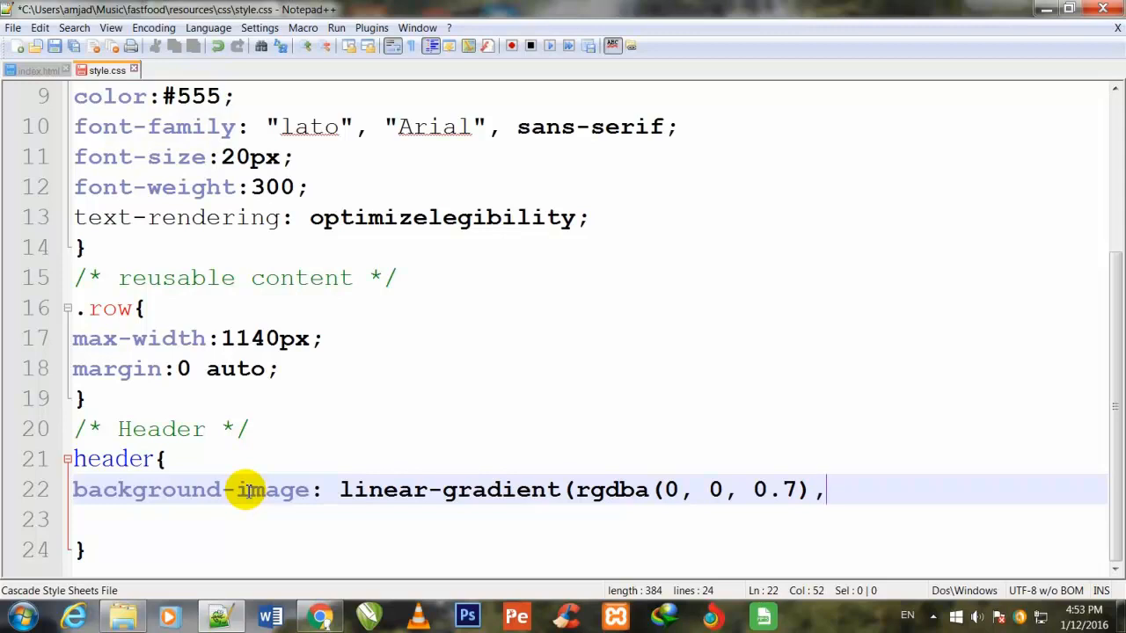
Add the second rgba(0, 0, 0, .7) stop and close both parentheses.
{"action": "type", "text": "r"}
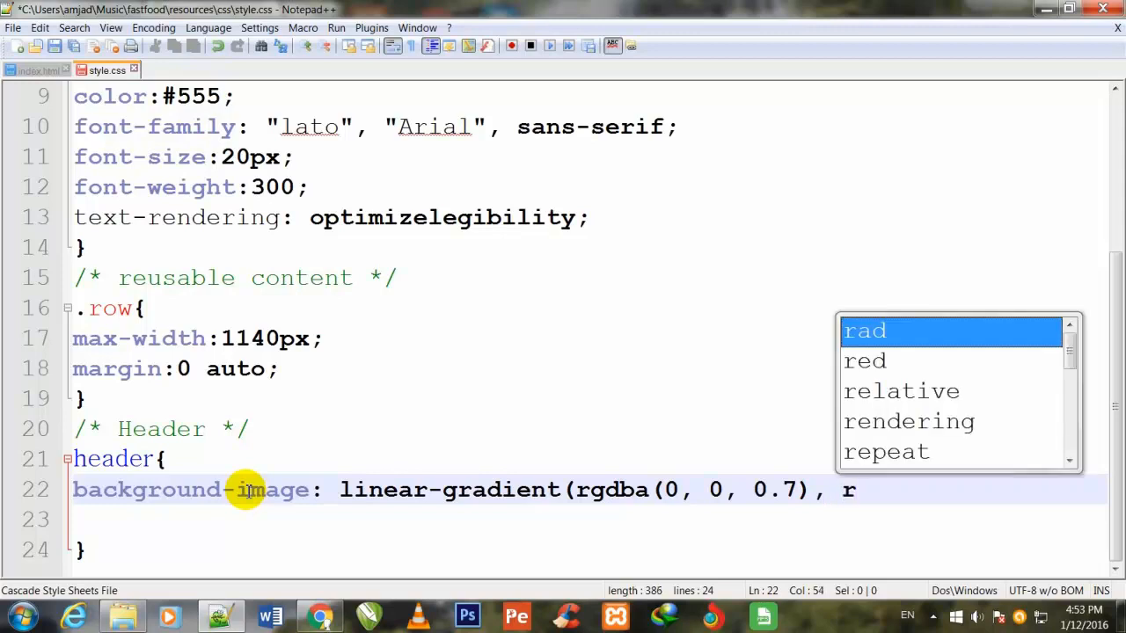
{"action": "type", "text": "g"}
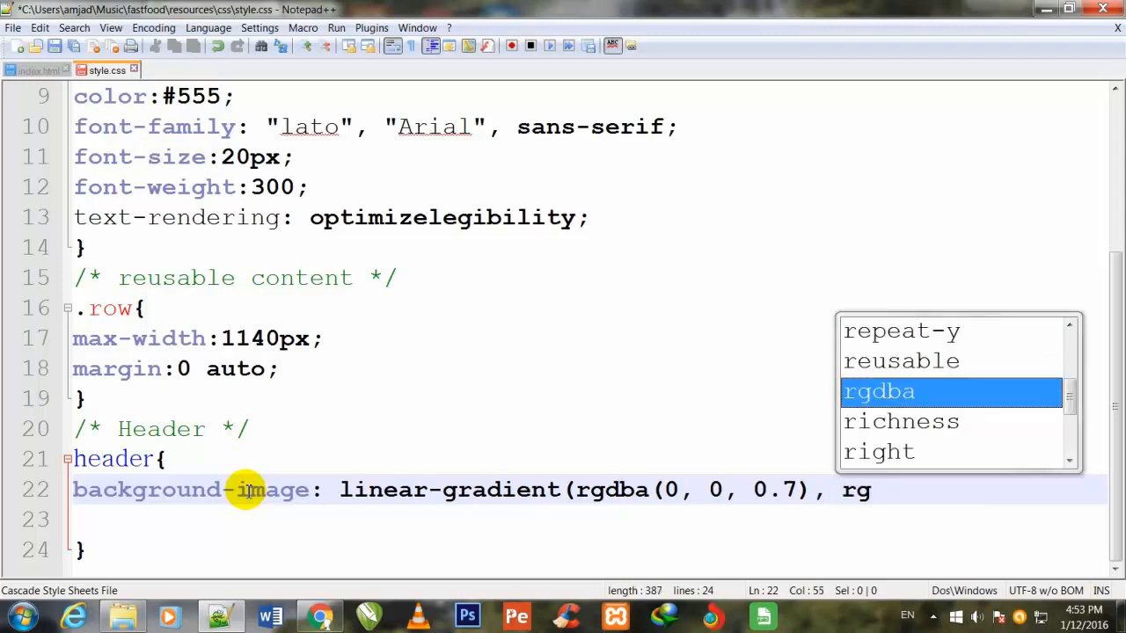
{"action": "type", "text": "dba("}
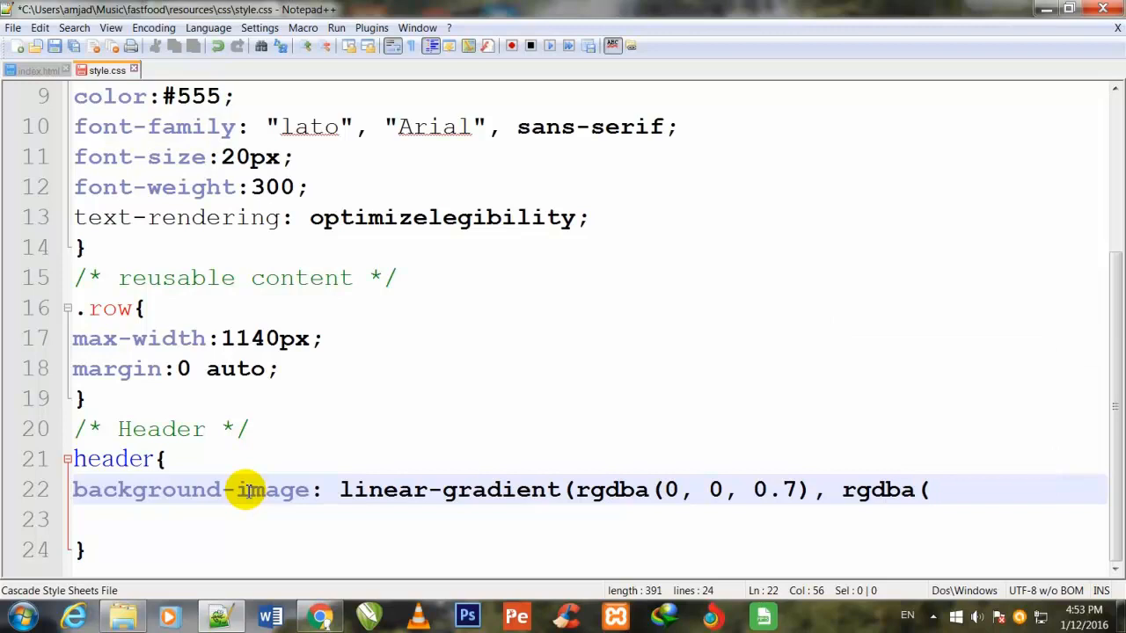
{"action": "key", "text": "Backspace"}
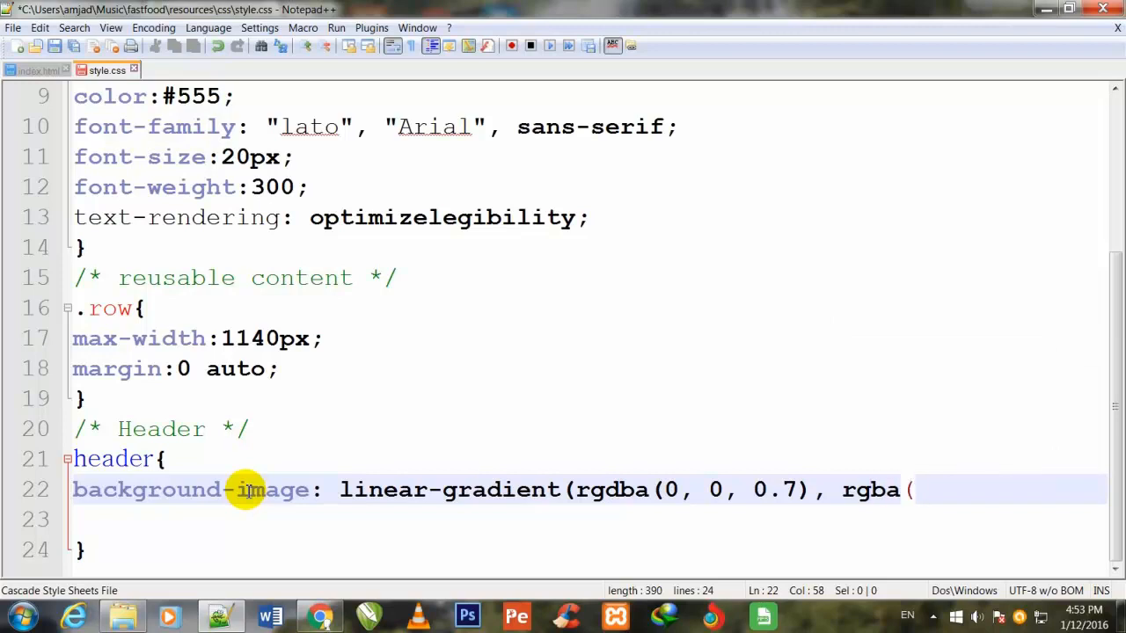
{"action": "type", "text": "0,"}
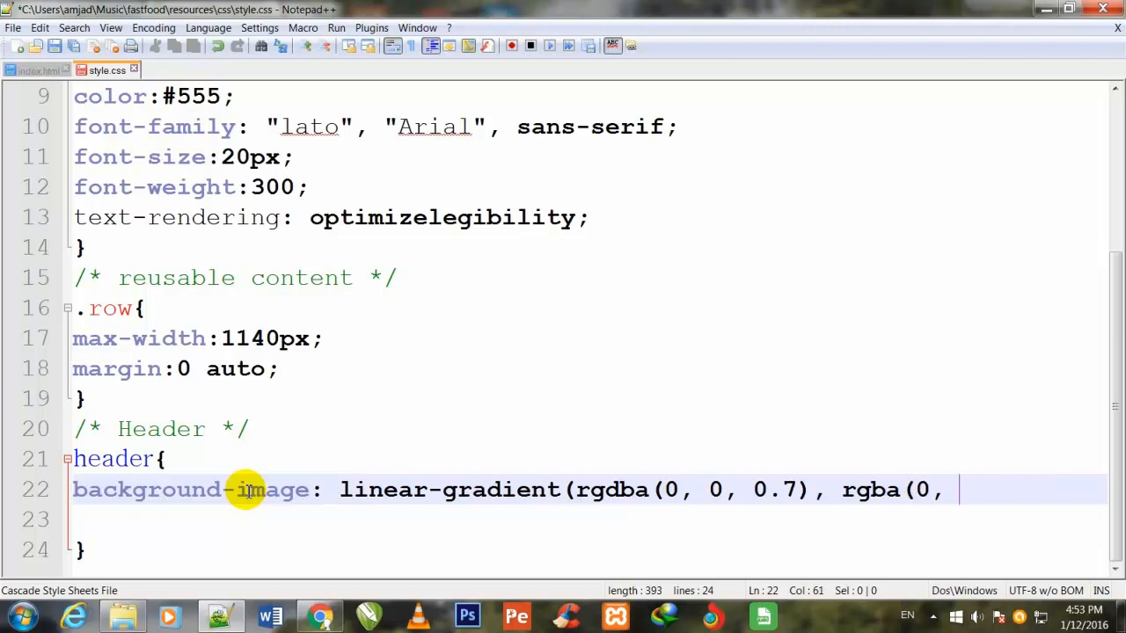
{"action": "type", "text": "0, 0"}
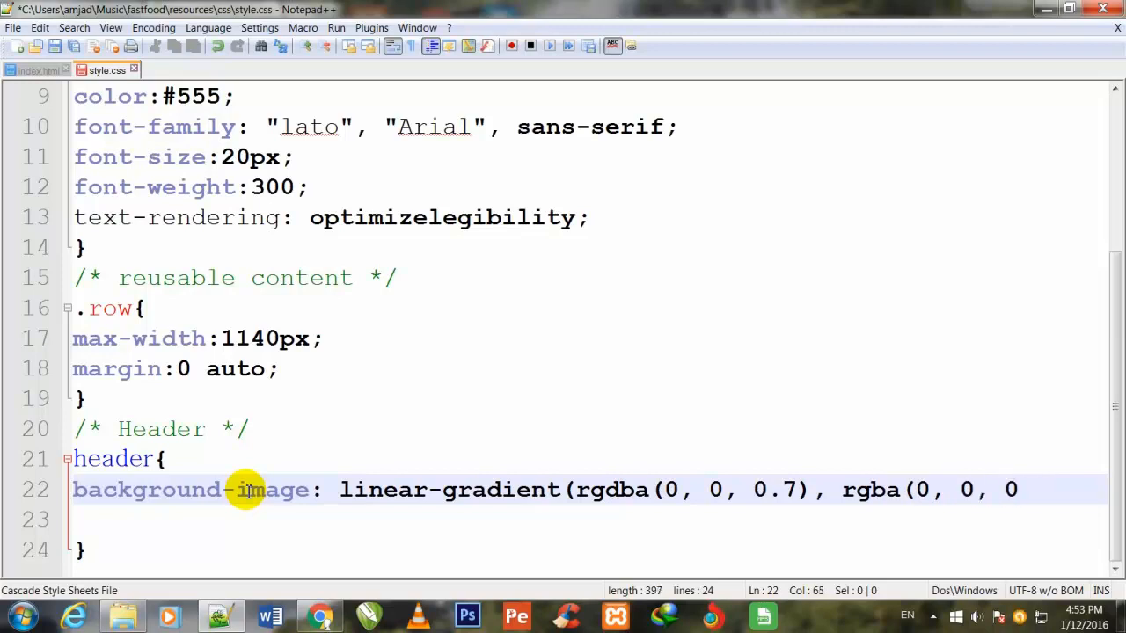
{"action": "type", "text": ", 0"}
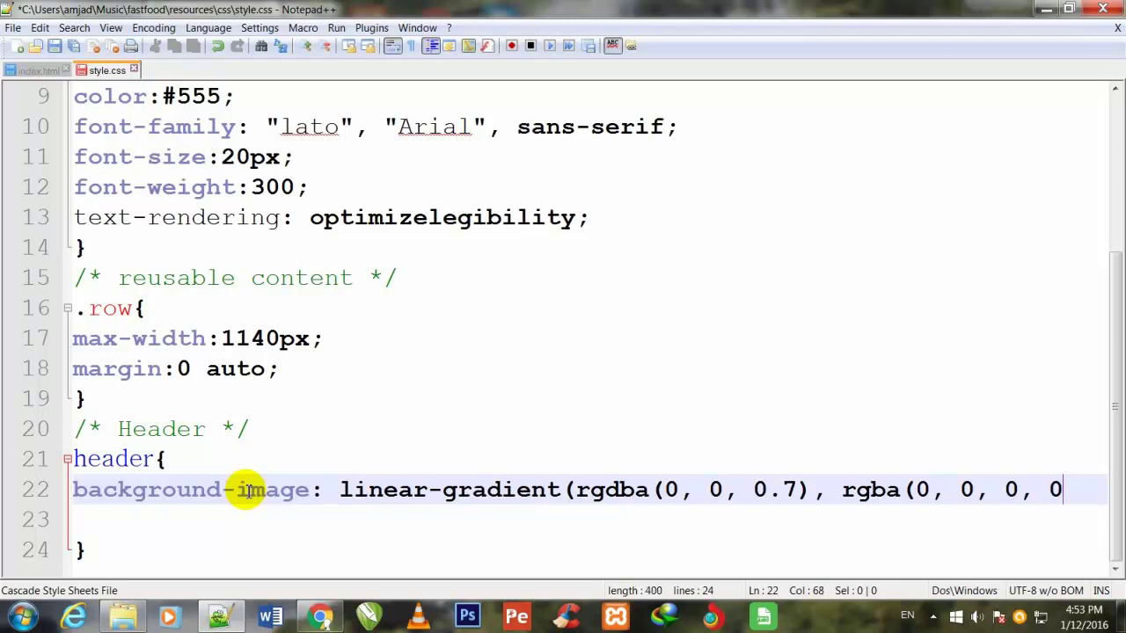
{"action": "type", "text": ".7"}
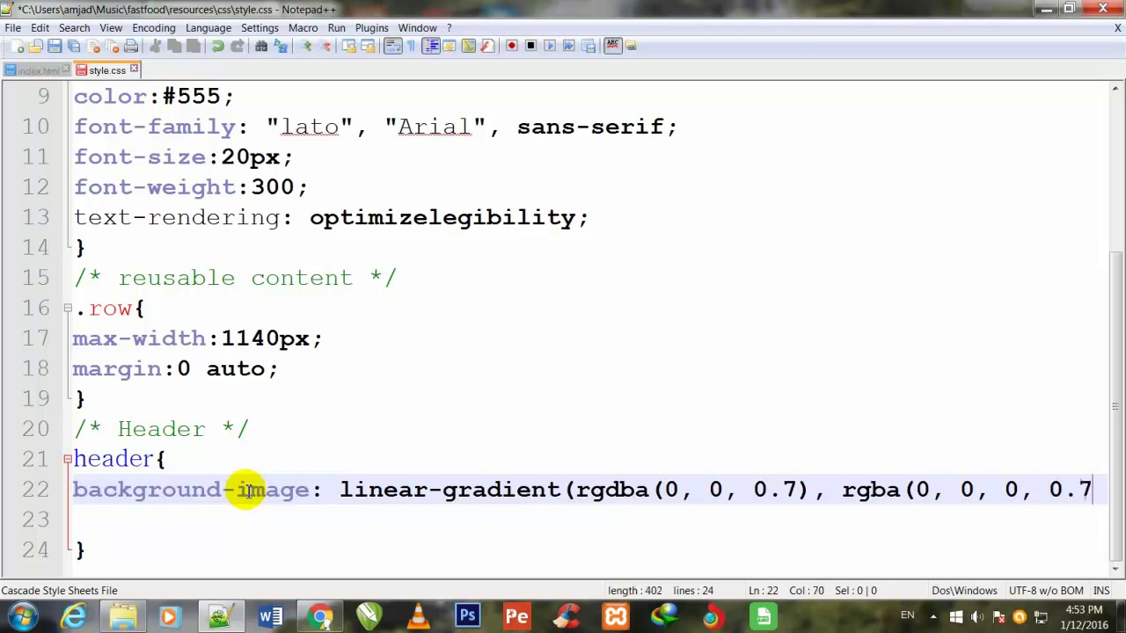
{"action": "type", "text": ")"}
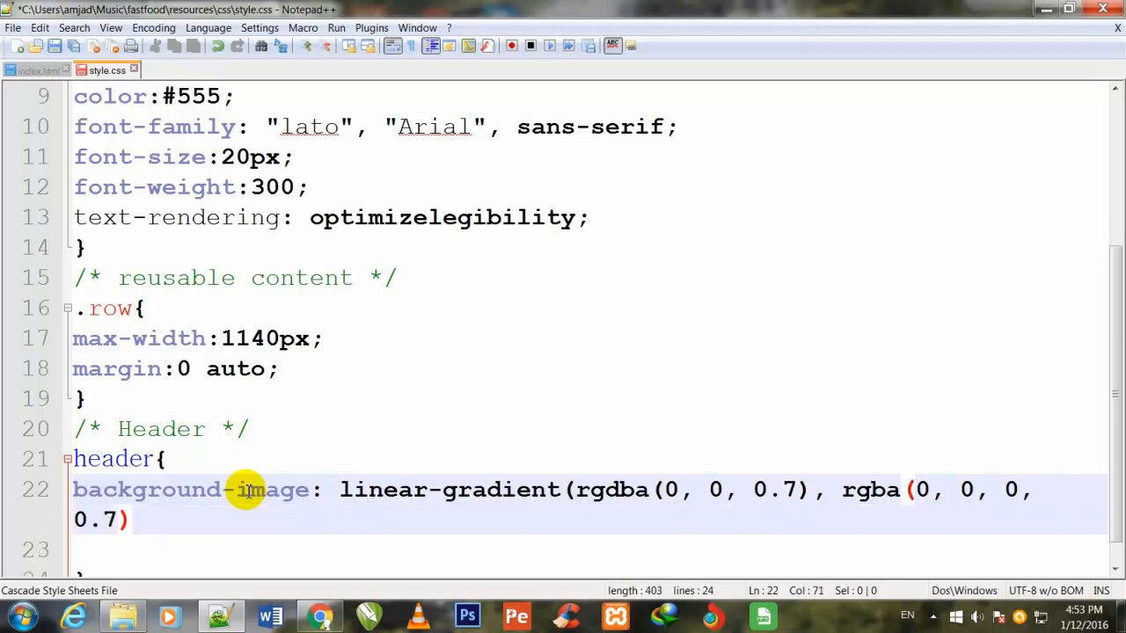
{"action": "type", "text": ")"}
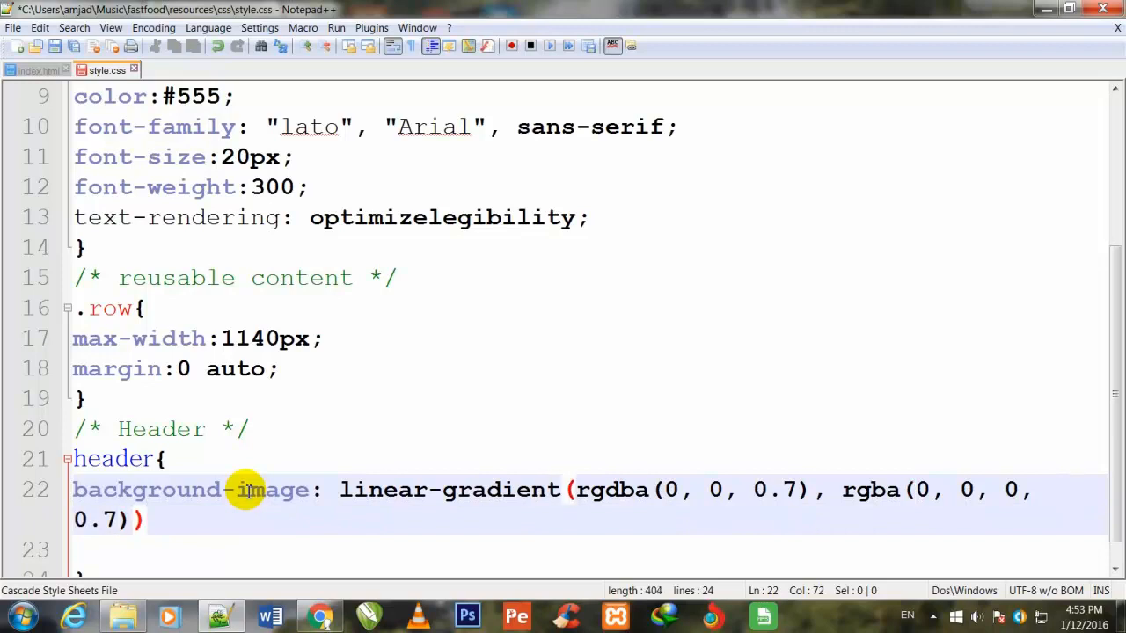
Append url(img/hero.jpg); after the gradient in the header background-image.
{"action": "type", "text": ","}
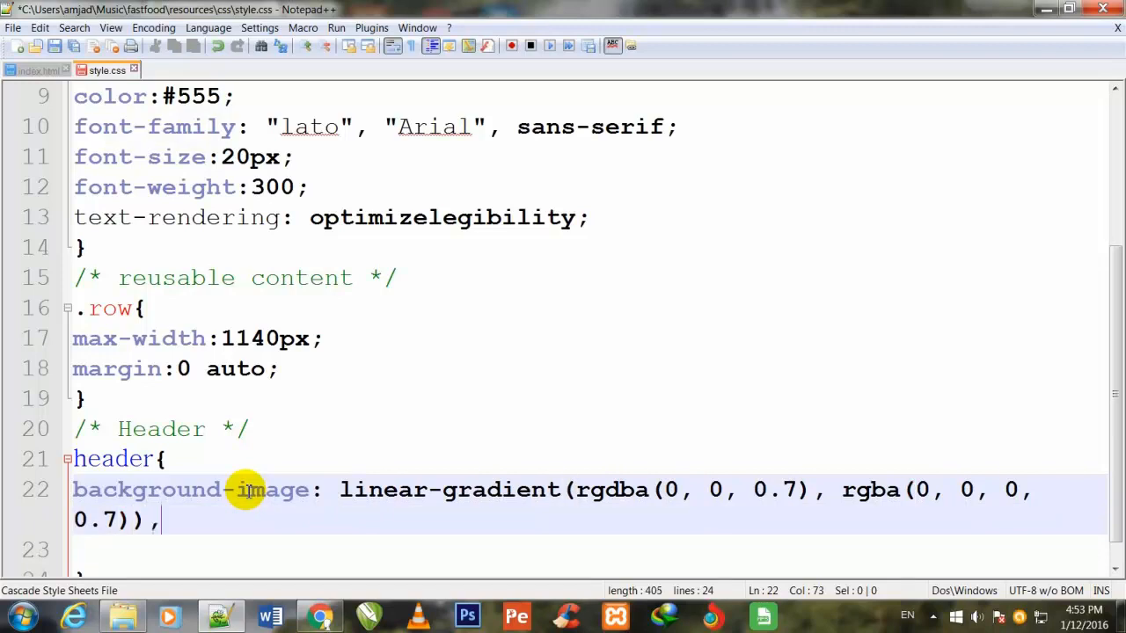
{"action": "type", "text": "ur"}
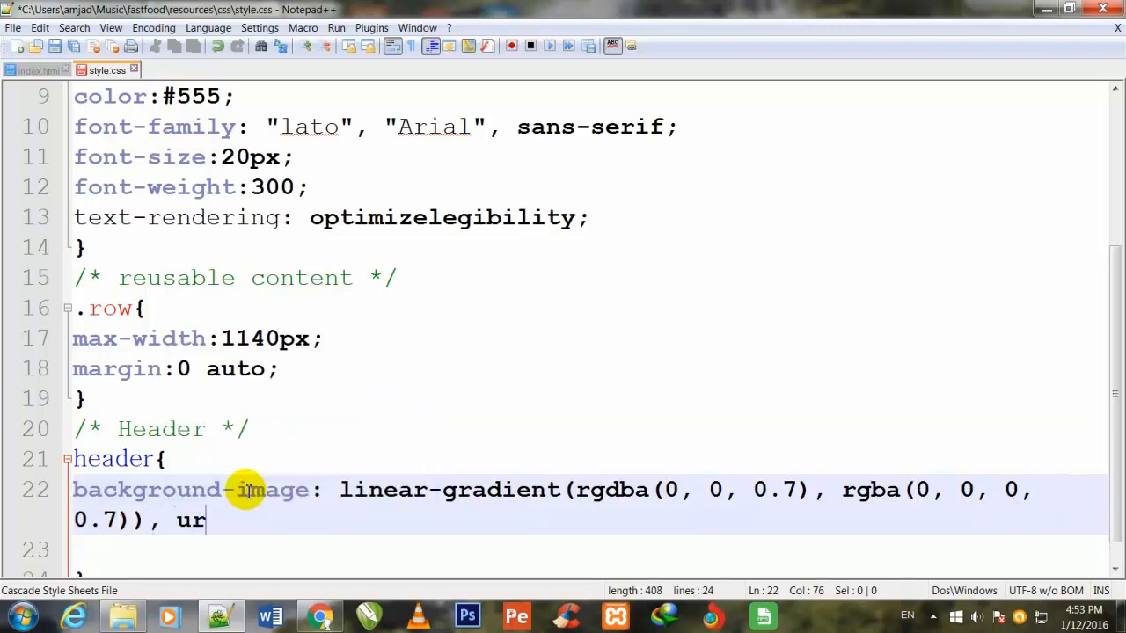
{"action": "type", "text": "l"}
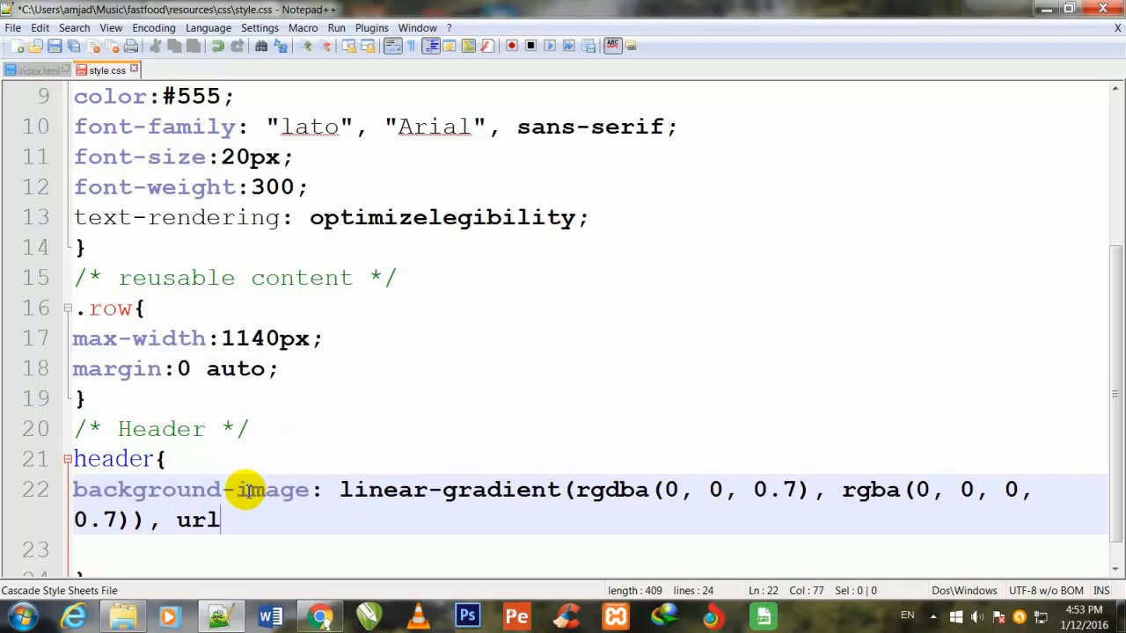
{"action": "type", "text": "();"}
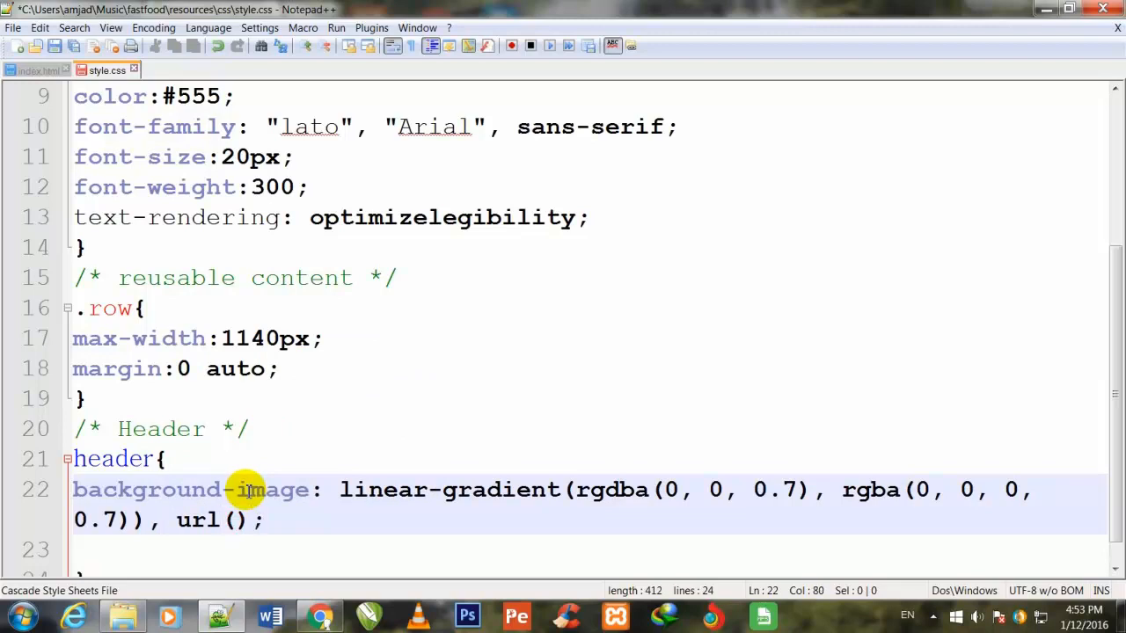
{"action": "left_click", "coordinate": [233, 520]}
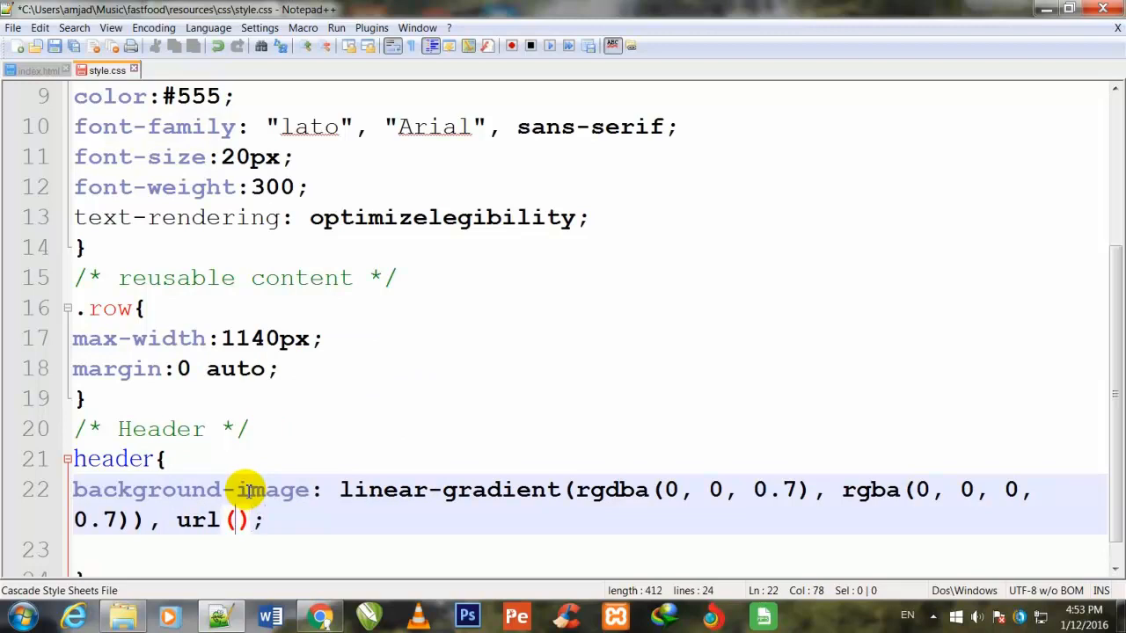
{"action": "type", "text": "img"}
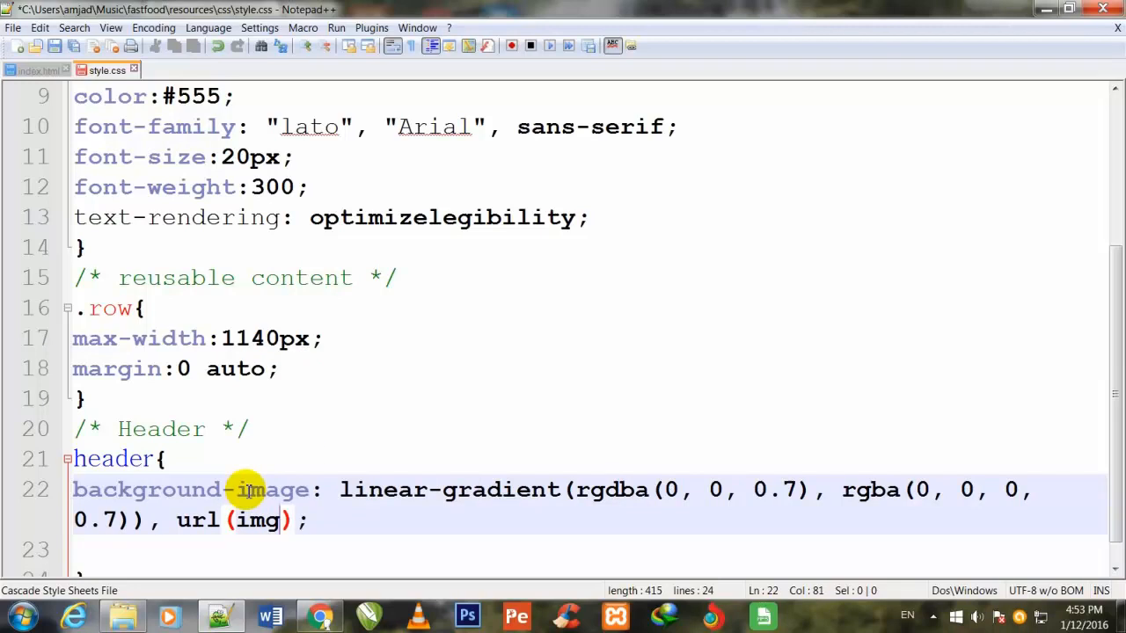
{"action": "type", "text": "/h"}
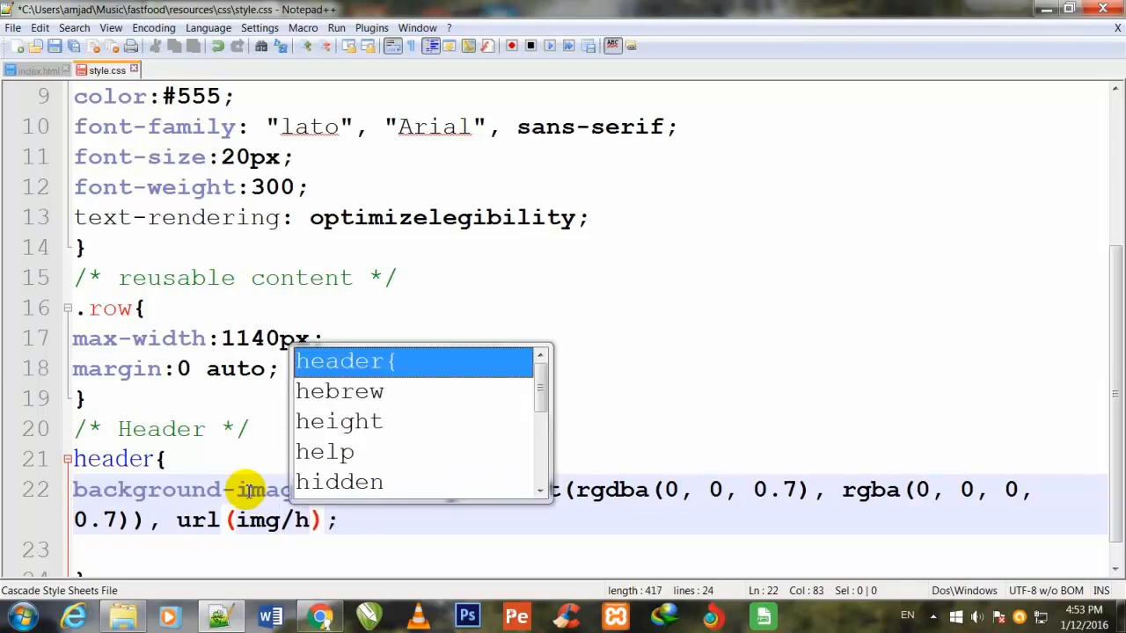
{"action": "type", "text": "ero."}
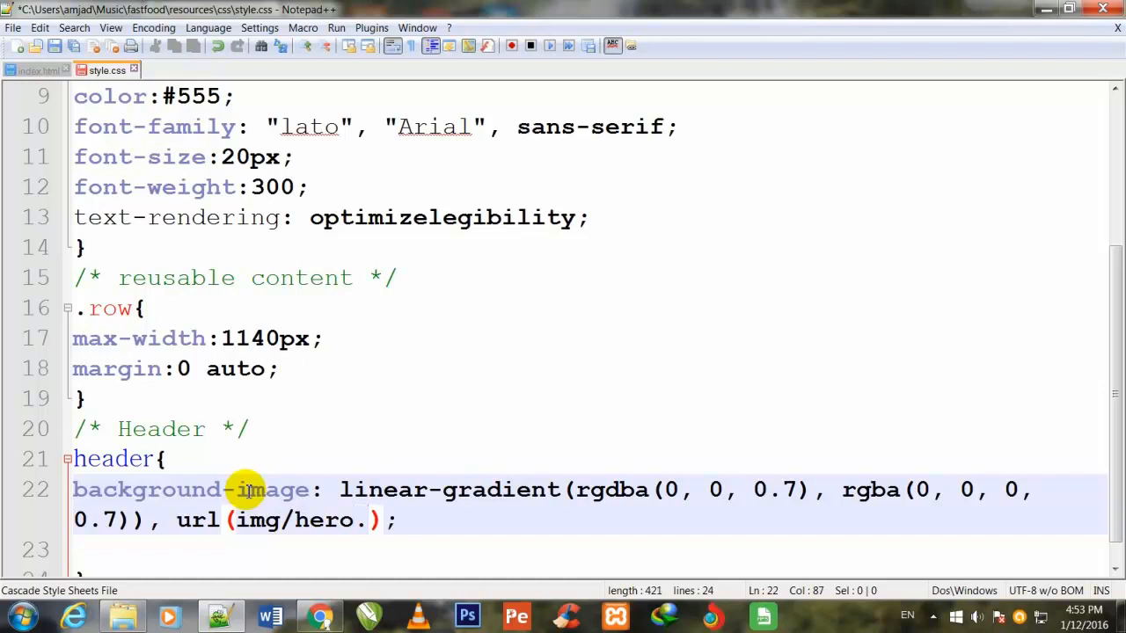
{"action": "type", "text": "jpg"}
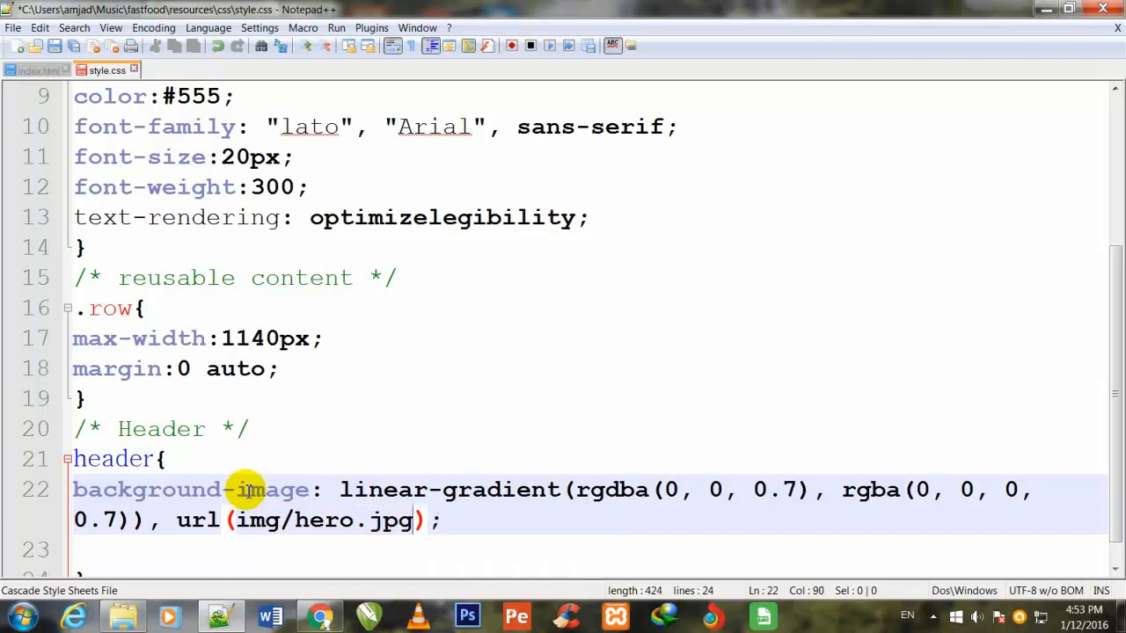
{"action": "mouse_move", "coordinate": [53, 540]}
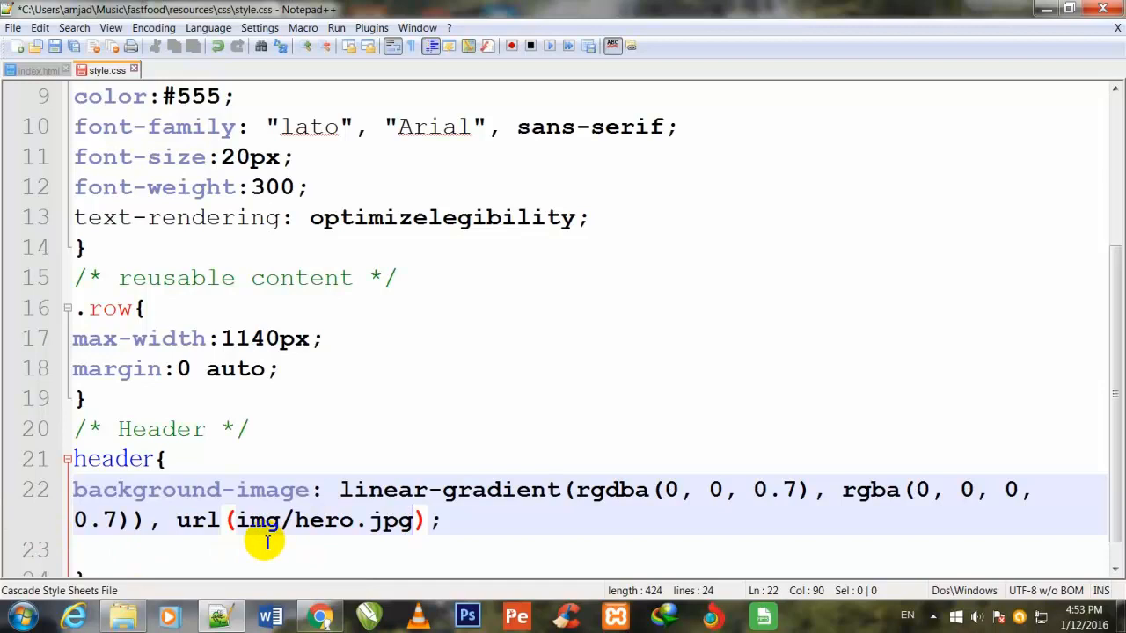
{"action": "mouse_move", "coordinate": [317, 535]}
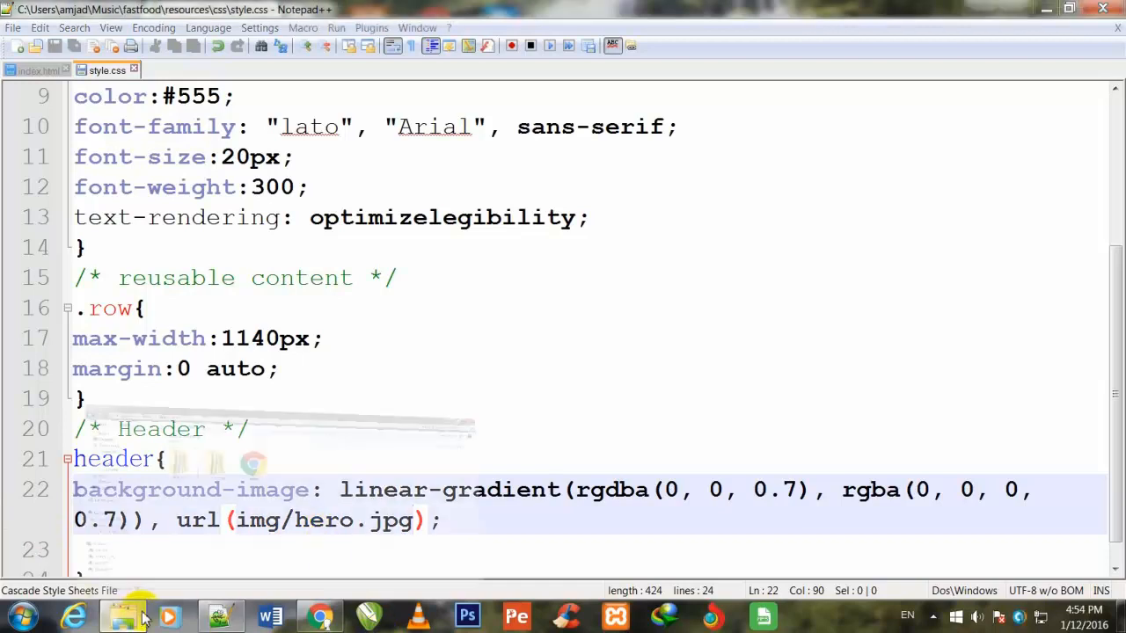
Browse fastfood/resources in Explorer, checking the img folder for hero.jpg, then opening css.
{"action": "left_click", "coordinate": [123, 615]}
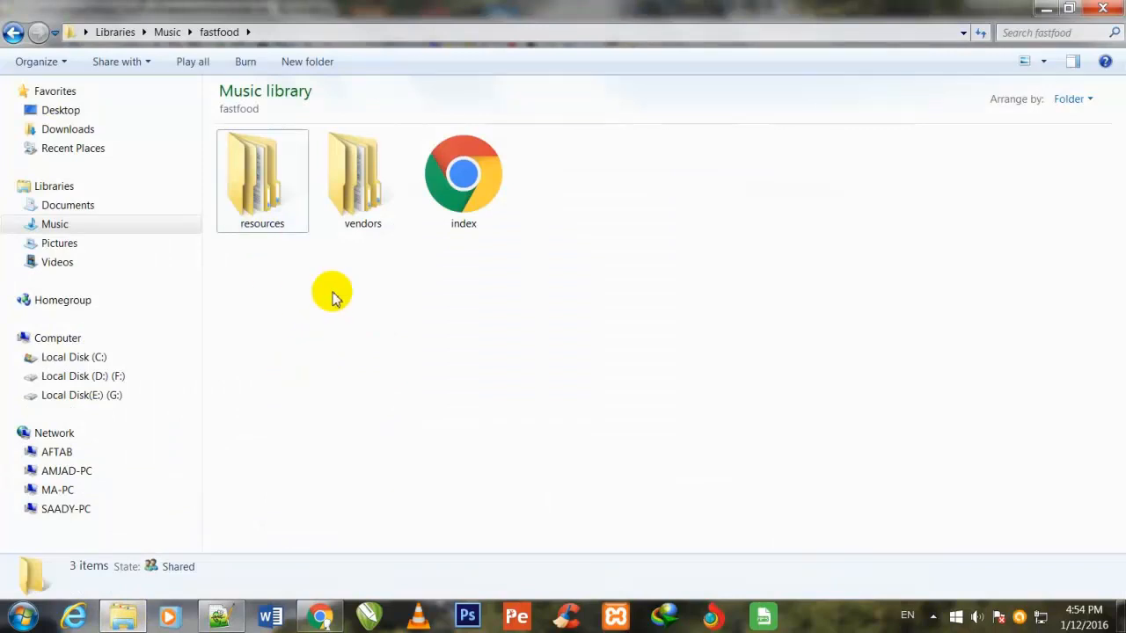
{"action": "double_click", "coordinate": [262, 172]}
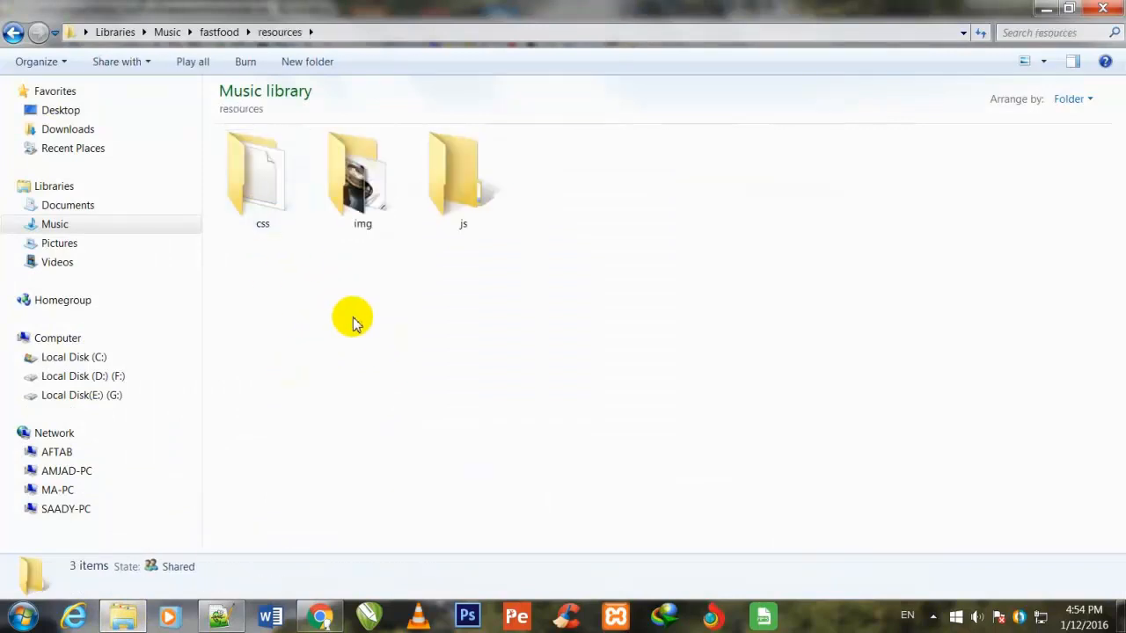
{"action": "double_click", "coordinate": [262, 176]}
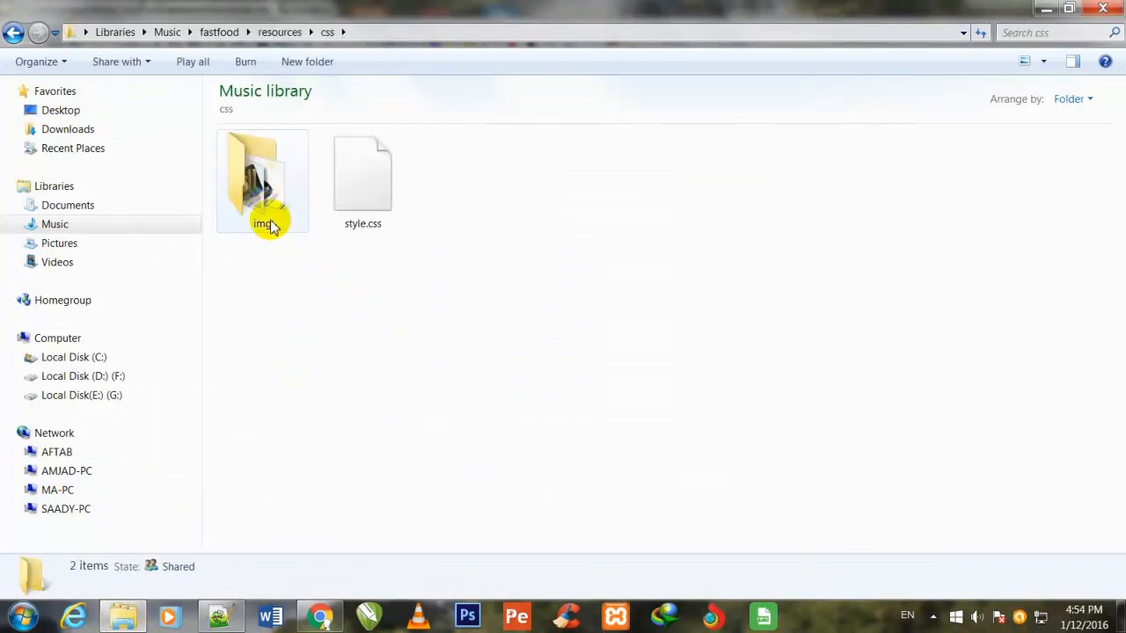
{"action": "double_click", "coordinate": [262, 176]}
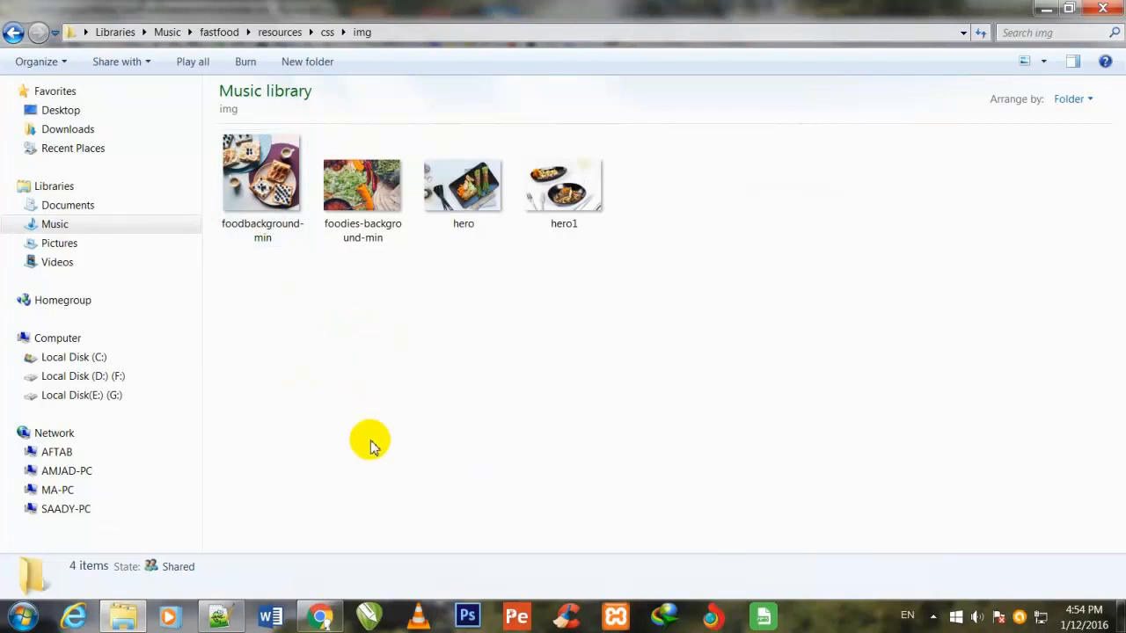
{"action": "mouse_move", "coordinate": [13, 35]}
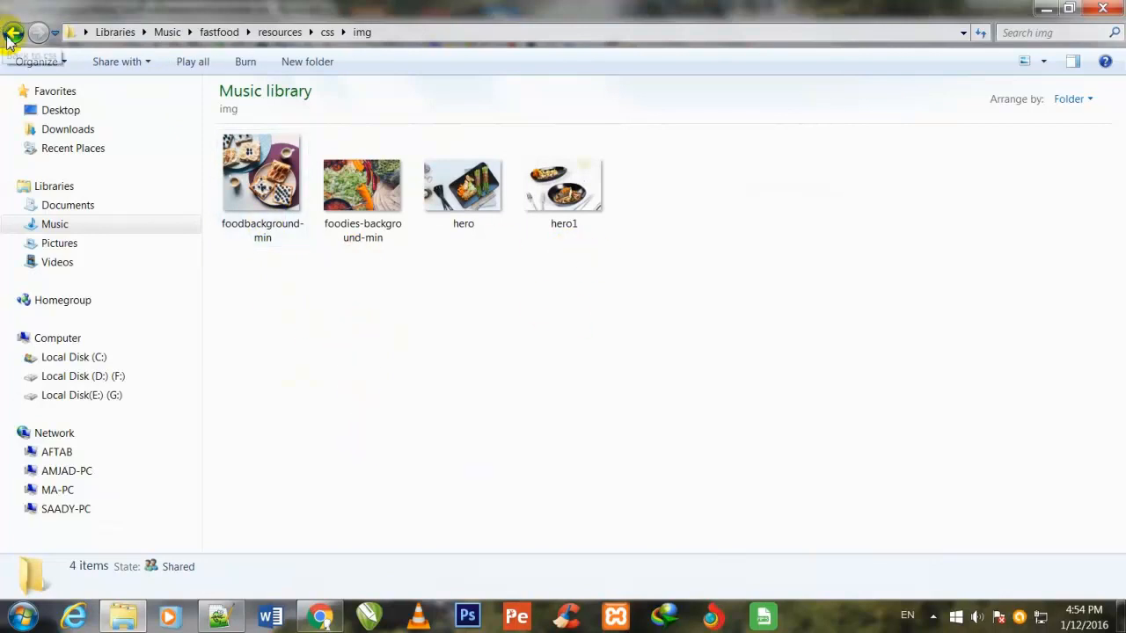
{"action": "left_click", "coordinate": [13, 32]}
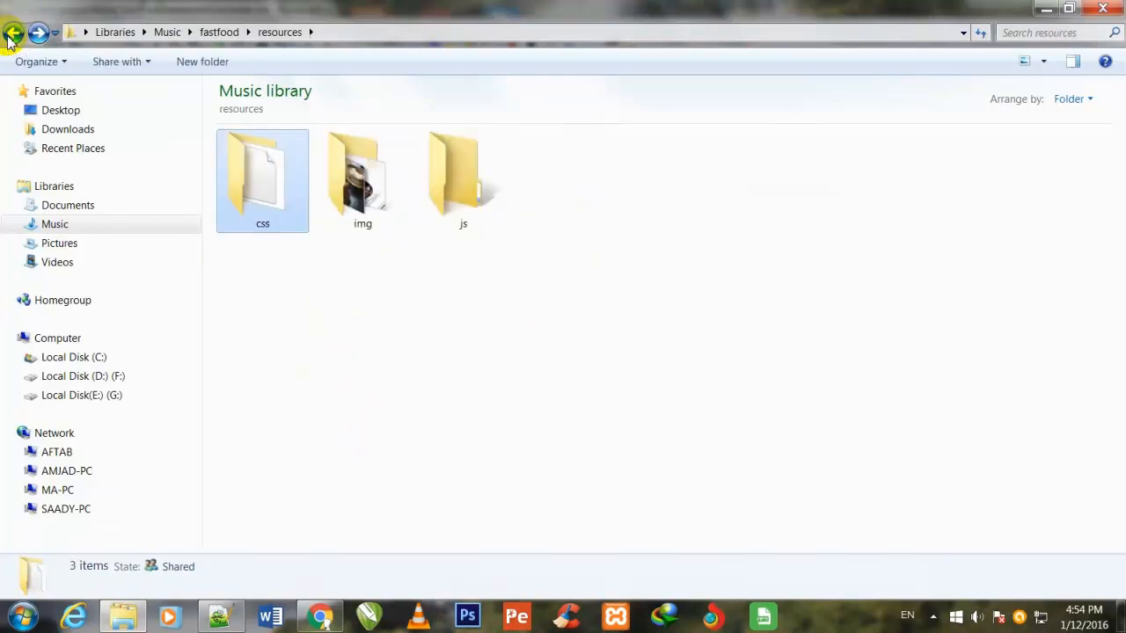
{"action": "double_click", "coordinate": [363, 176]}
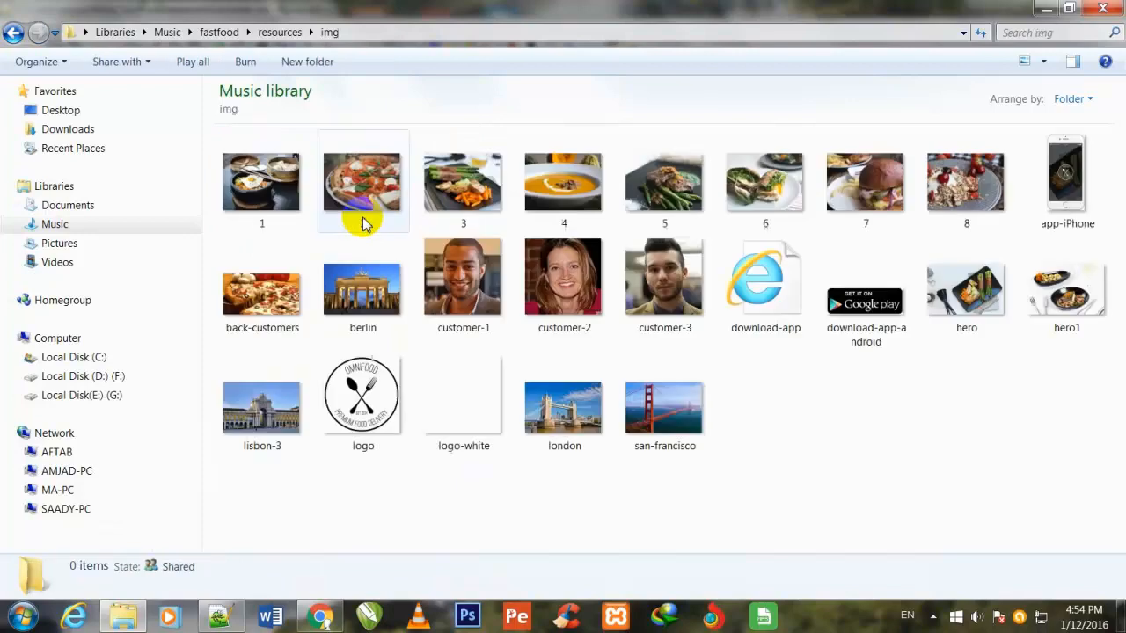
{"action": "left_click", "coordinate": [890, 464]}
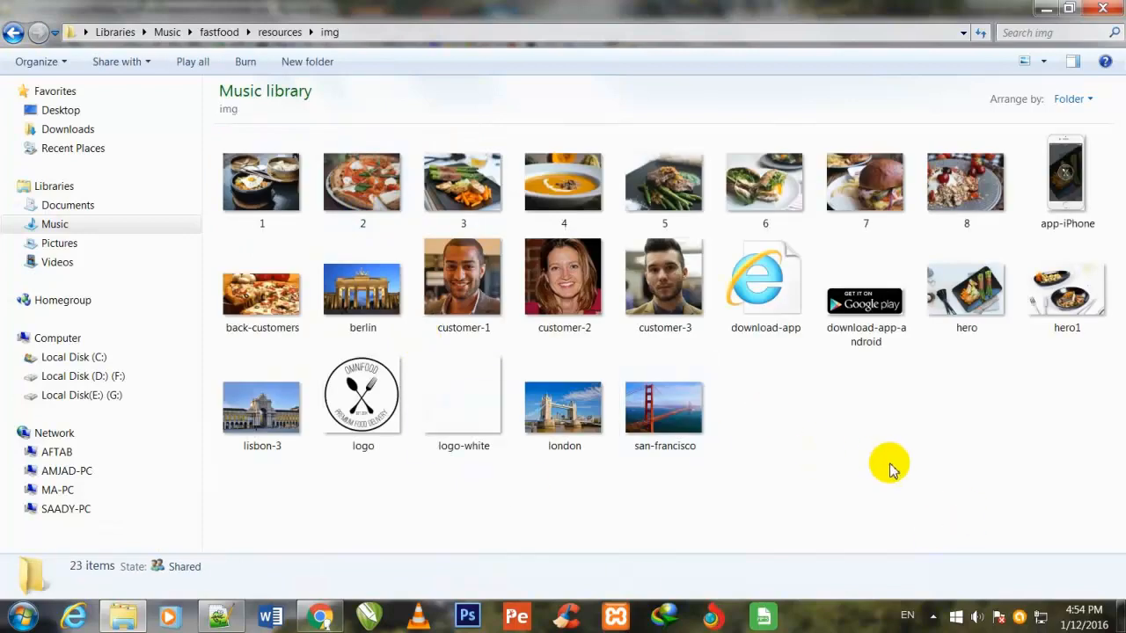
{"action": "mouse_move", "coordinate": [862, 483]}
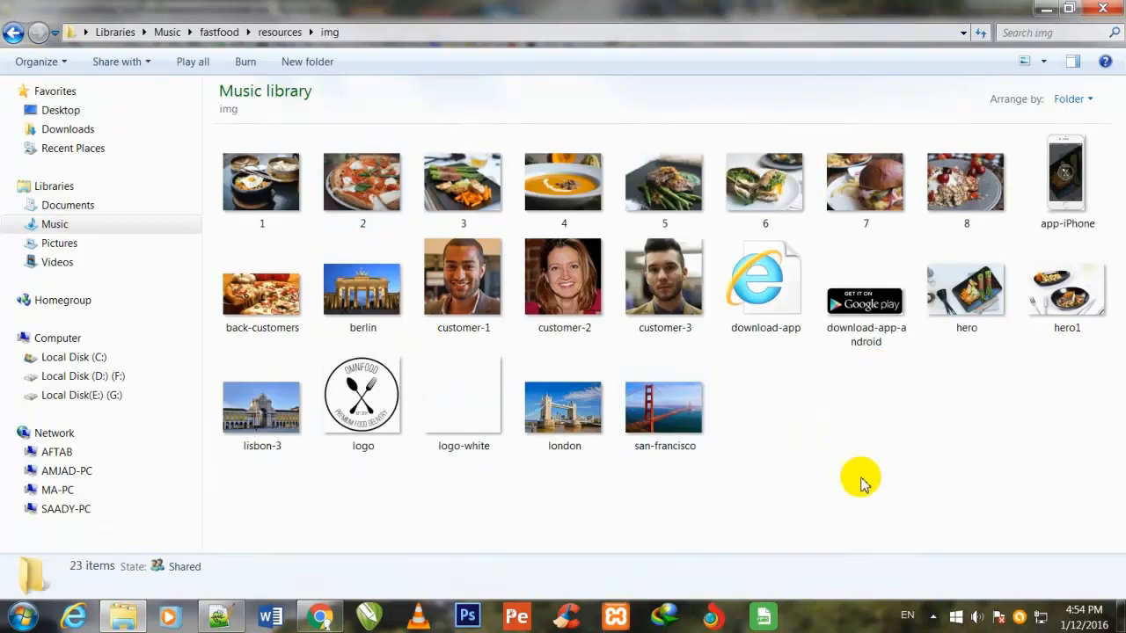
{"action": "mouse_move", "coordinate": [955, 431]}
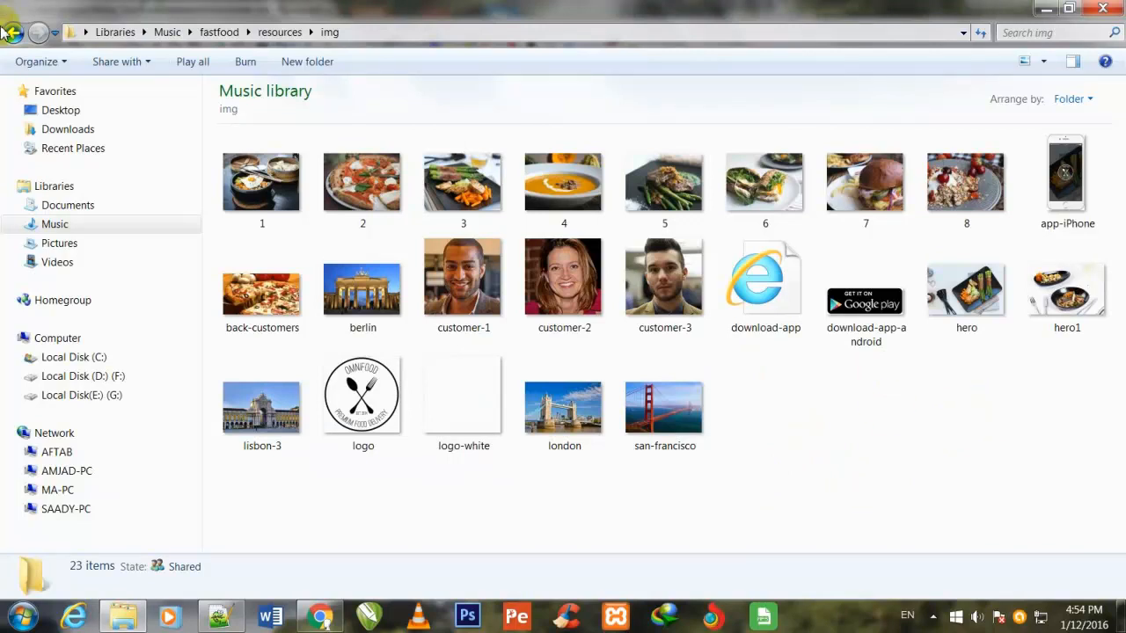
{"action": "left_click", "coordinate": [14, 33]}
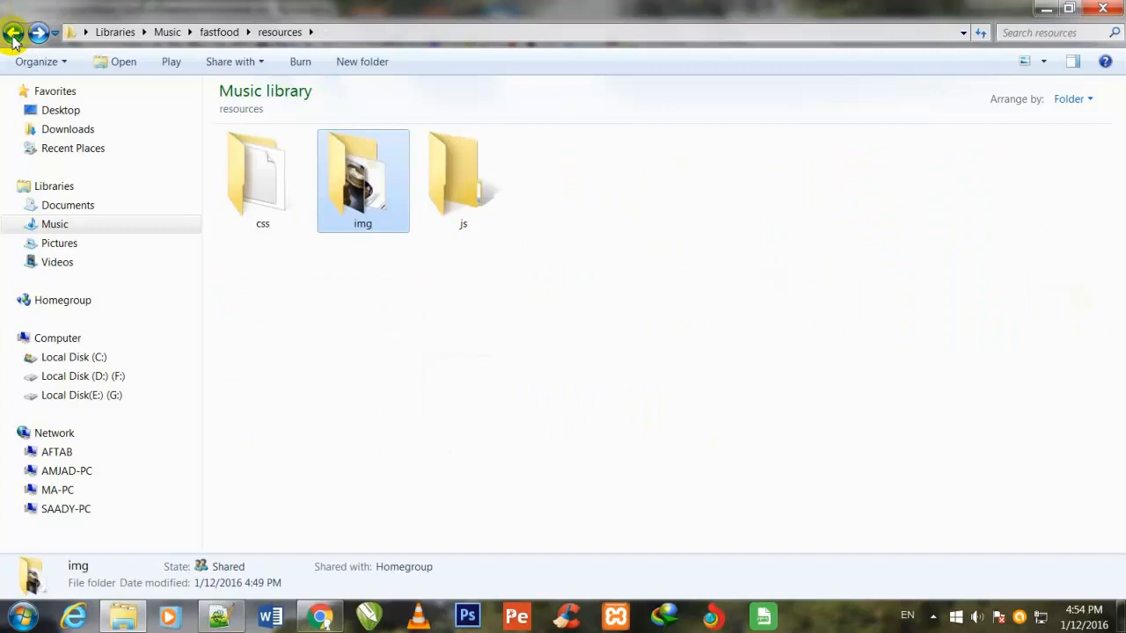
{"action": "mouse_move", "coordinate": [415, 370]}
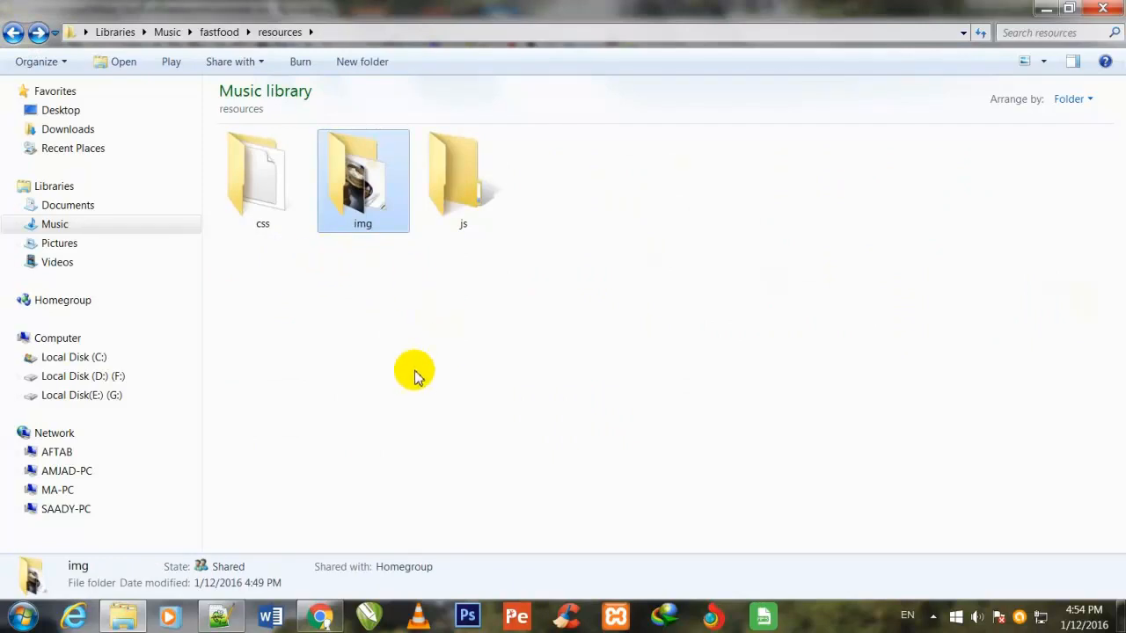
{"action": "mouse_move", "coordinate": [370, 249]}
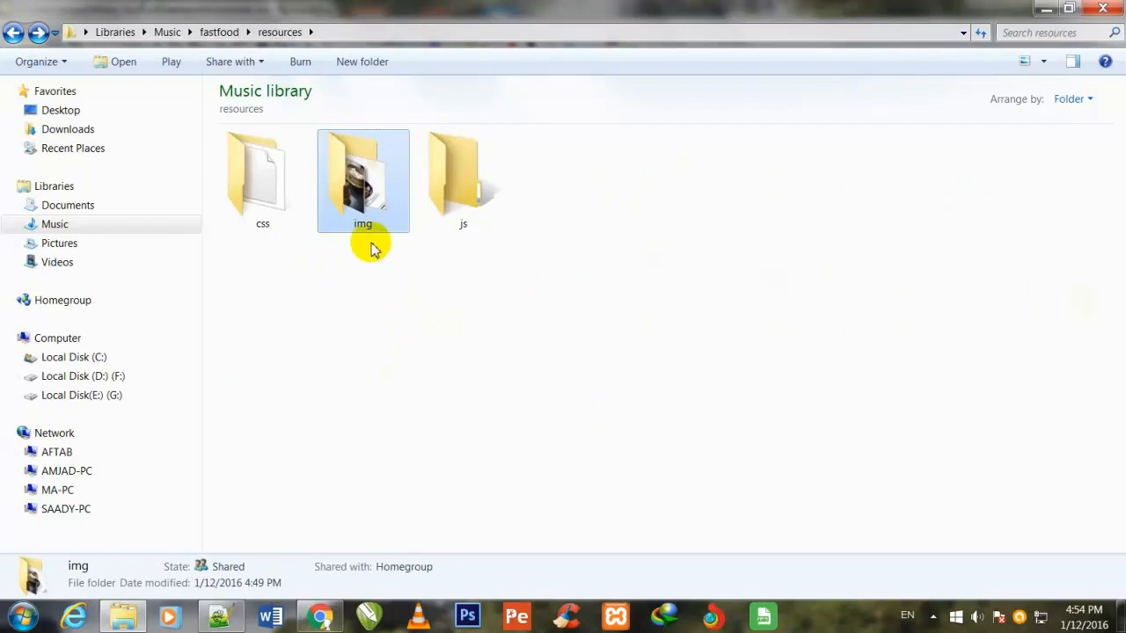
{"action": "left_click", "coordinate": [262, 180]}
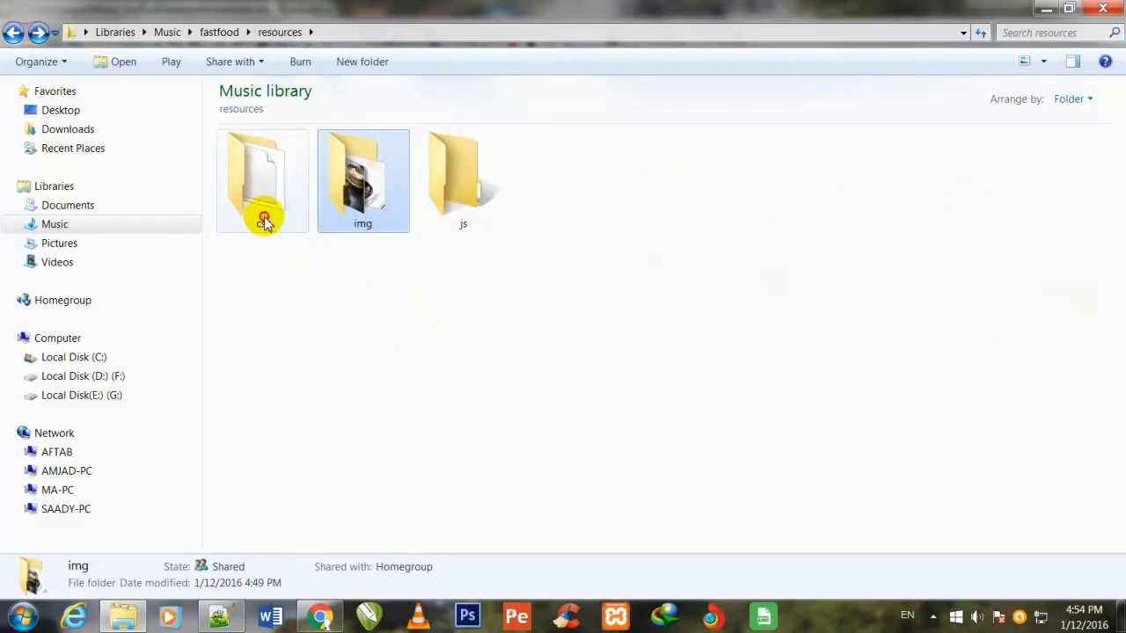
{"action": "double_click", "coordinate": [262, 176]}
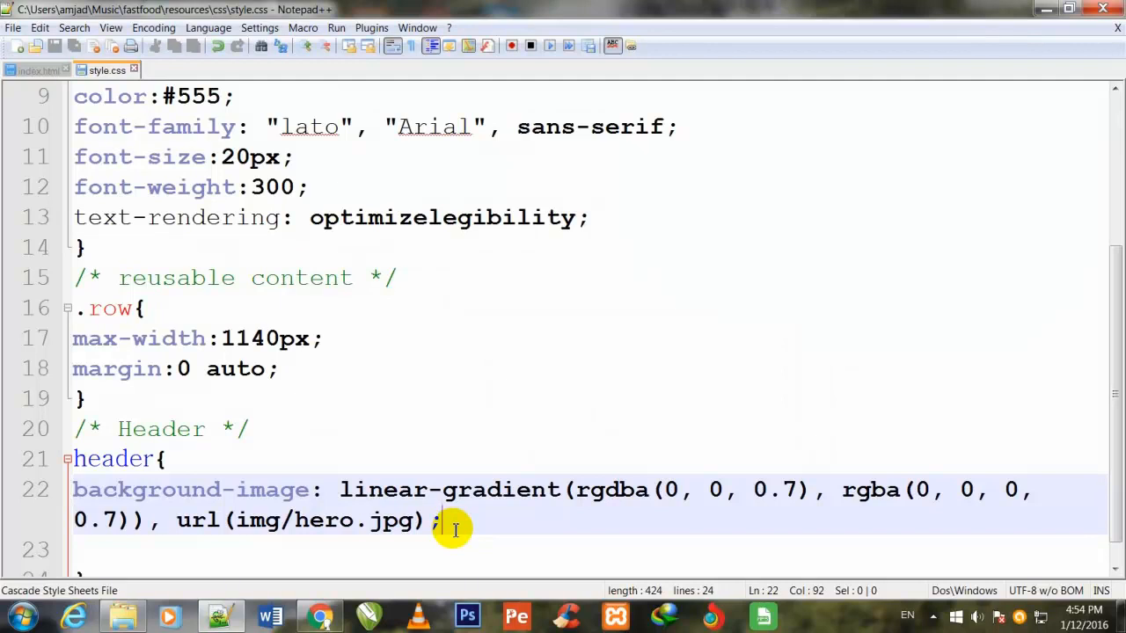
Add background-size: cover under the background-image line.
{"action": "key", "text": "Enter"}
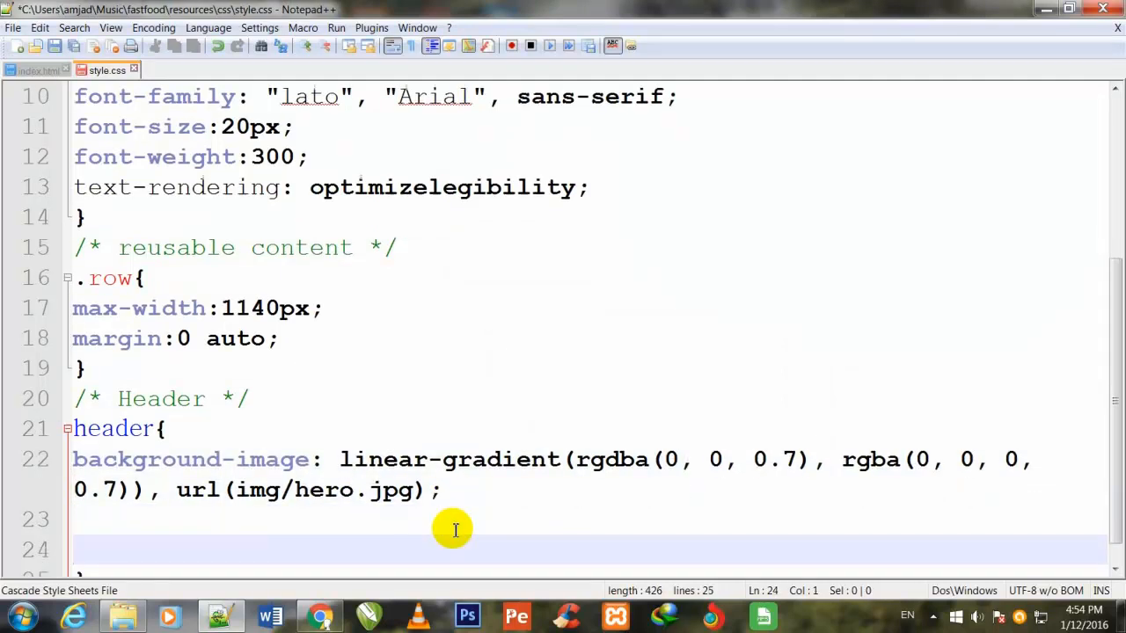
{"action": "left_click", "coordinate": [455, 519]}
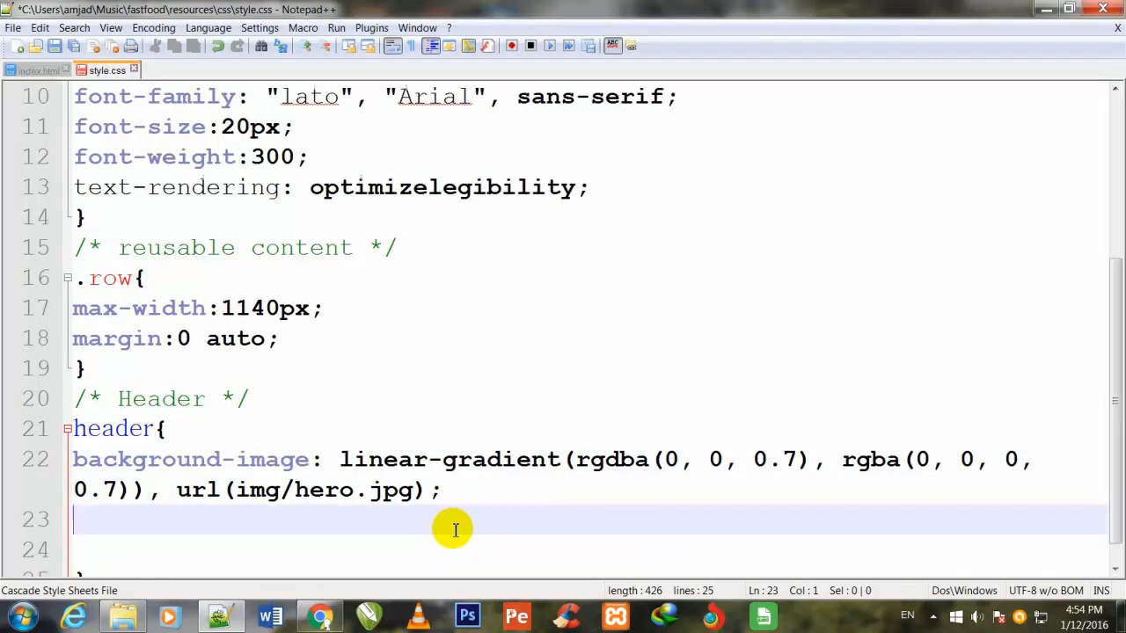
{"action": "type", "text": "background"}
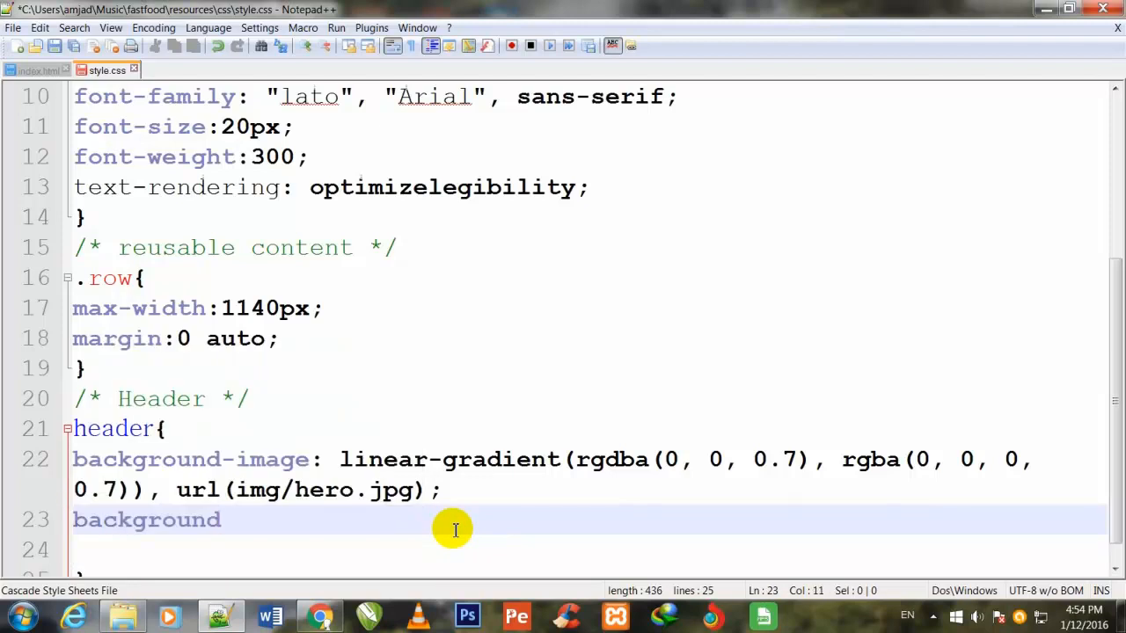
{"action": "type", "text": "-"}
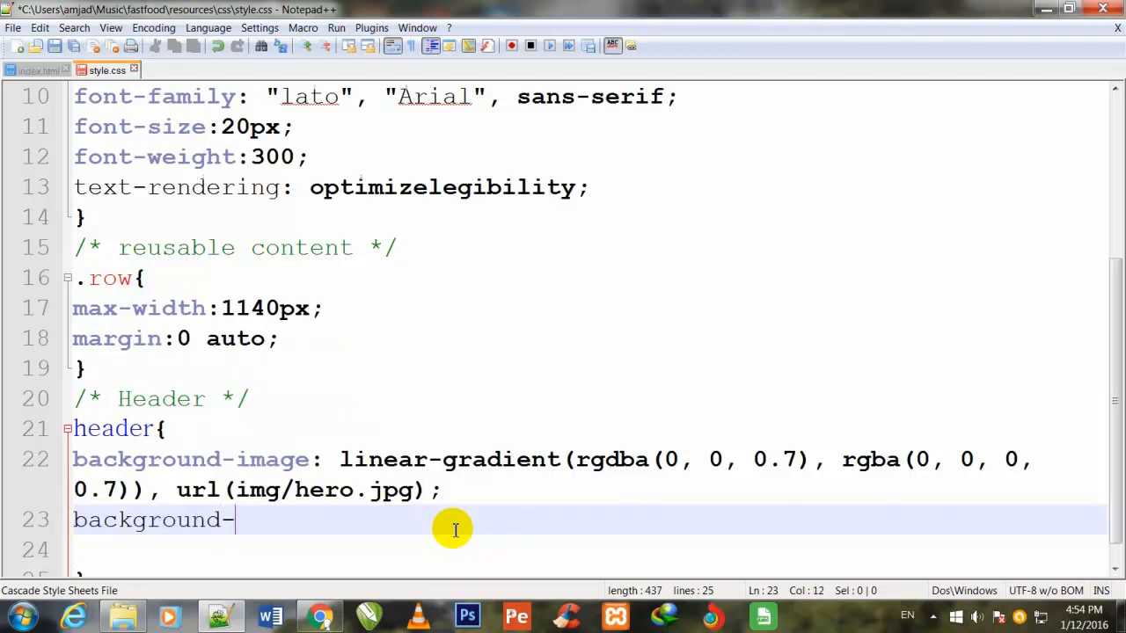
{"action": "type", "text": "si"}
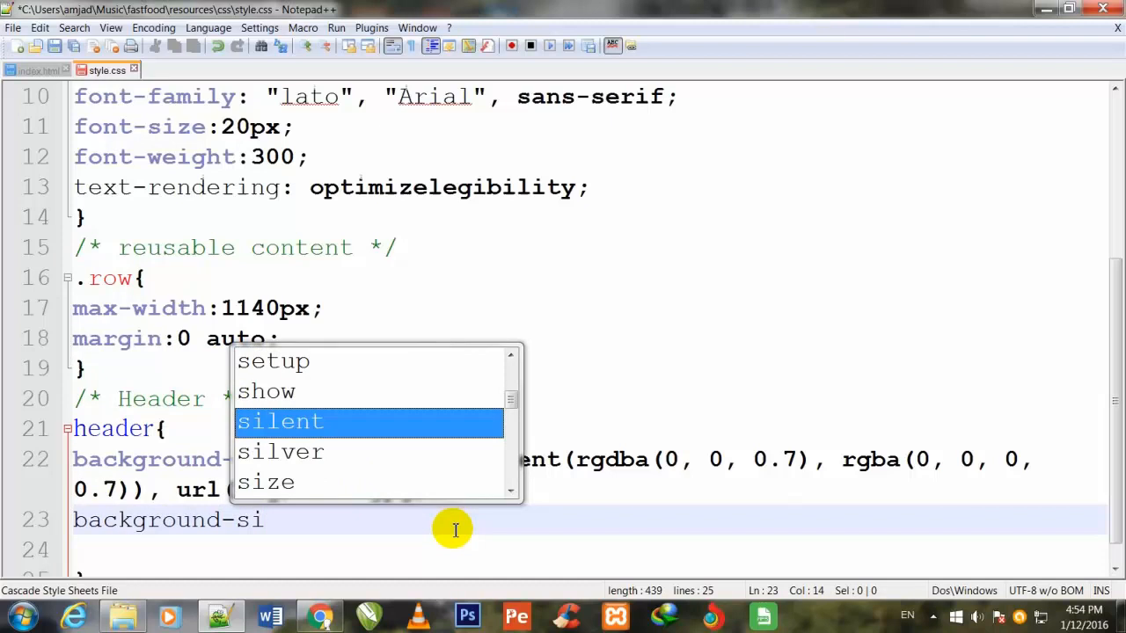
{"action": "scroll", "scroll_direction": "down", "scroll_amount": 3}
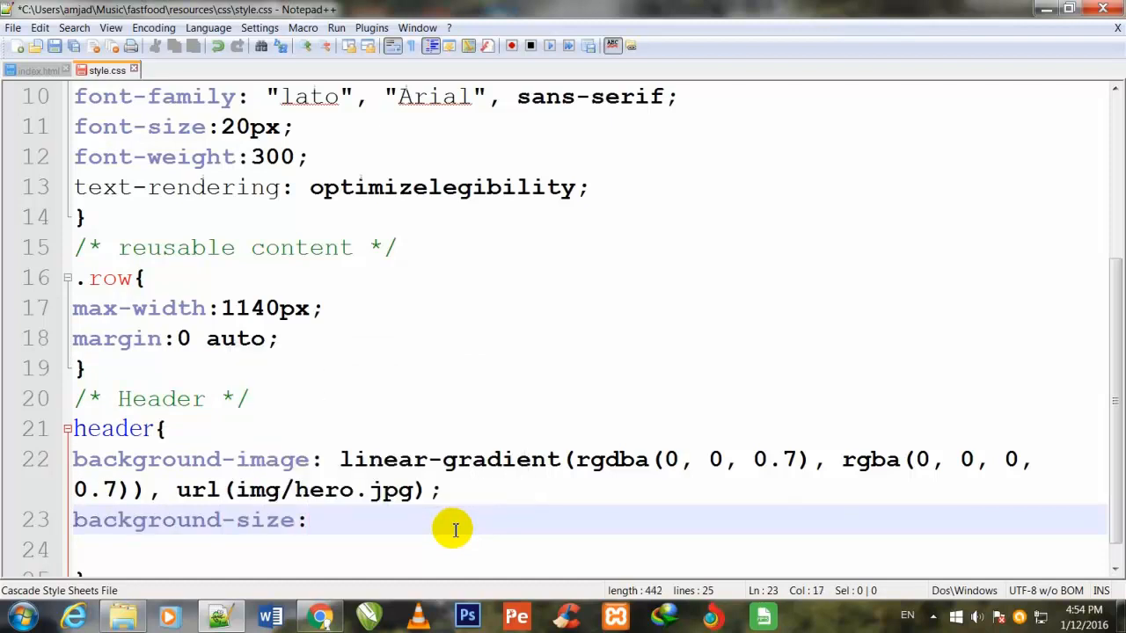
{"action": "type", "text": "cov"}
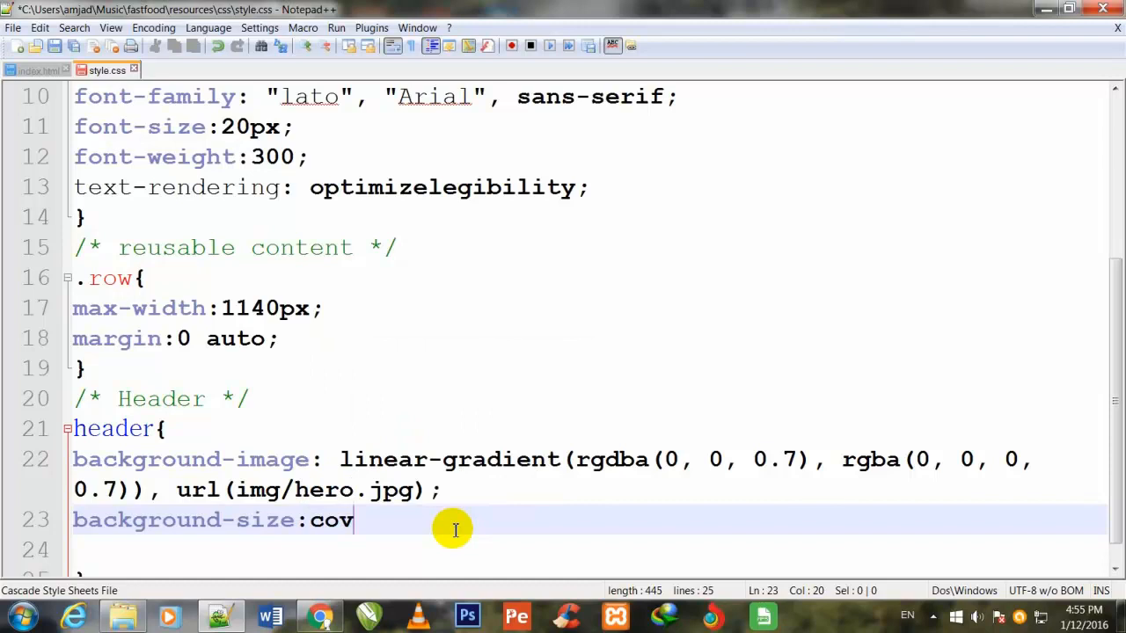
{"action": "type", "text": "er; b"}
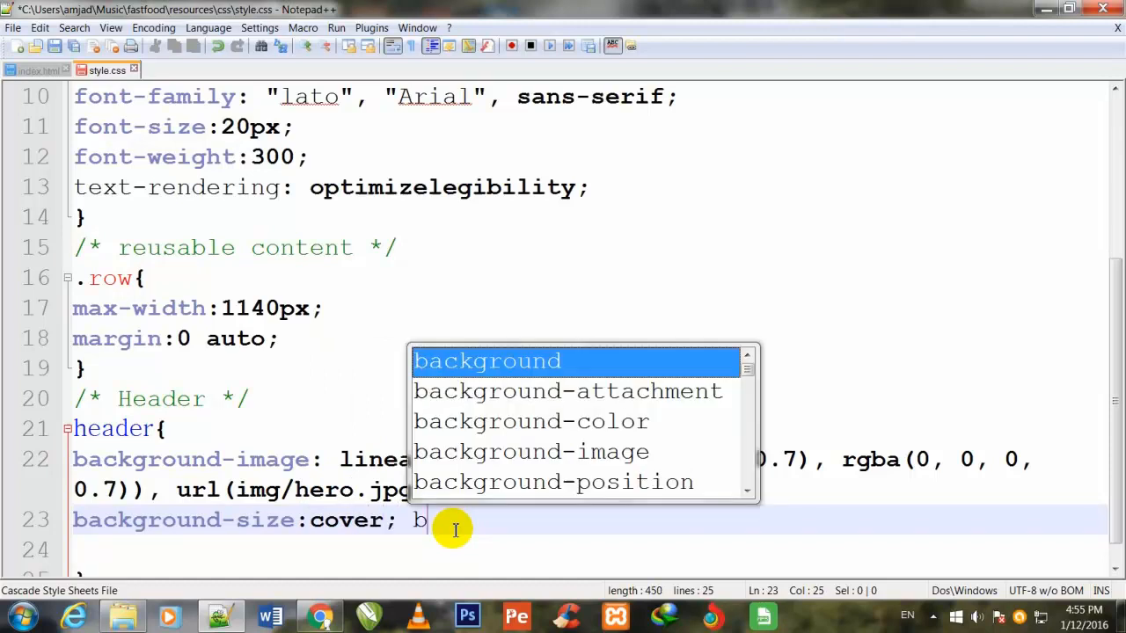
Add background-position: center; and start the height declaration.
{"action": "type", "text": "ackground"}
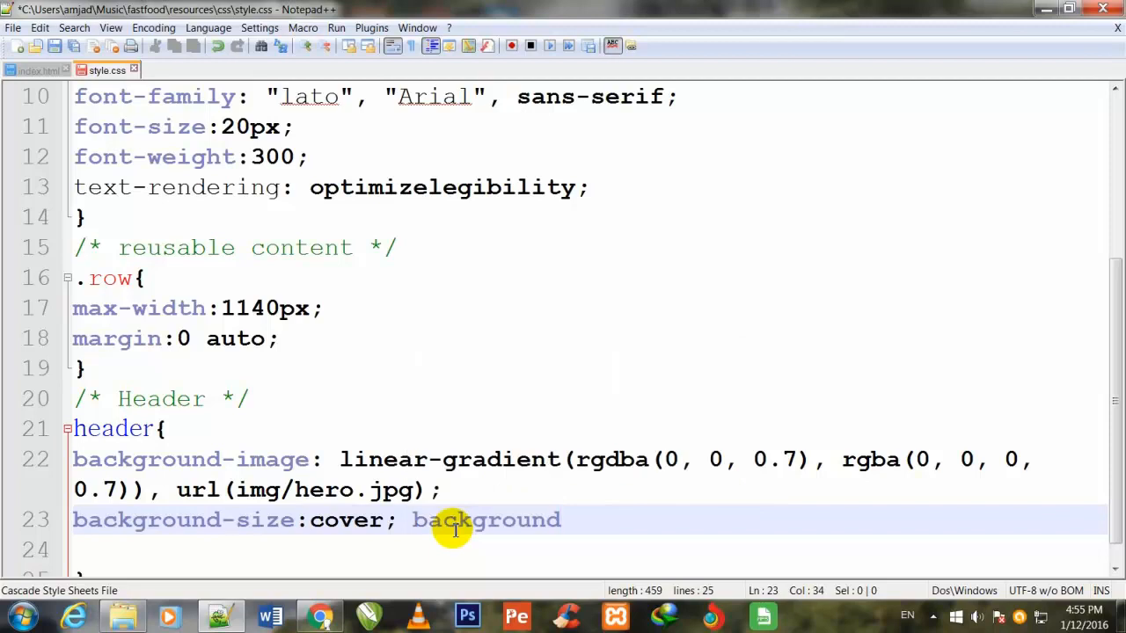
{"action": "type", "text": "-p"}
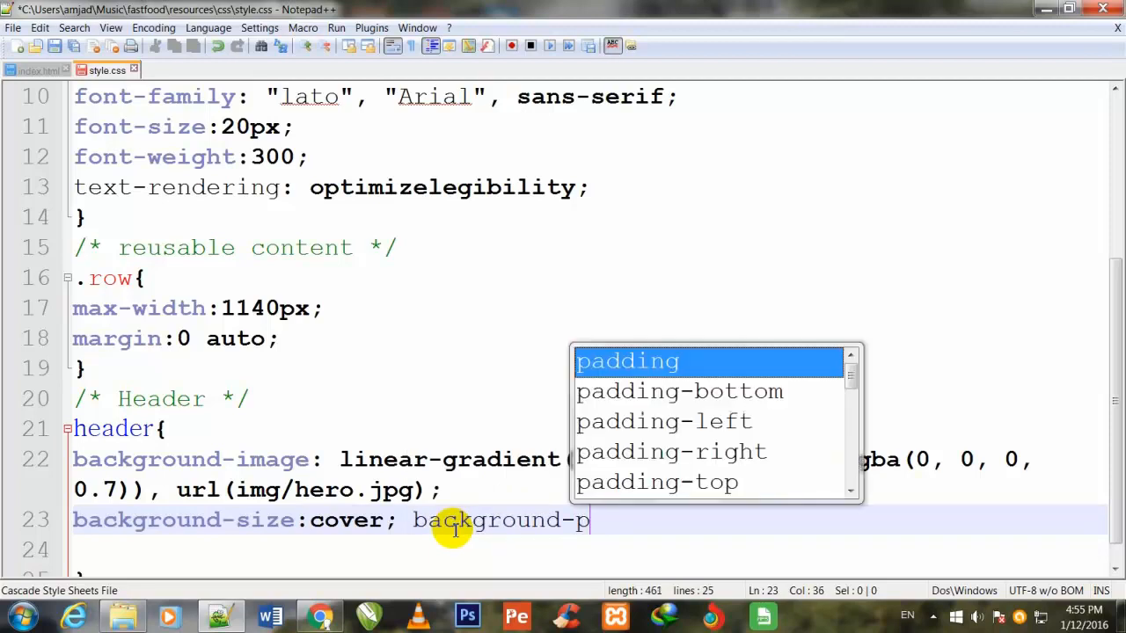
{"action": "type", "text": "osition:"}
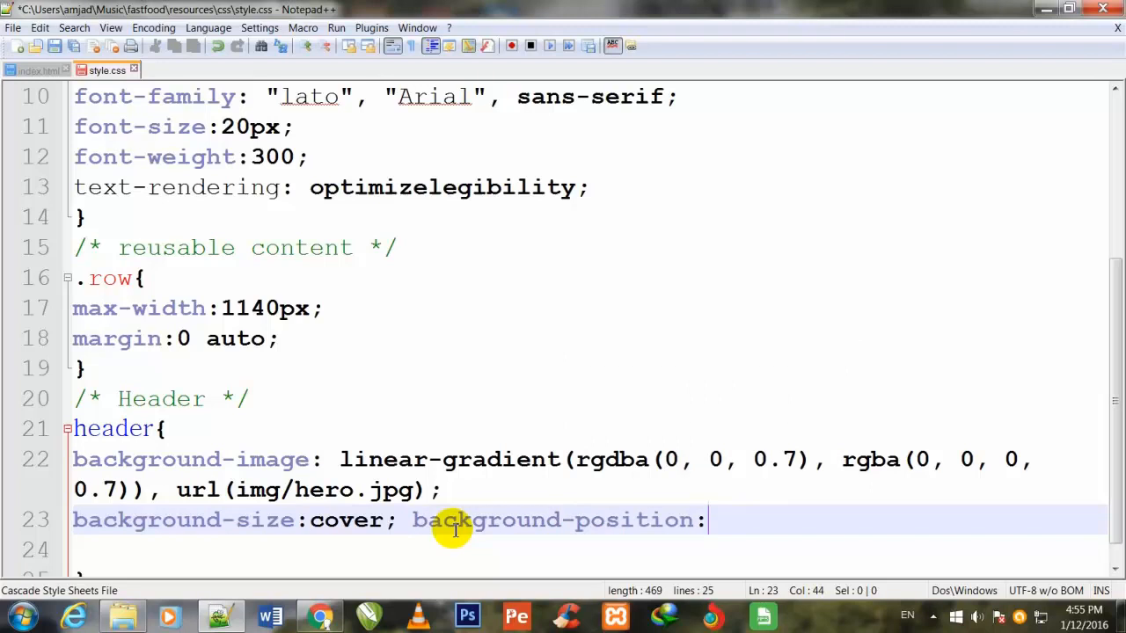
{"action": "type", "text": "center"}
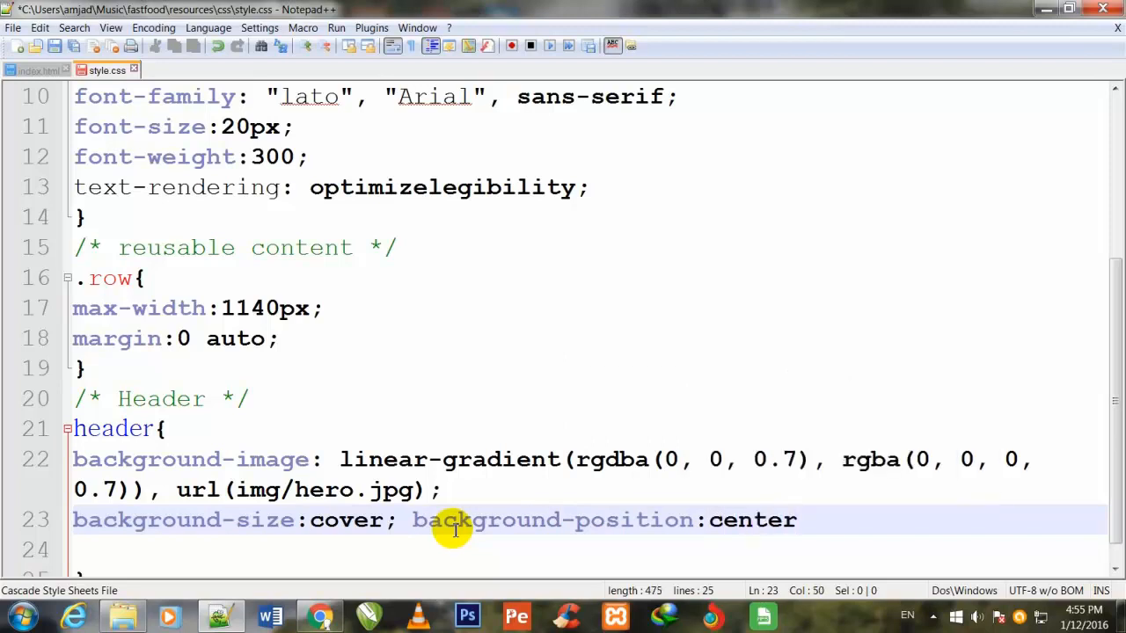
{"action": "type", "text": ";"}
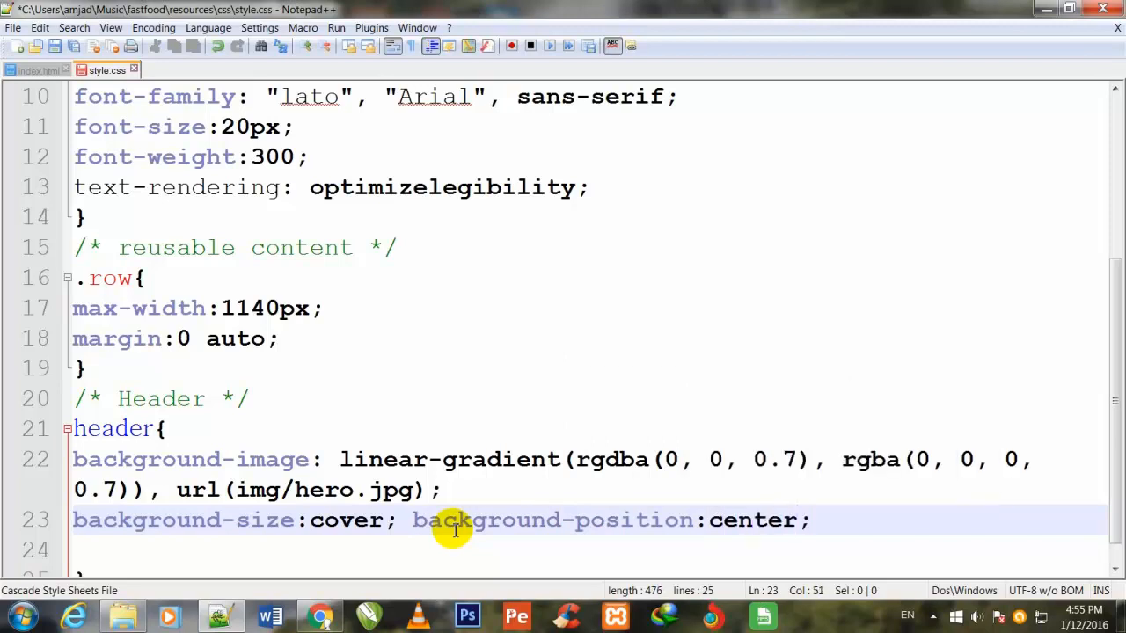
{"action": "type", "text": "height:1"}
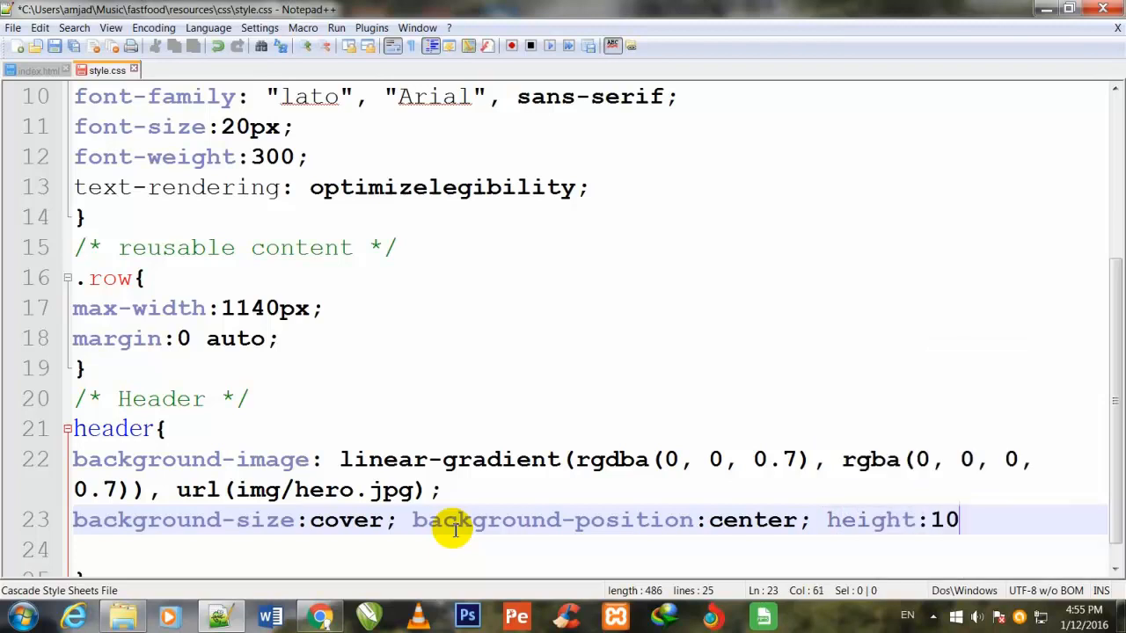
Set header height to 100vh and add background-attachment: fixed.
{"action": "type", "text": "0"}
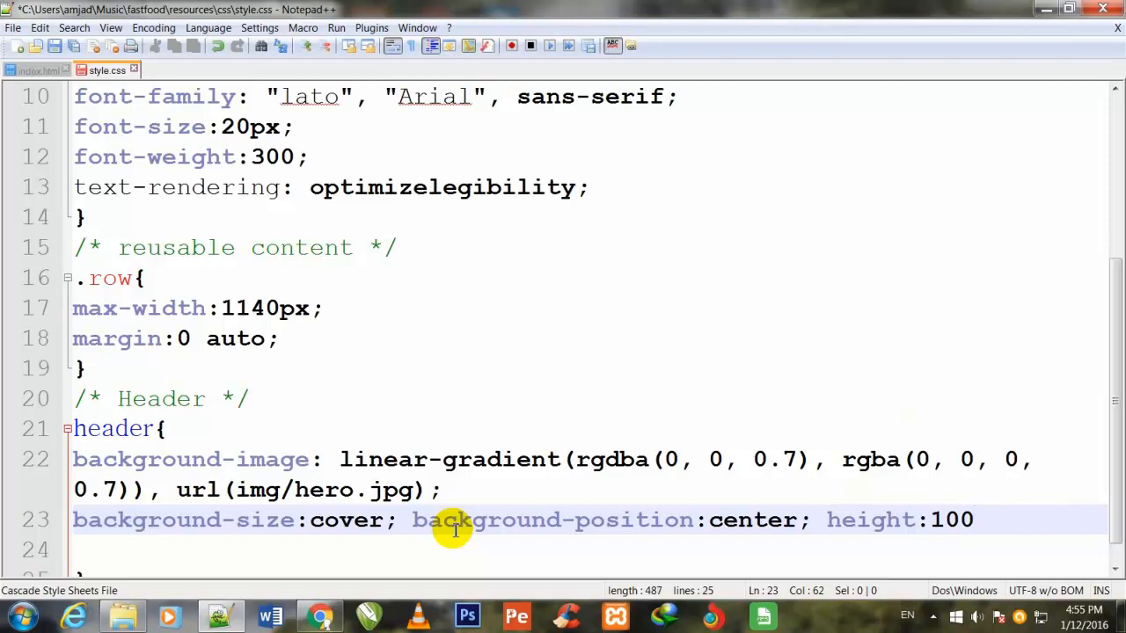
{"action": "type", "text": "vh;"}
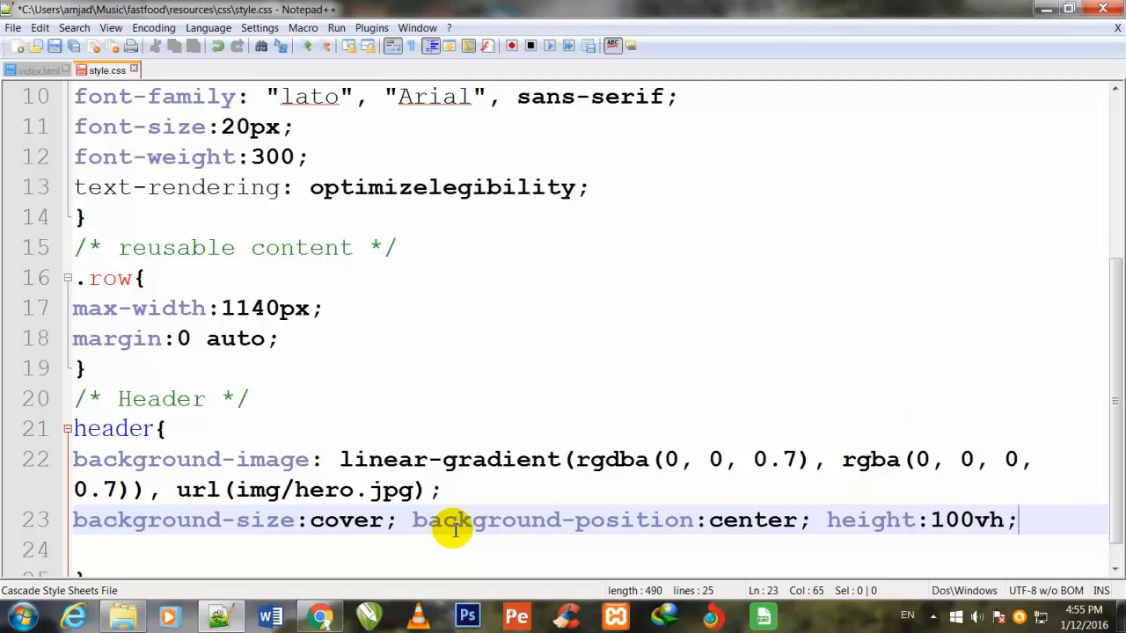
{"action": "type", "text": "b"}
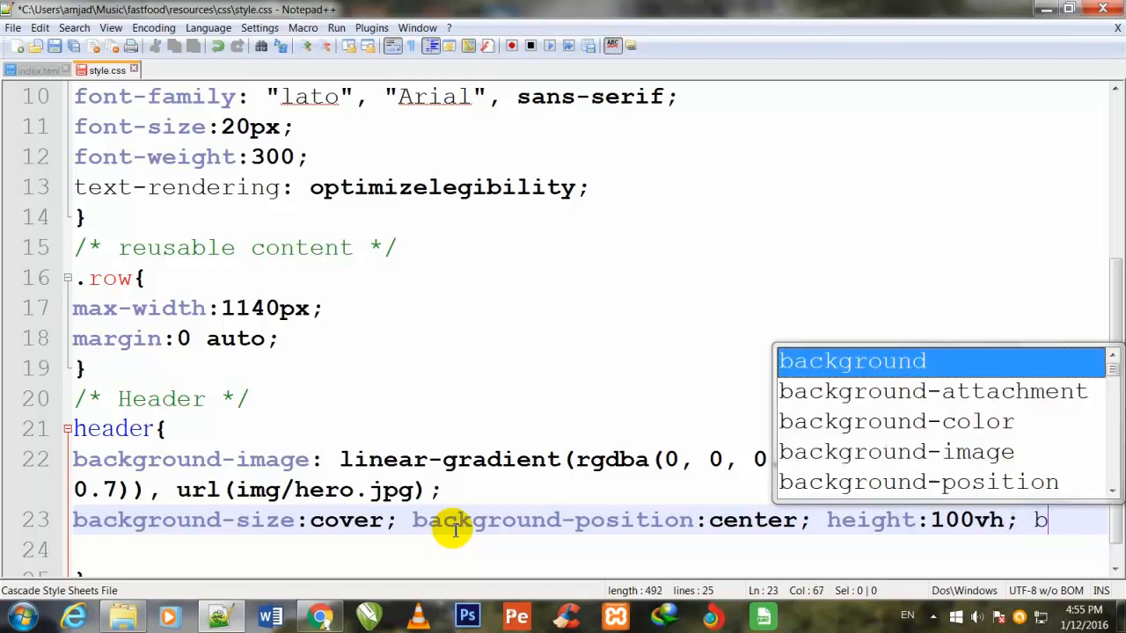
{"action": "type", "text": "ack"}
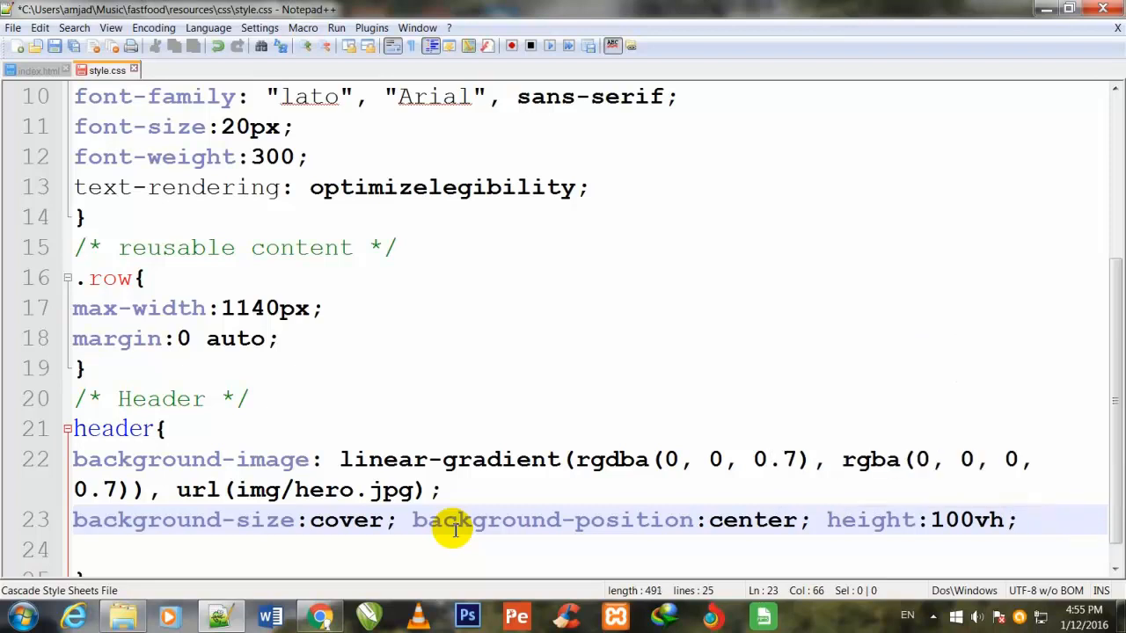
{"action": "key", "text": "Return"}
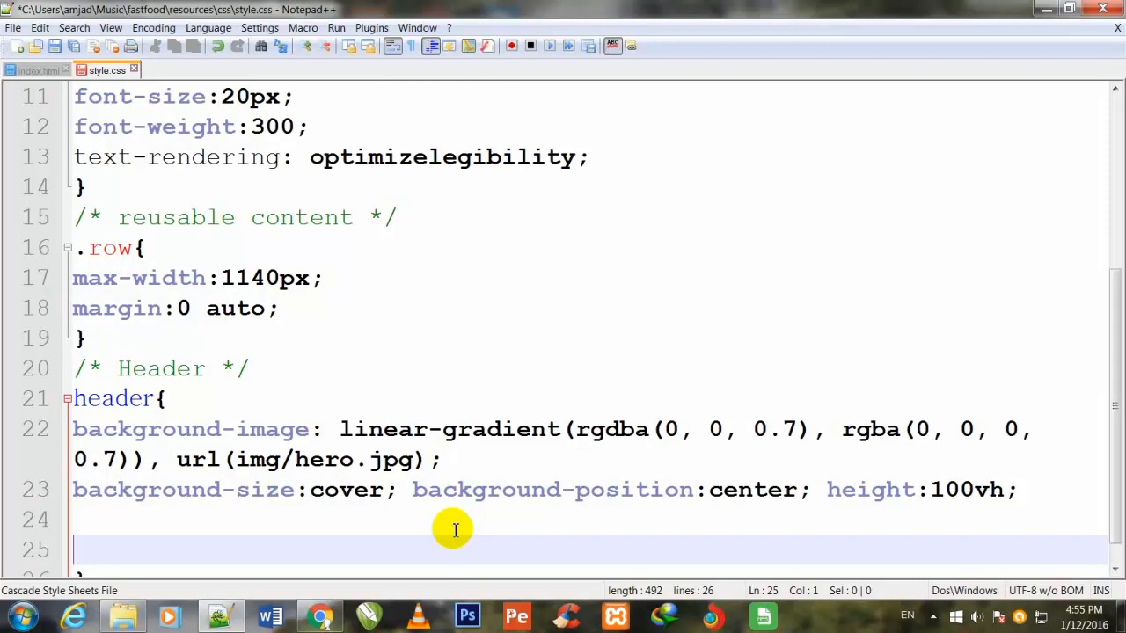
{"action": "type", "text": "background-attachment"}
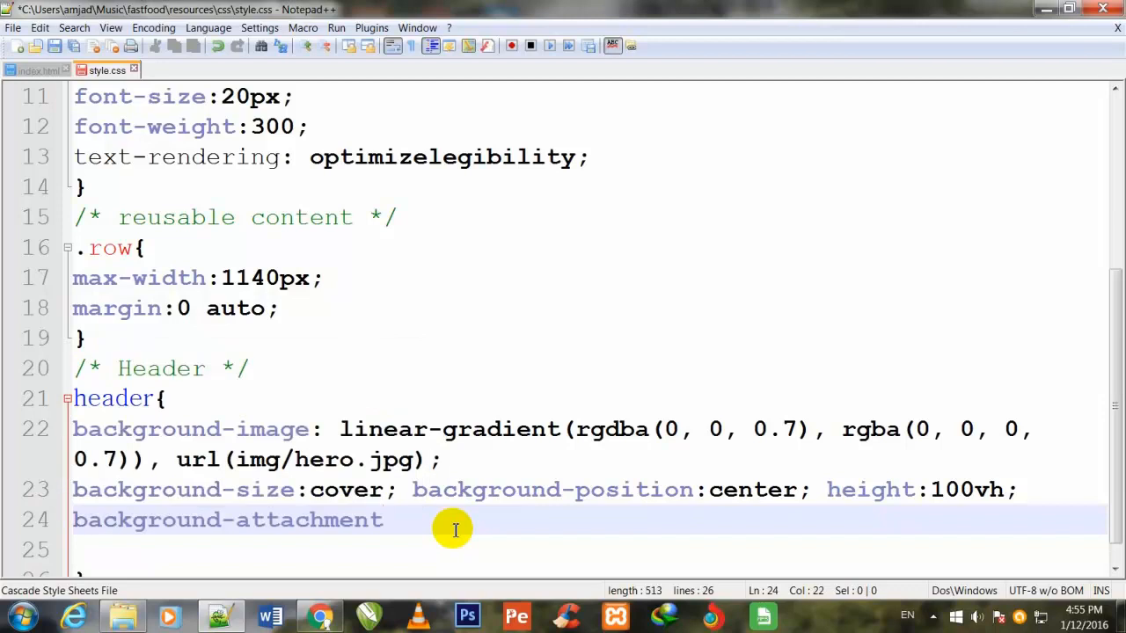
{"action": "type", "text": ":fixed;"}
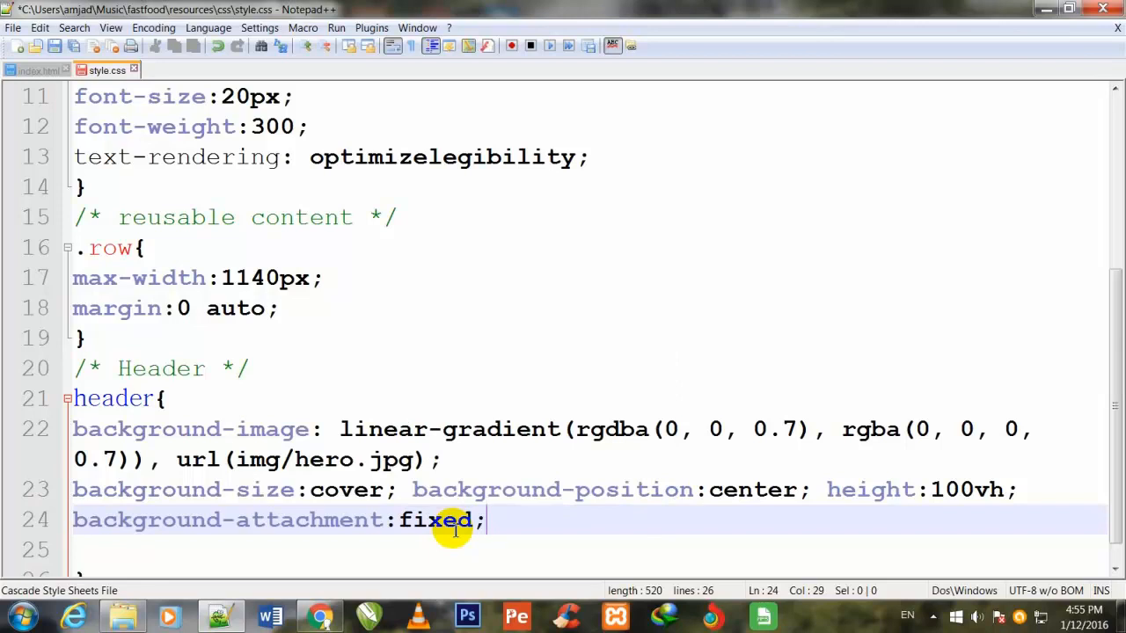
{"action": "key", "text": "Return"}
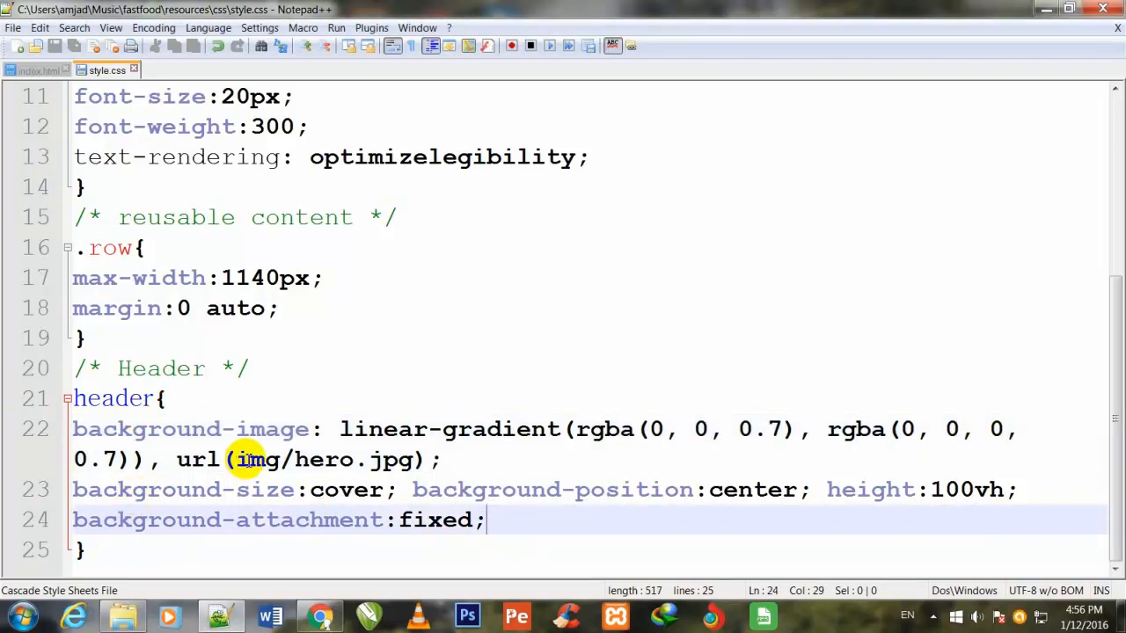
Return Explorer to the fastfood folder and open index.html with Google Chrome.
{"action": "left_click", "coordinate": [123, 616]}
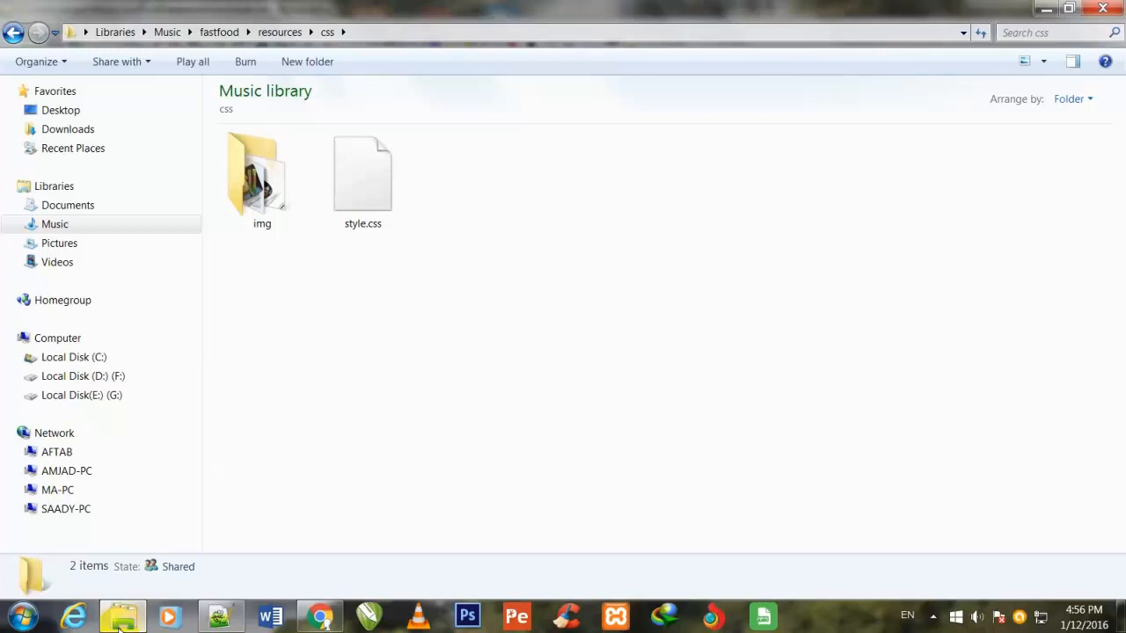
{"action": "left_click", "coordinate": [14, 33]}
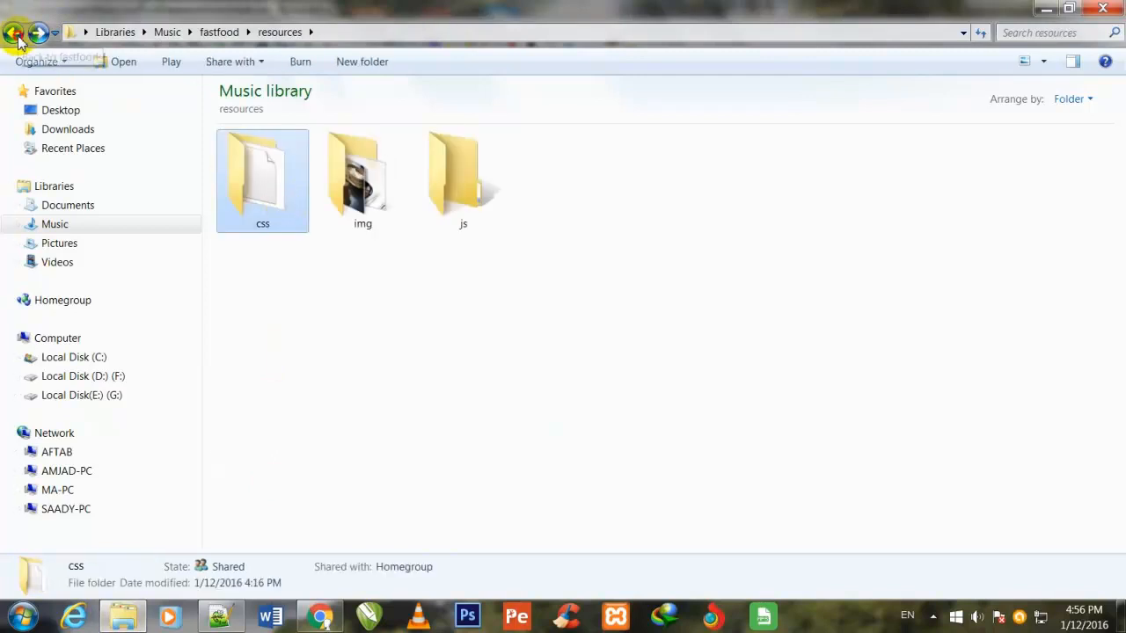
{"action": "left_click", "coordinate": [14, 32]}
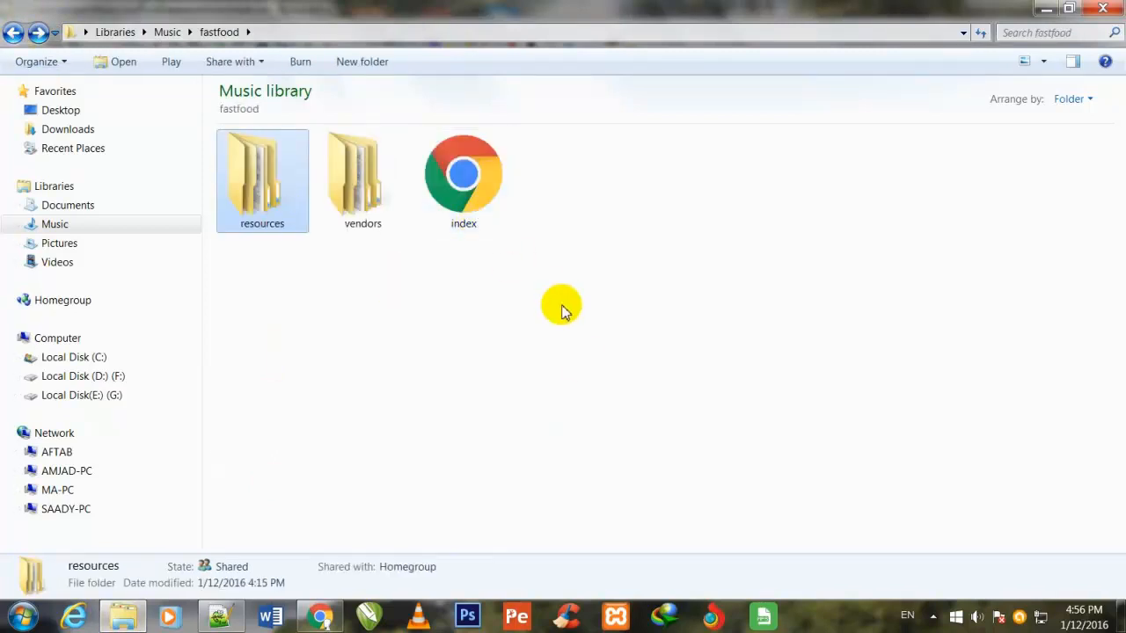
{"action": "right_click", "coordinate": [561, 311]}
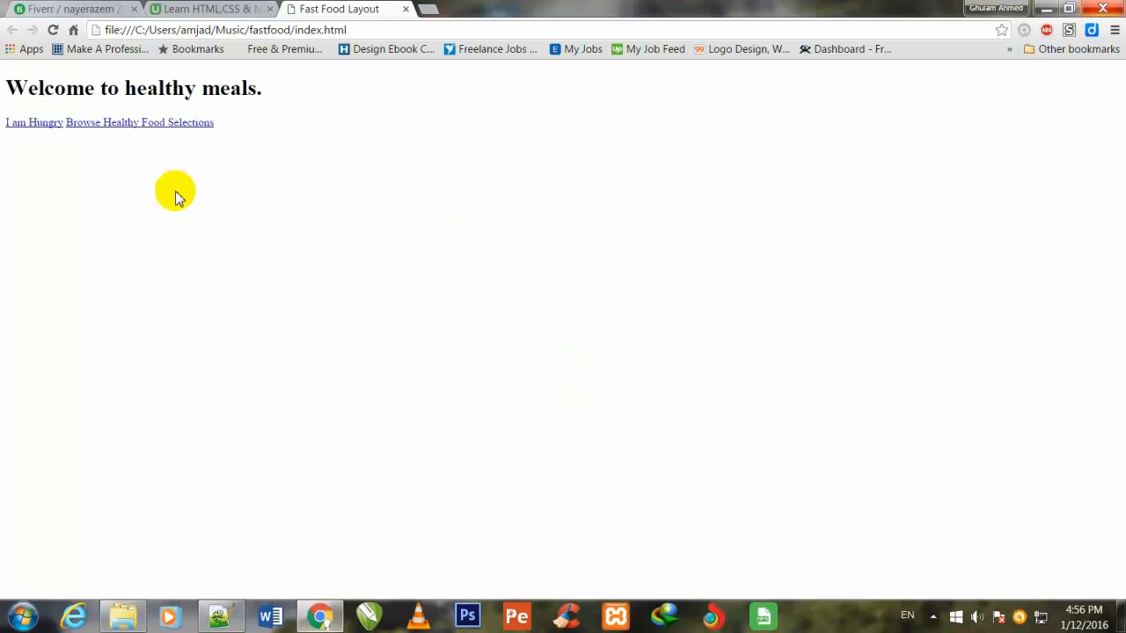
{"action": "mouse_move", "coordinate": [158, 98]}
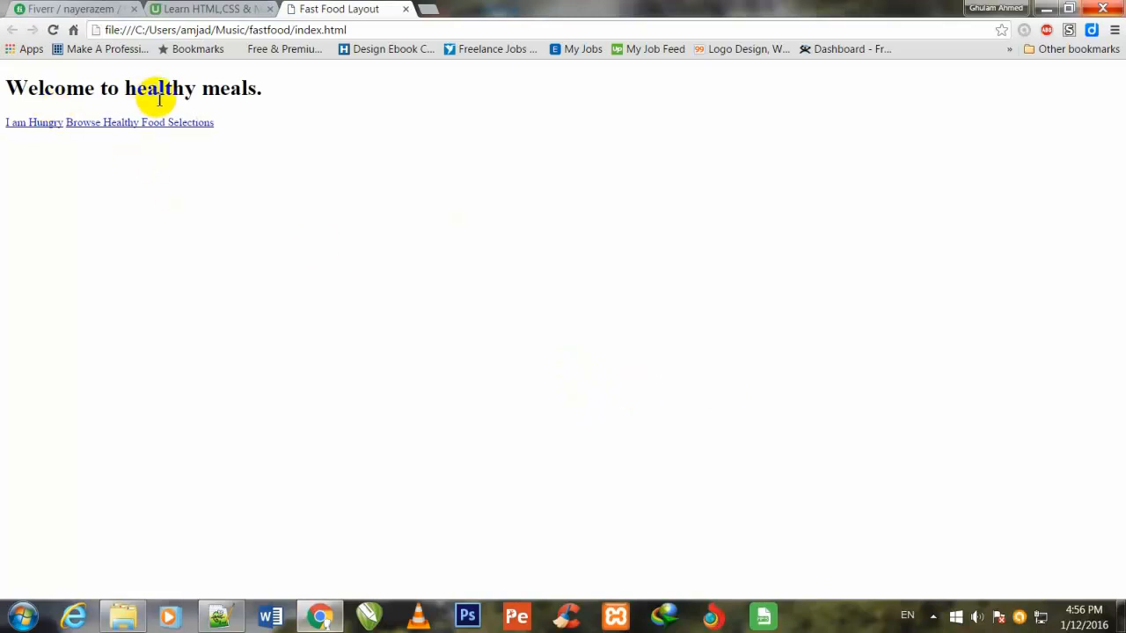
{"action": "mouse_move", "coordinate": [264, 119]}
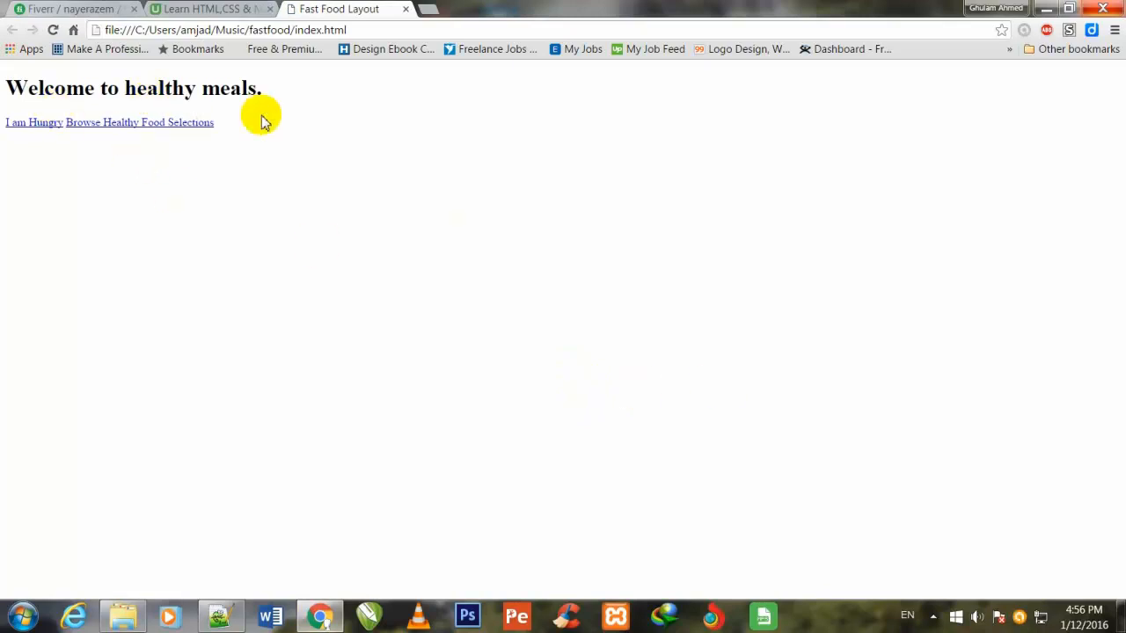